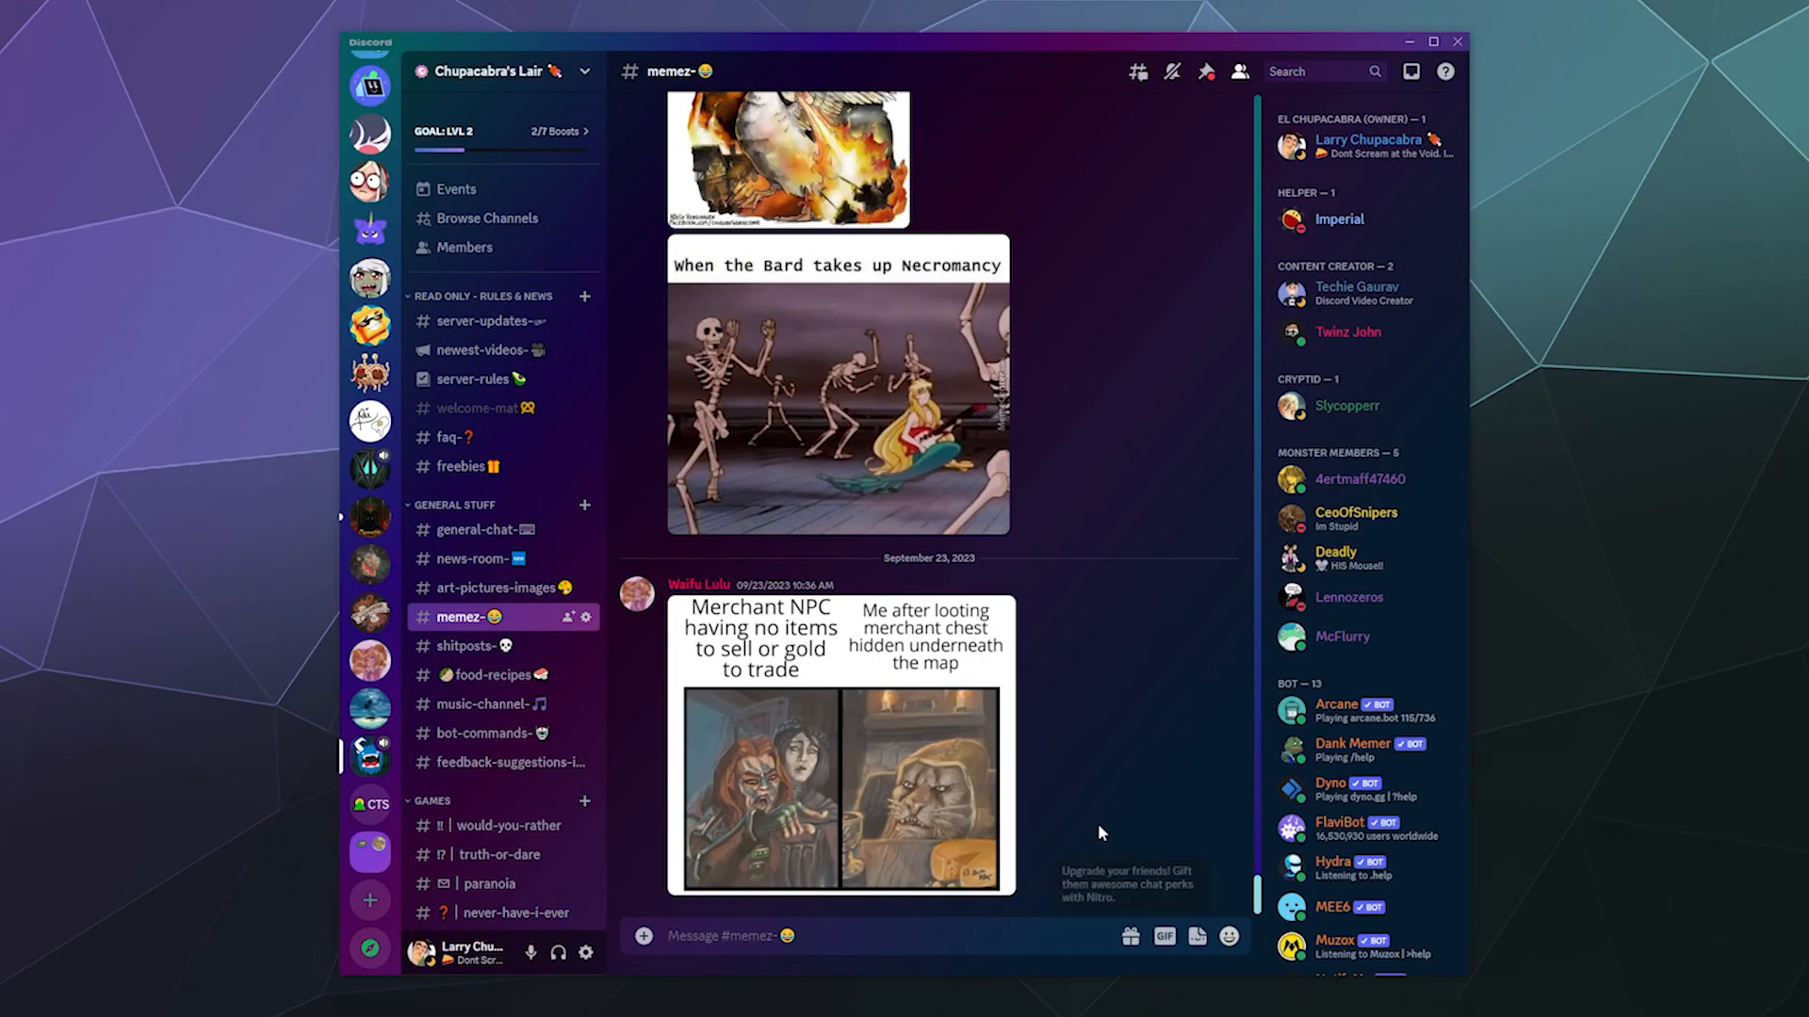
pyautogui.moveTo(1085, 708)
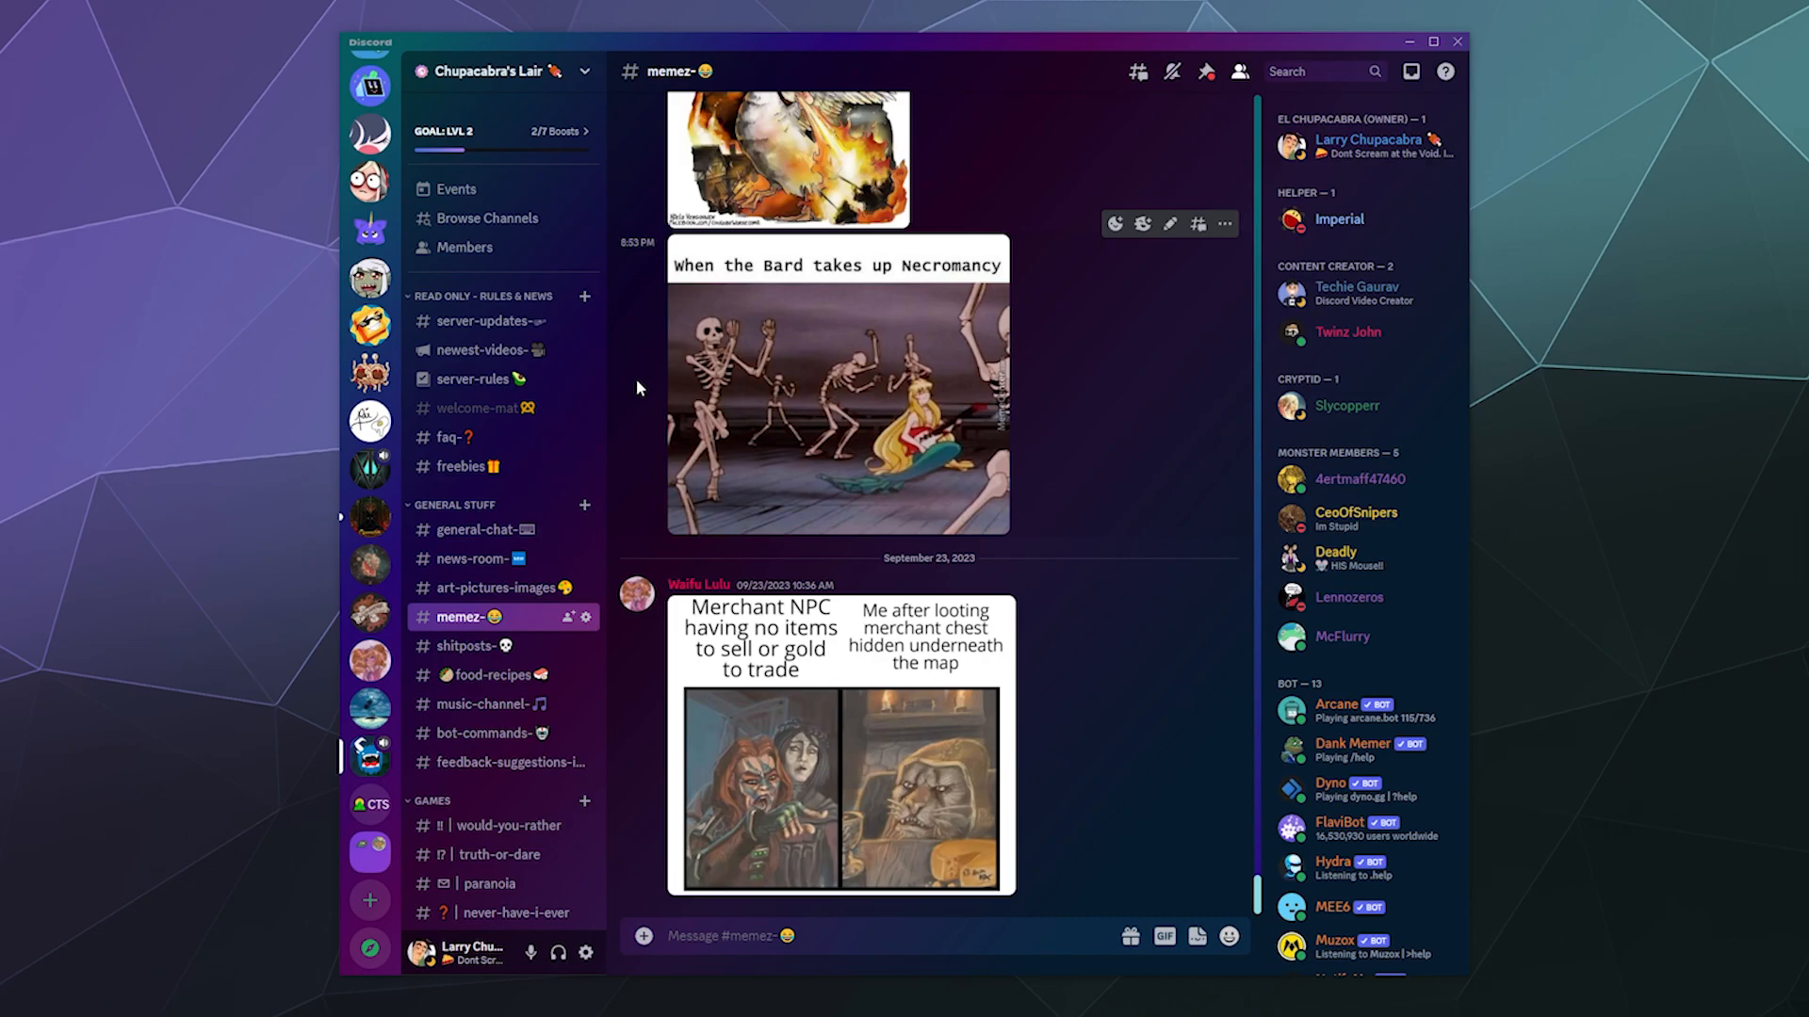
pyautogui.moveTo(486, 218)
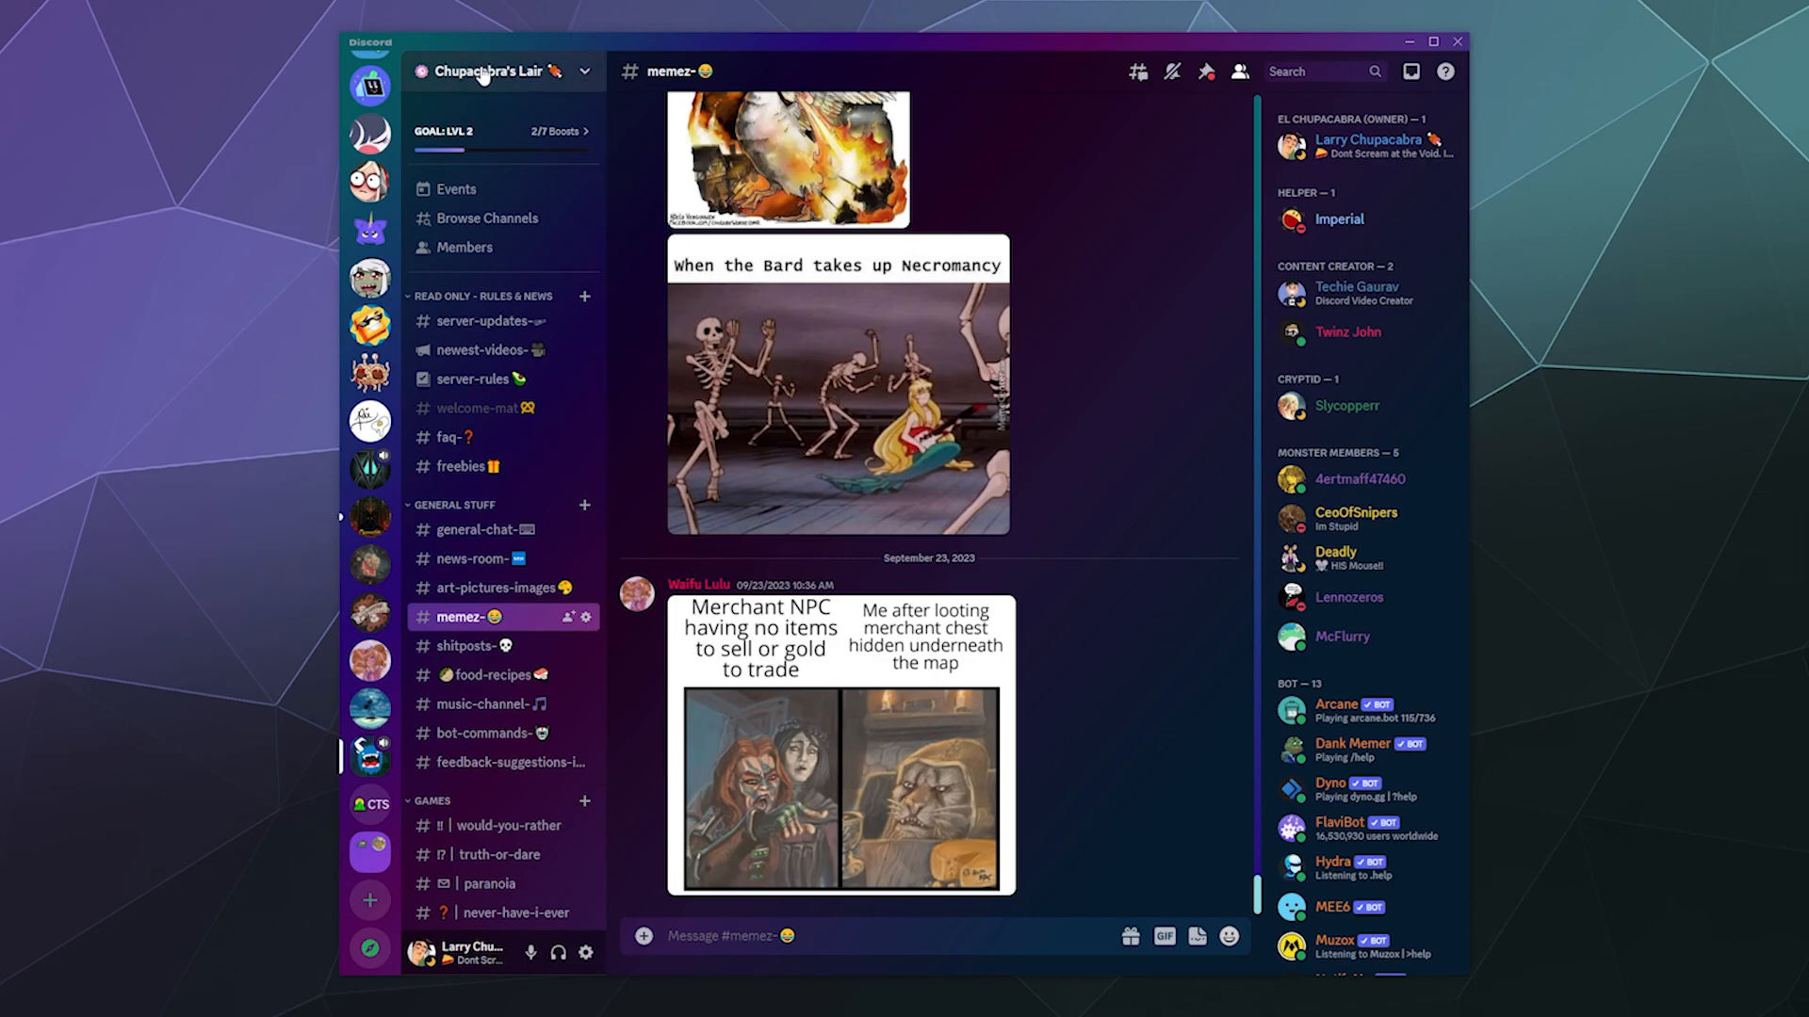
# Bring up the Chupacabra's Lair server menu with Security Actions and Report Raid listed.
pyautogui.click(485, 69)
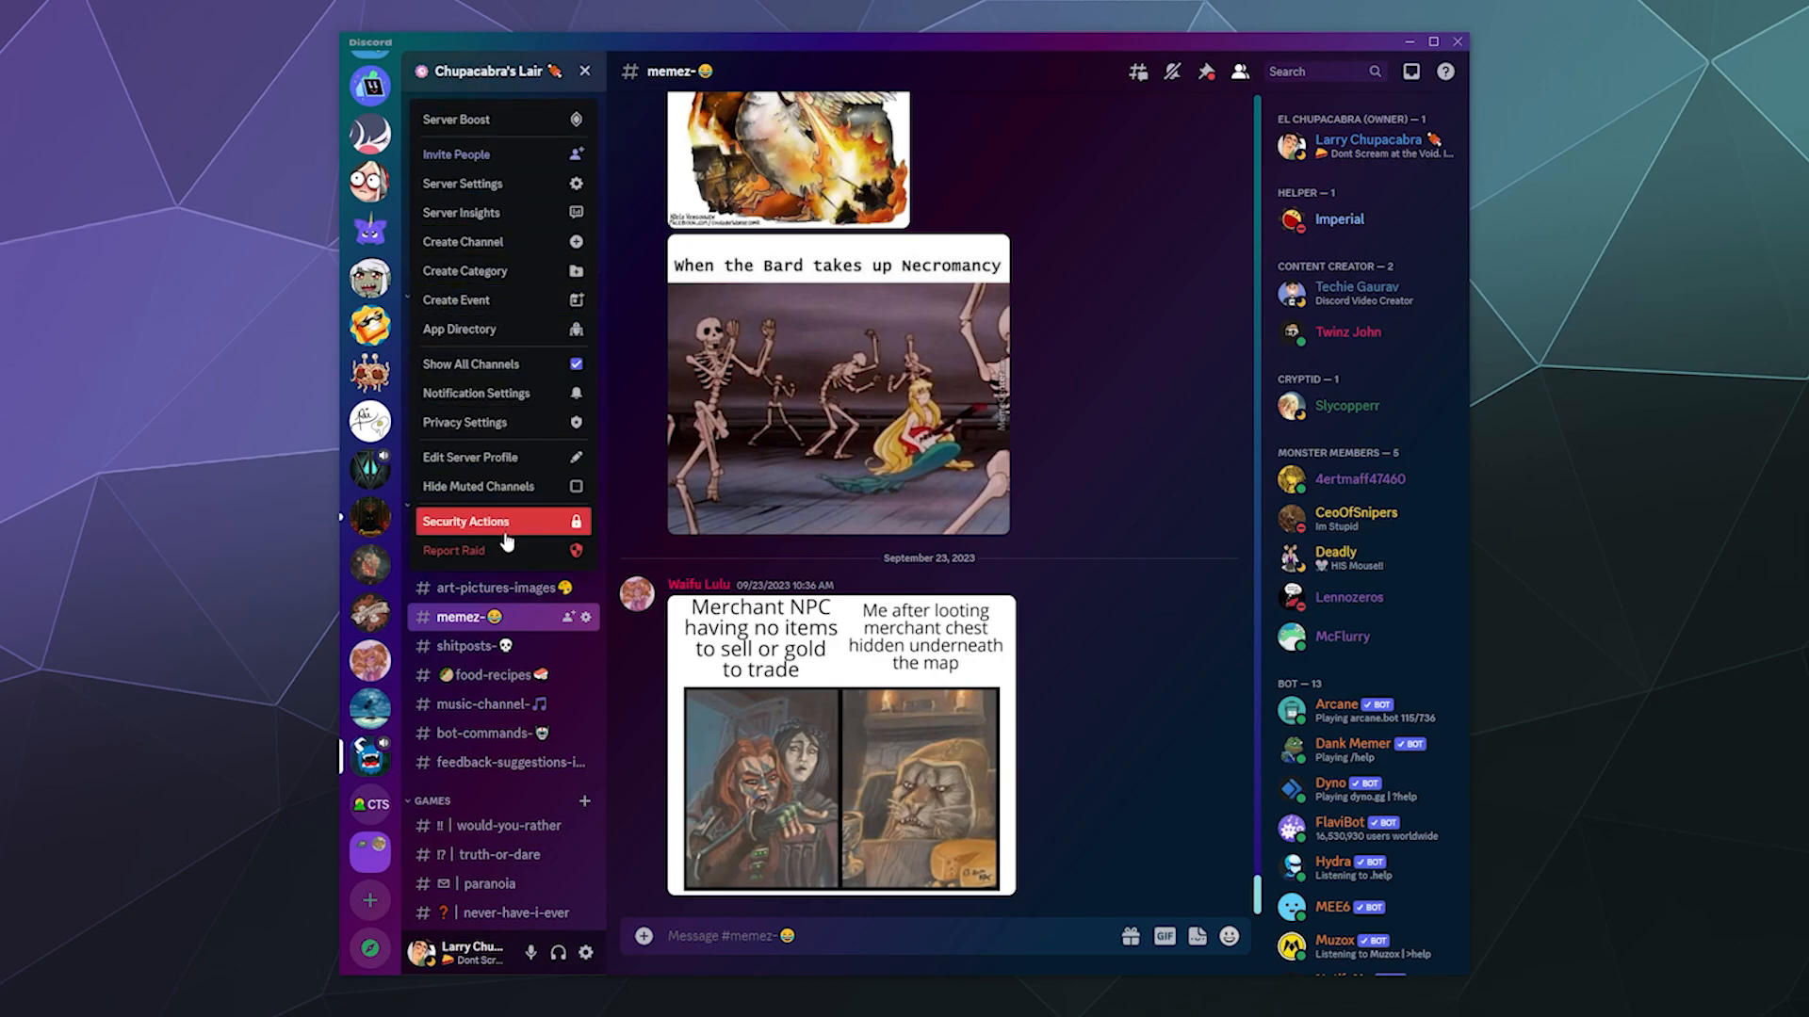
pyautogui.moveTo(546, 525)
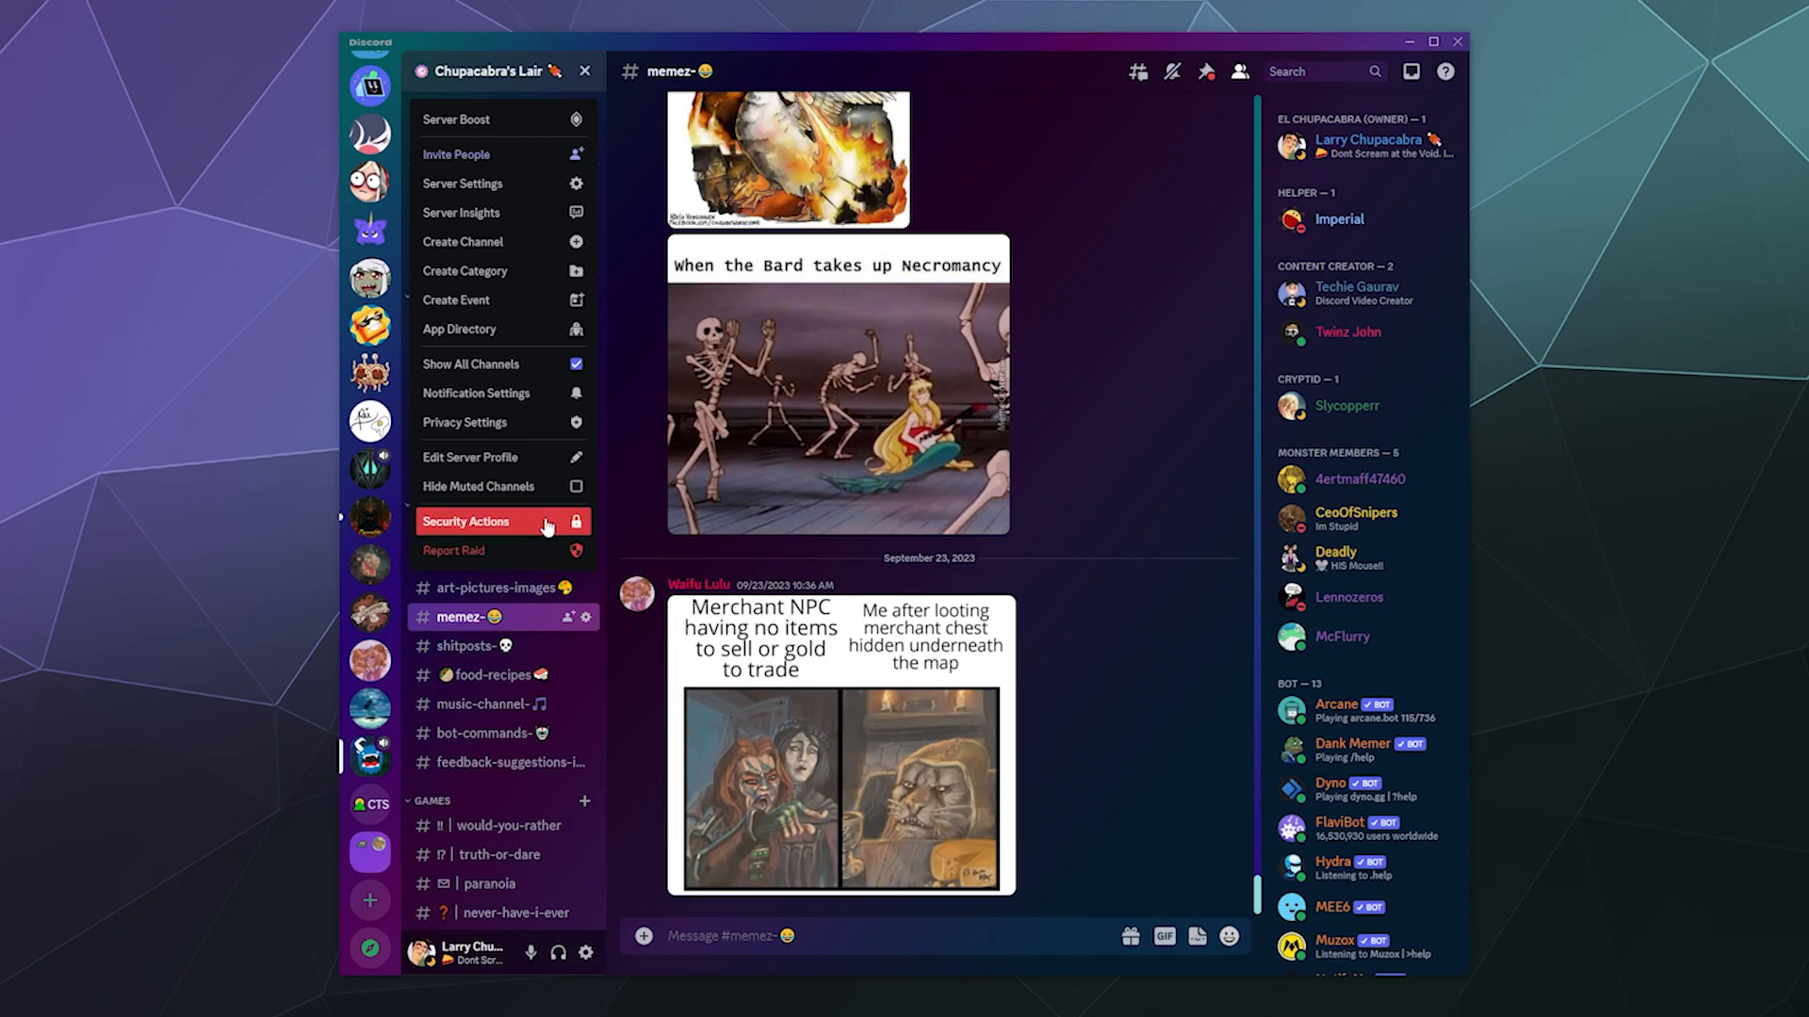
pyautogui.moveTo(531, 562)
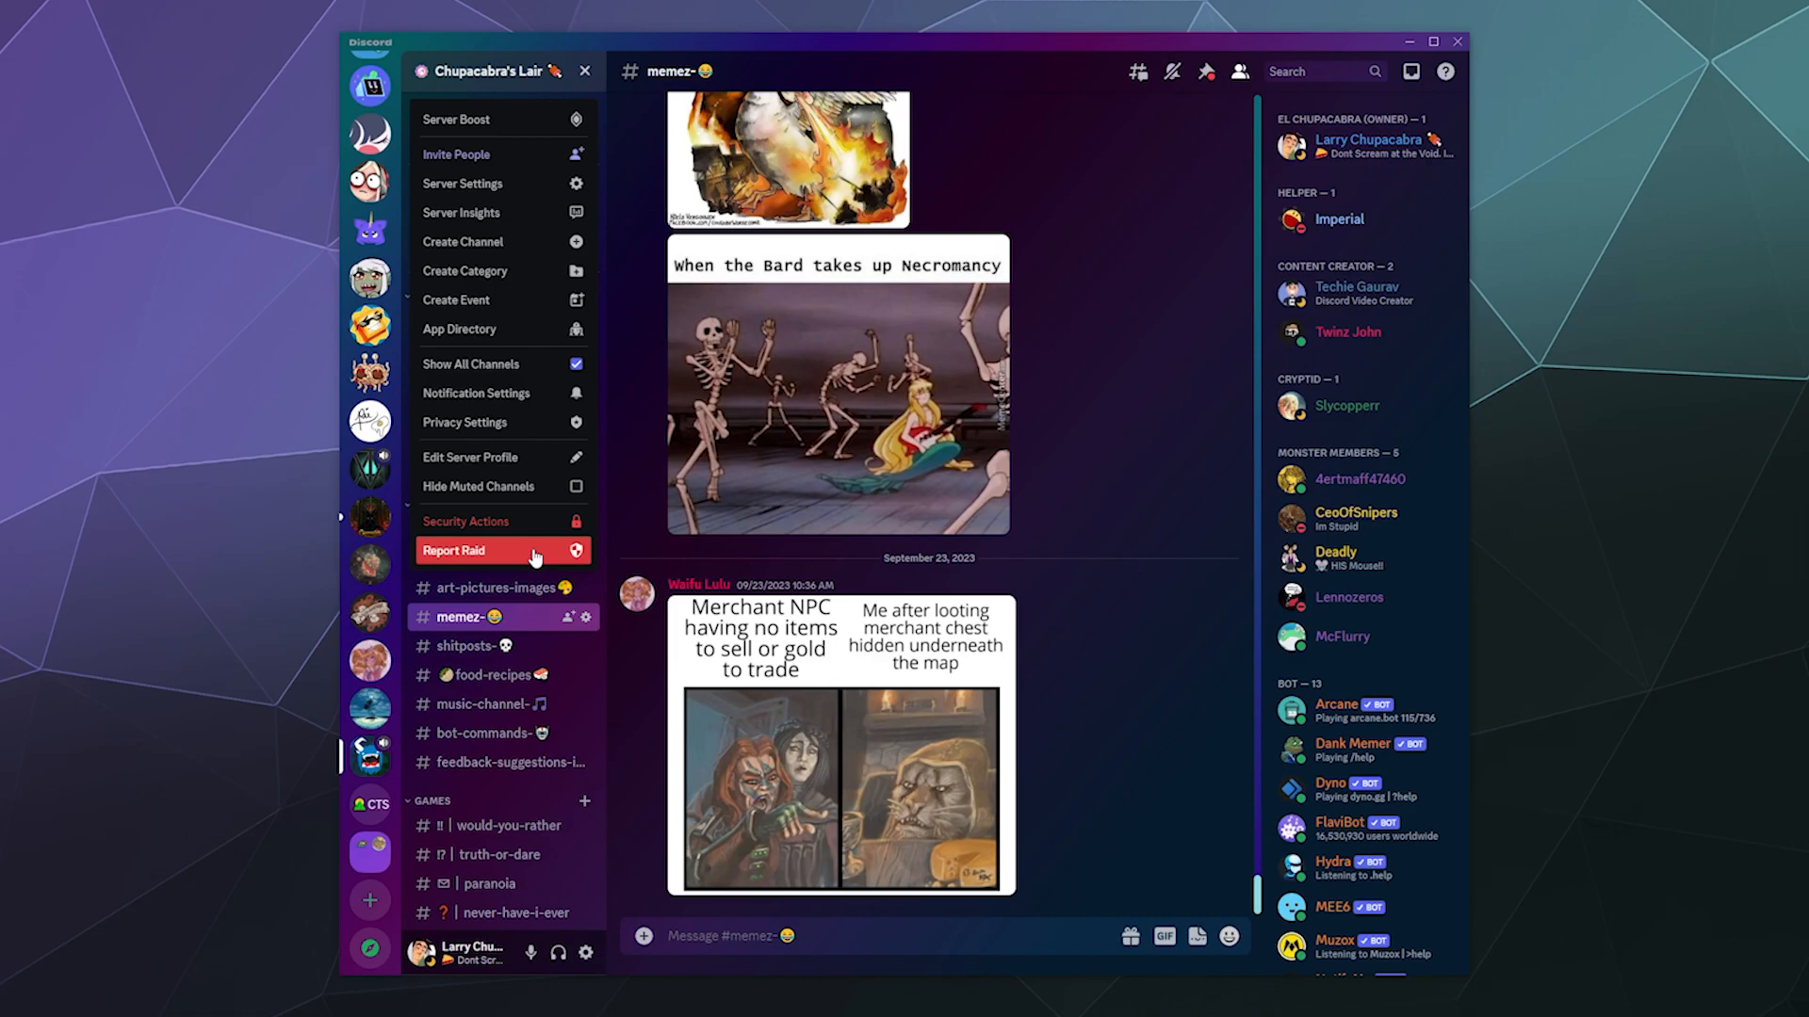
pyautogui.moveTo(496, 522)
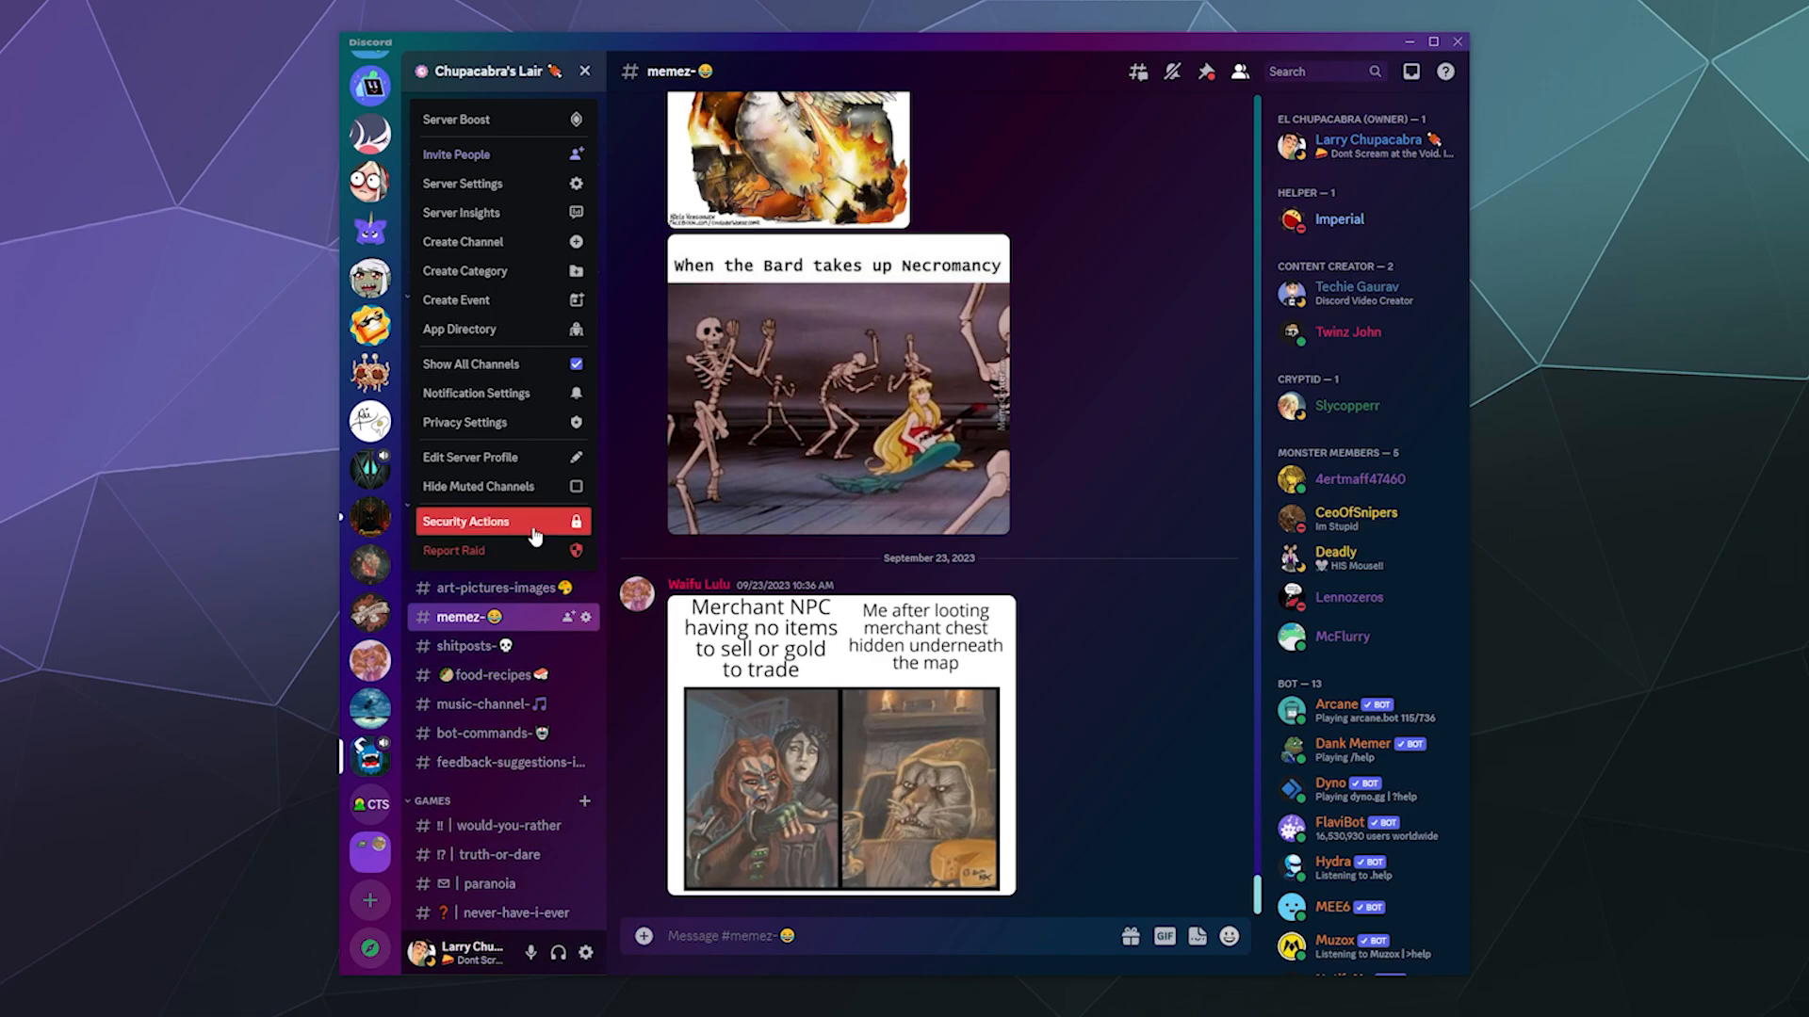
pyautogui.moveTo(495, 550)
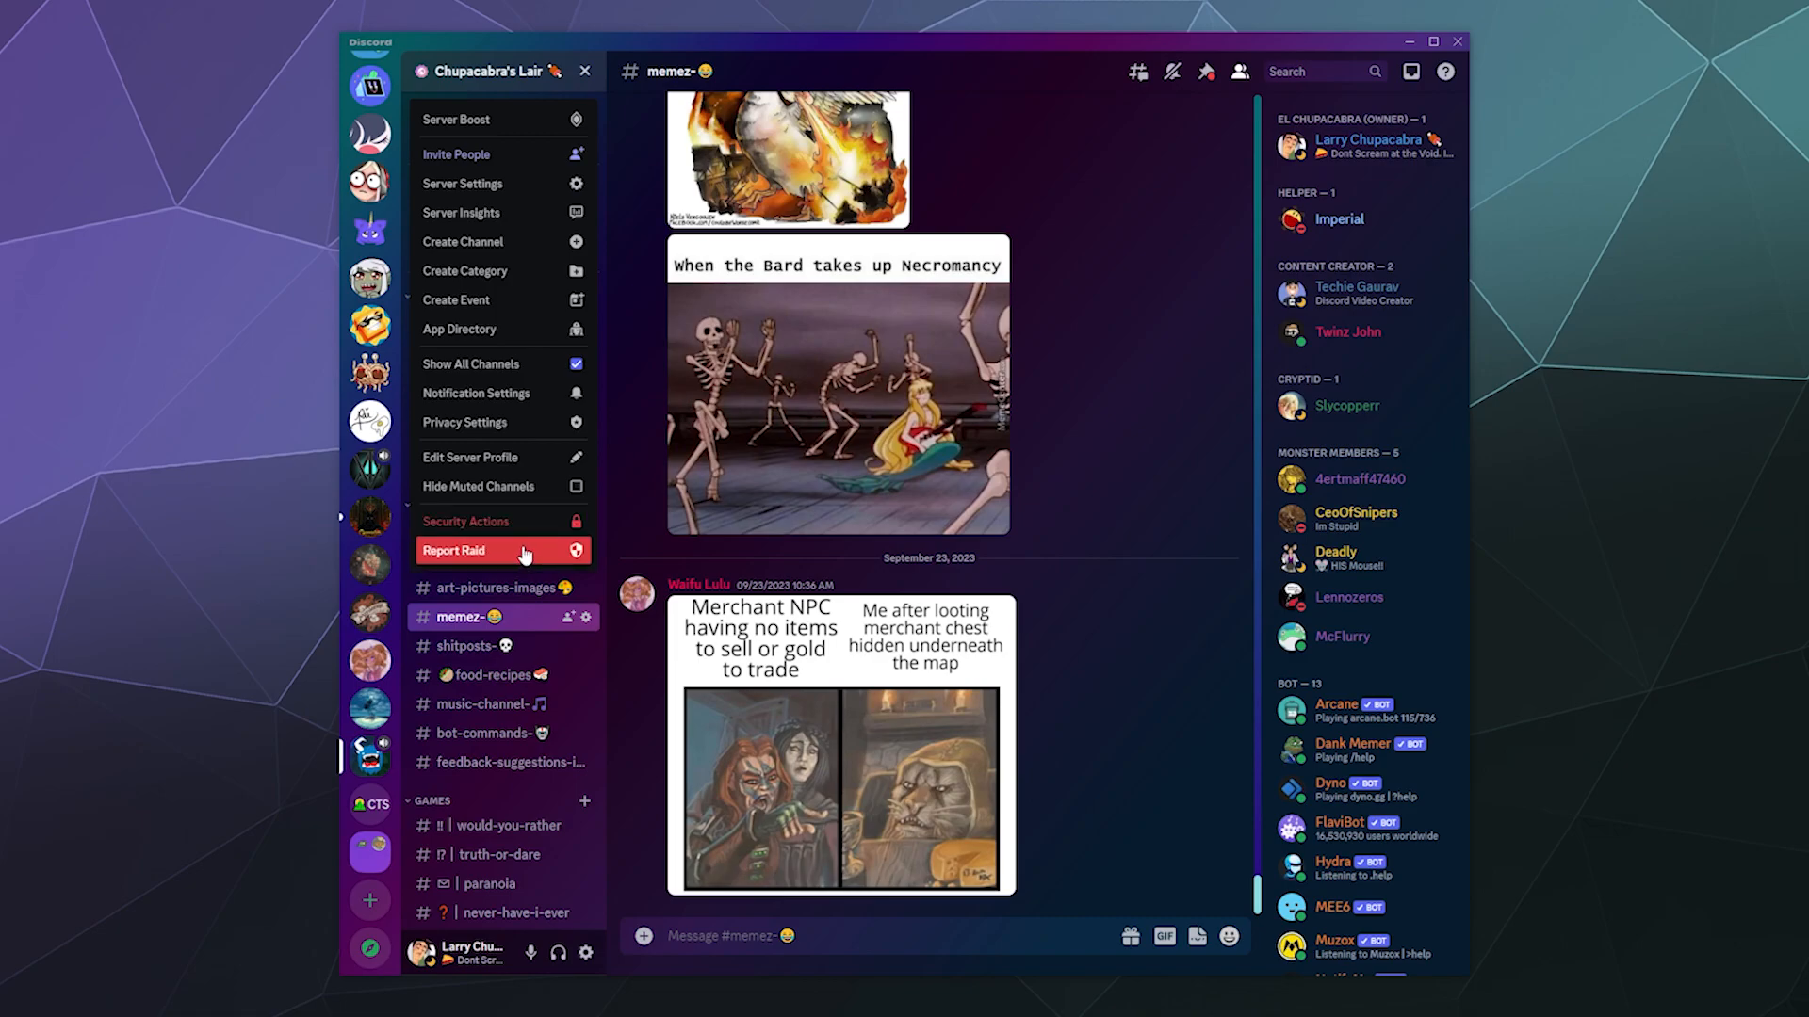
pyautogui.moveTo(495, 521)
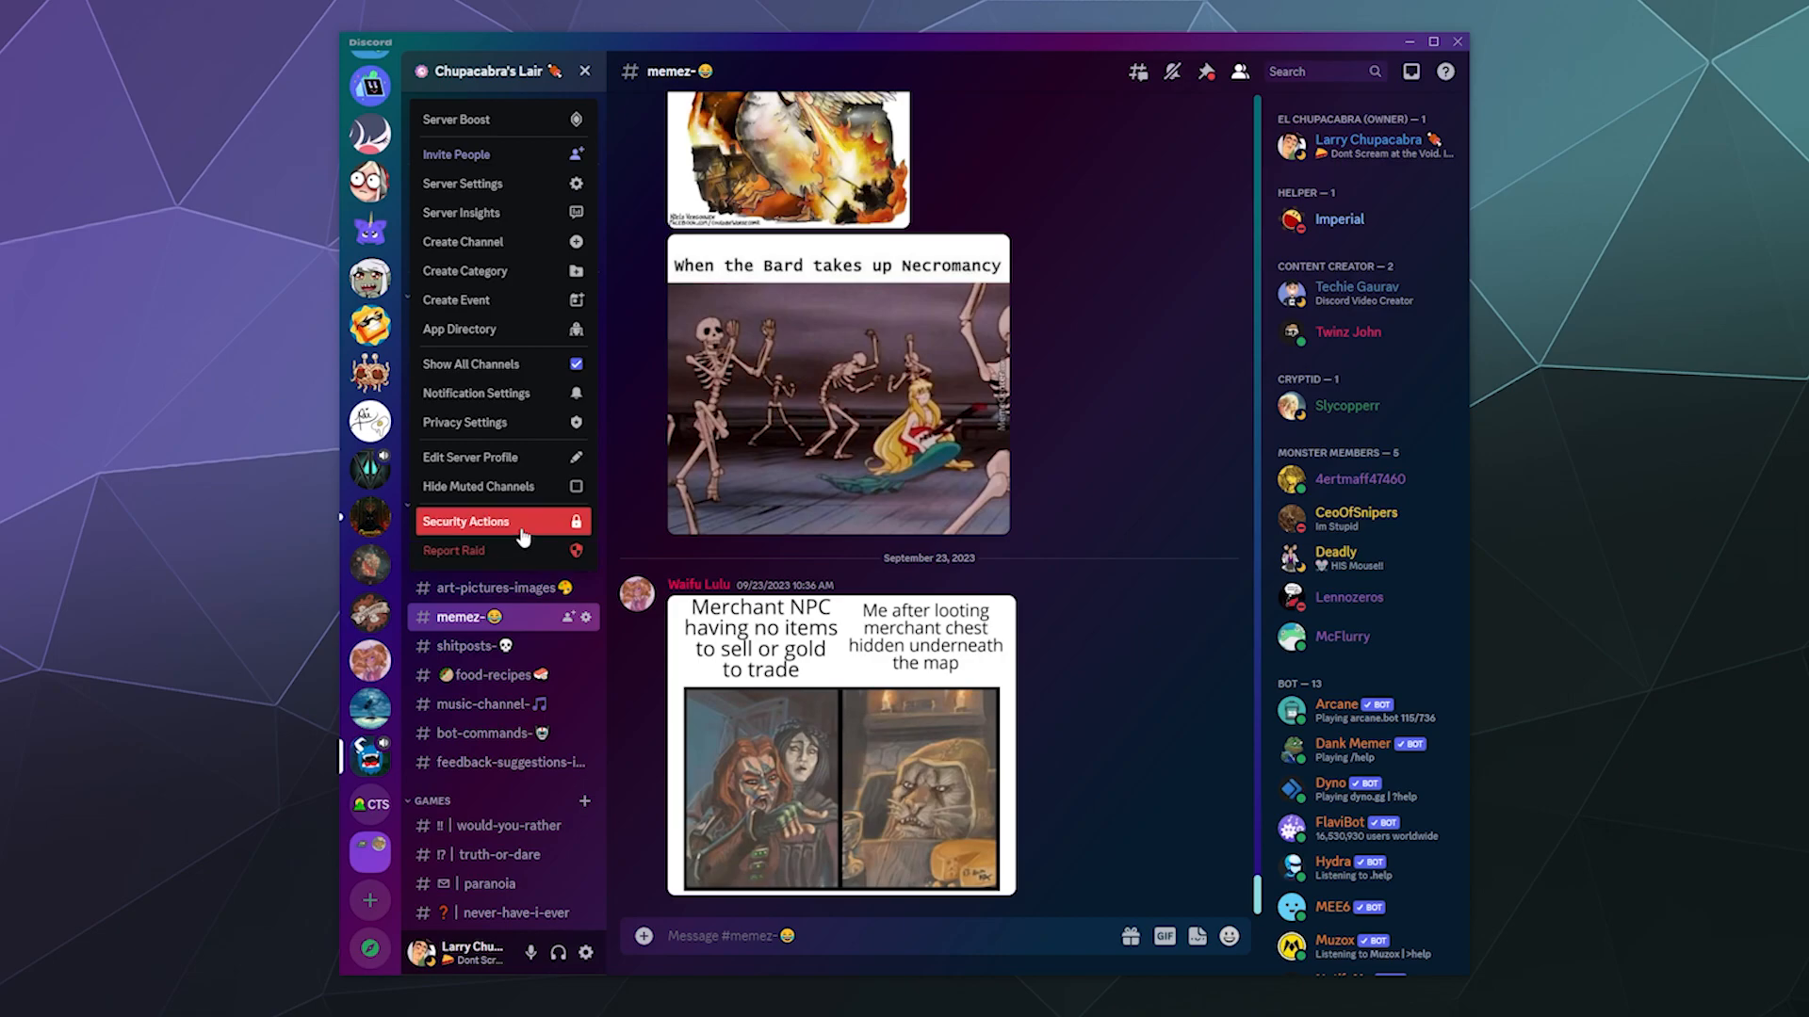
pyautogui.moveTo(521, 539)
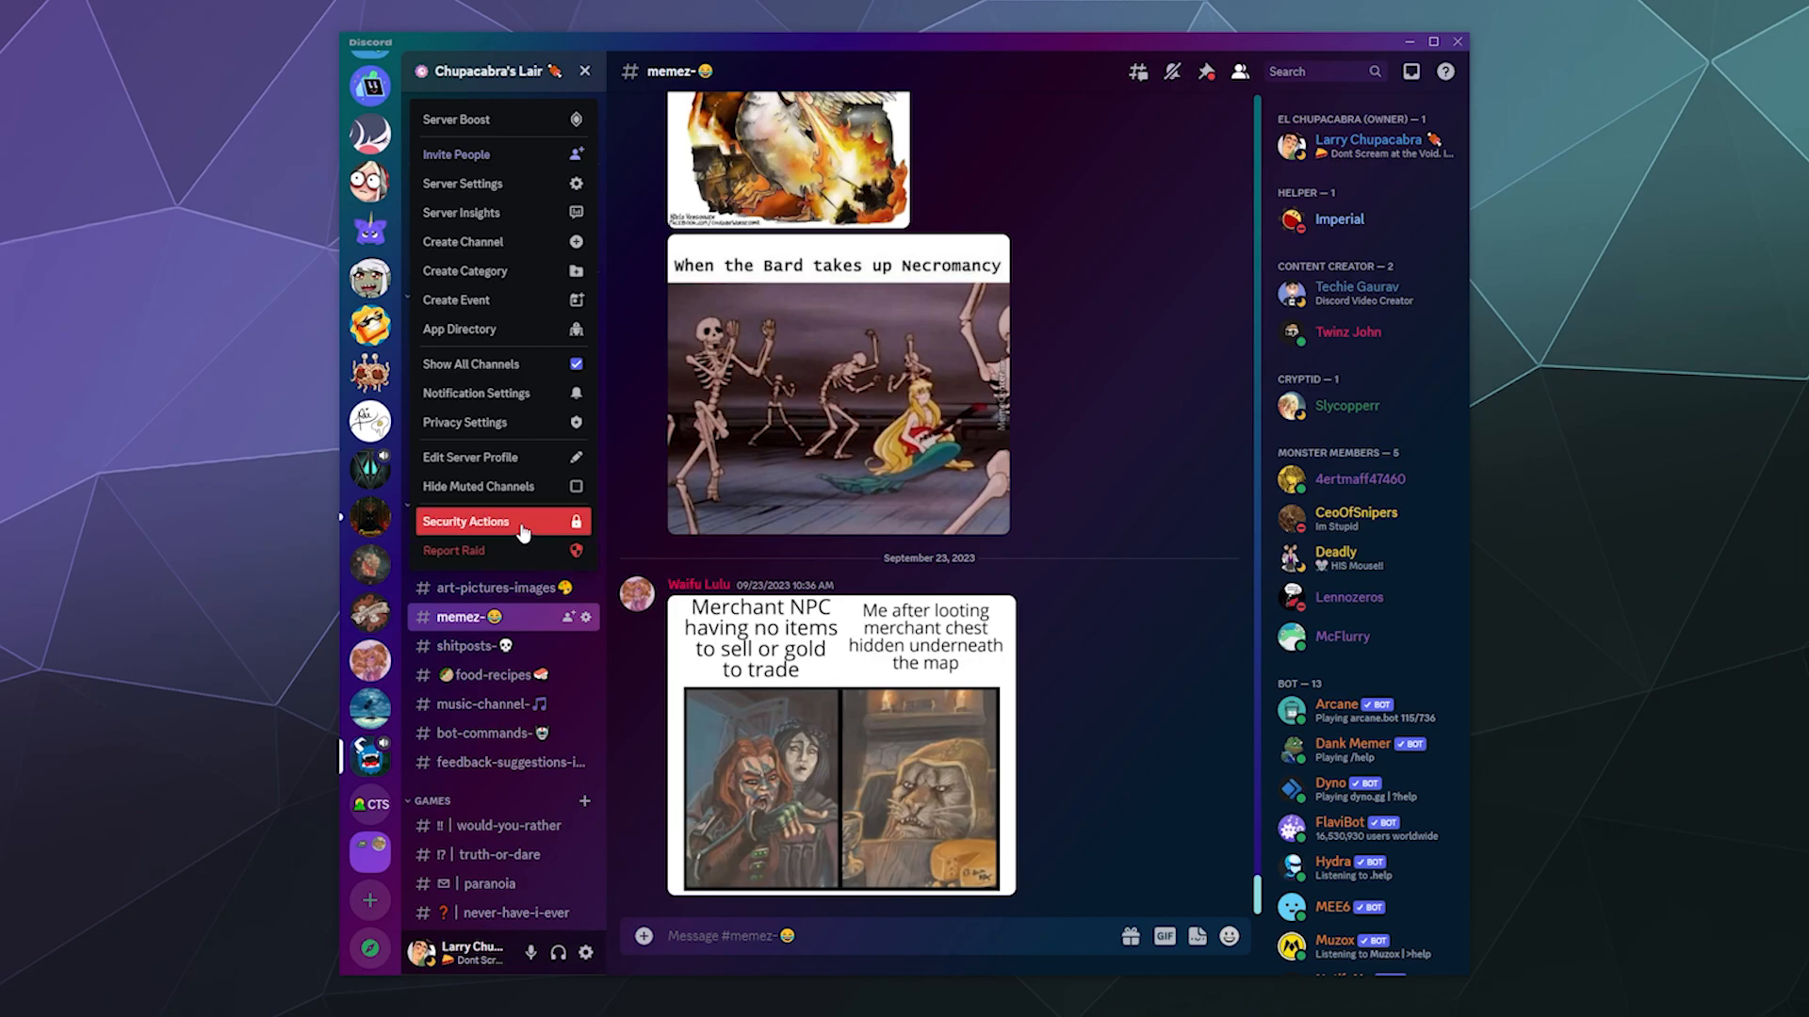
# Bring up Security Actions with Pause Invites and Pause DMs enabled for 2 hours.
pyautogui.click(465, 522)
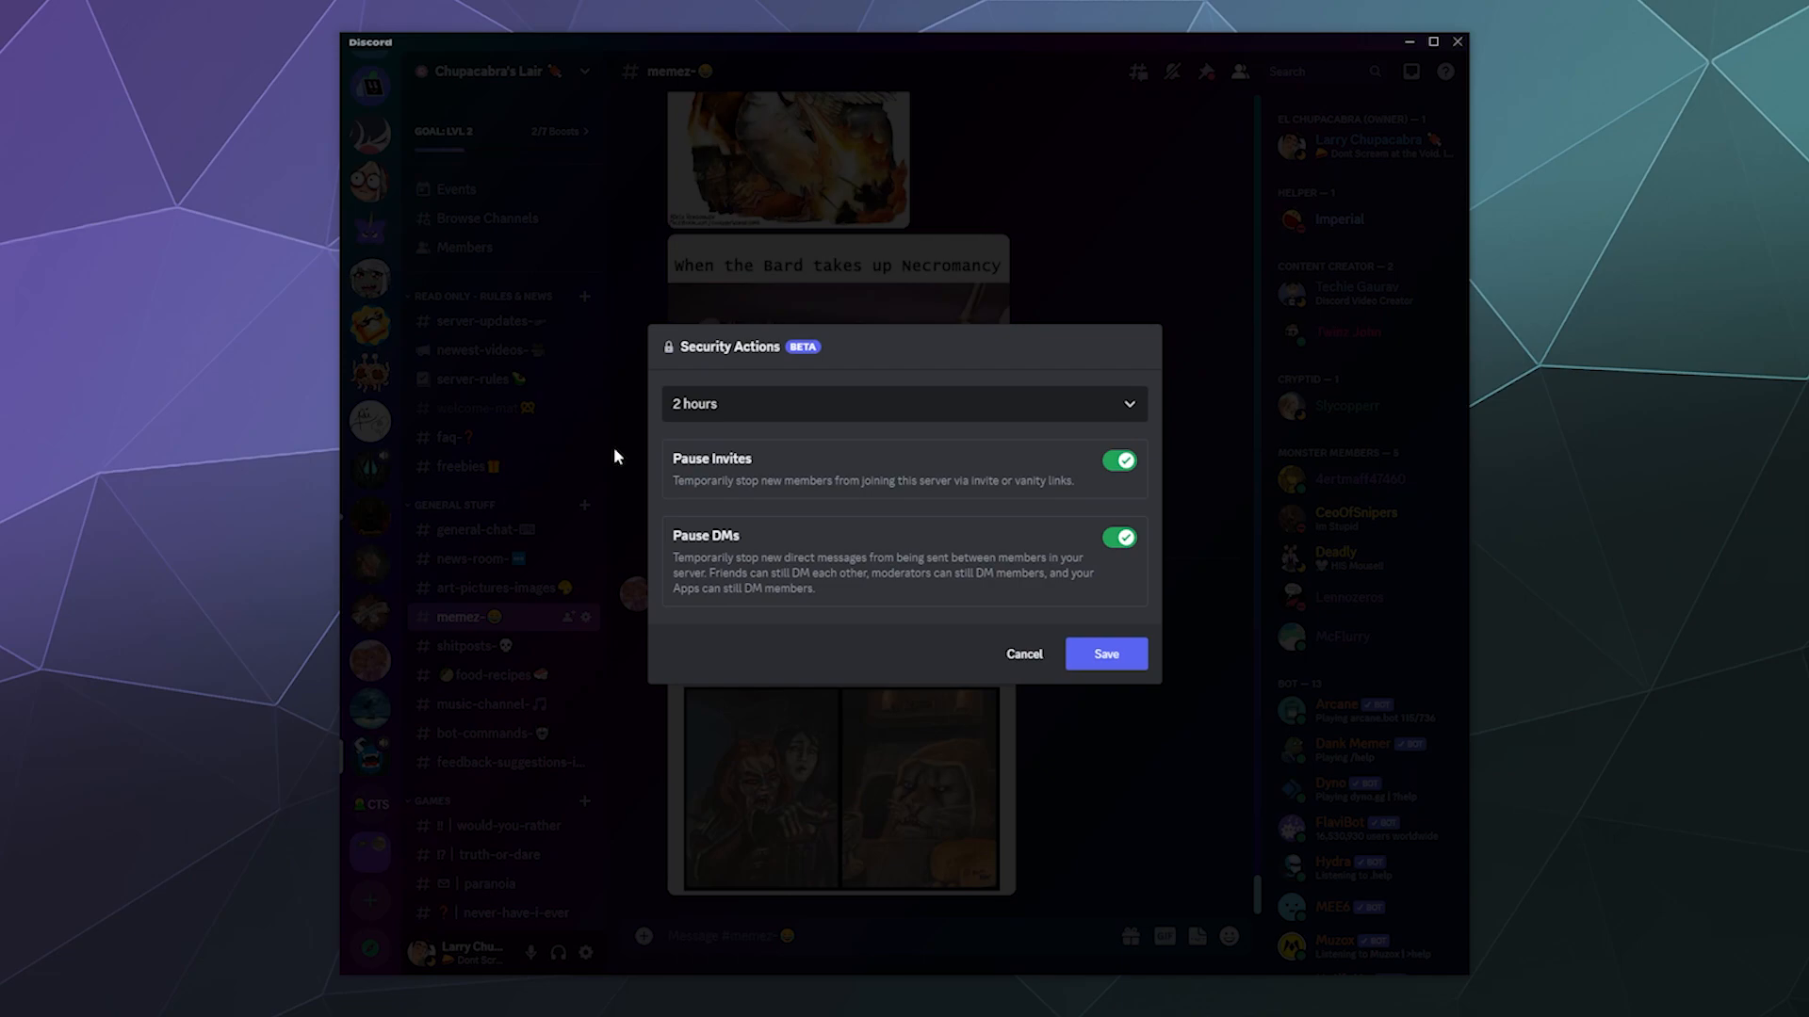
pyautogui.moveTo(884, 352)
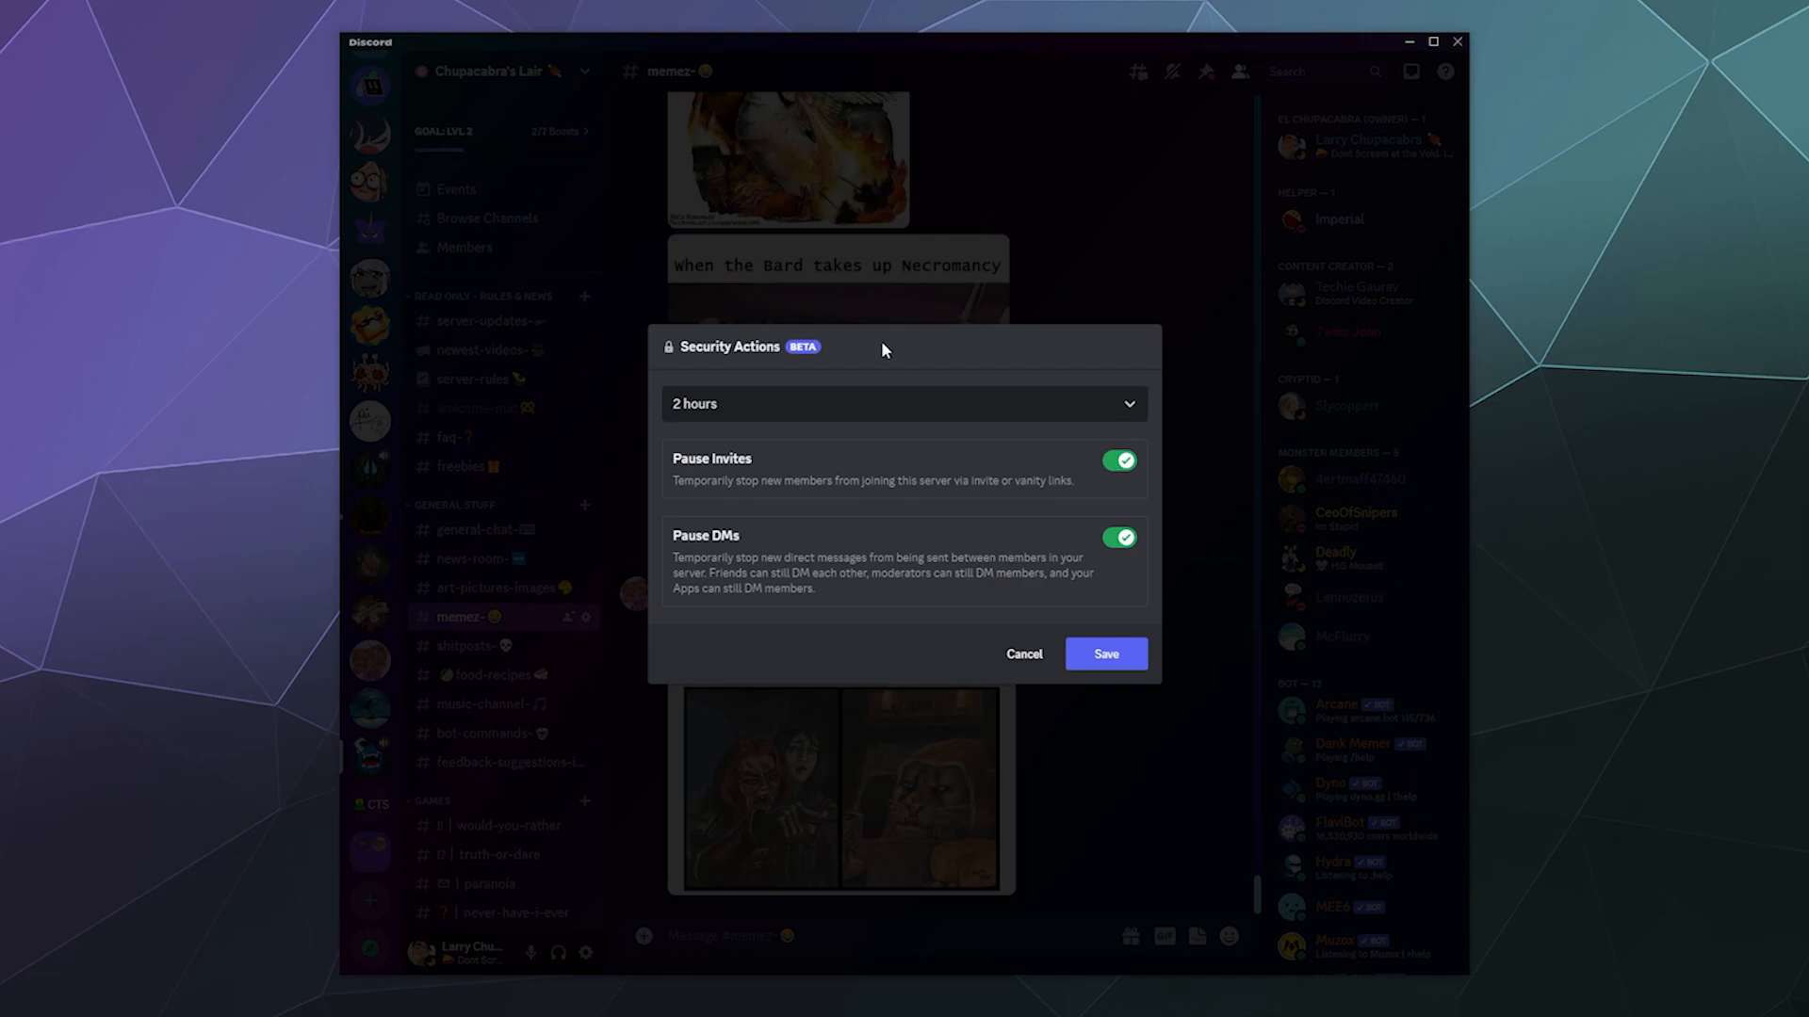
pyautogui.moveTo(818, 400)
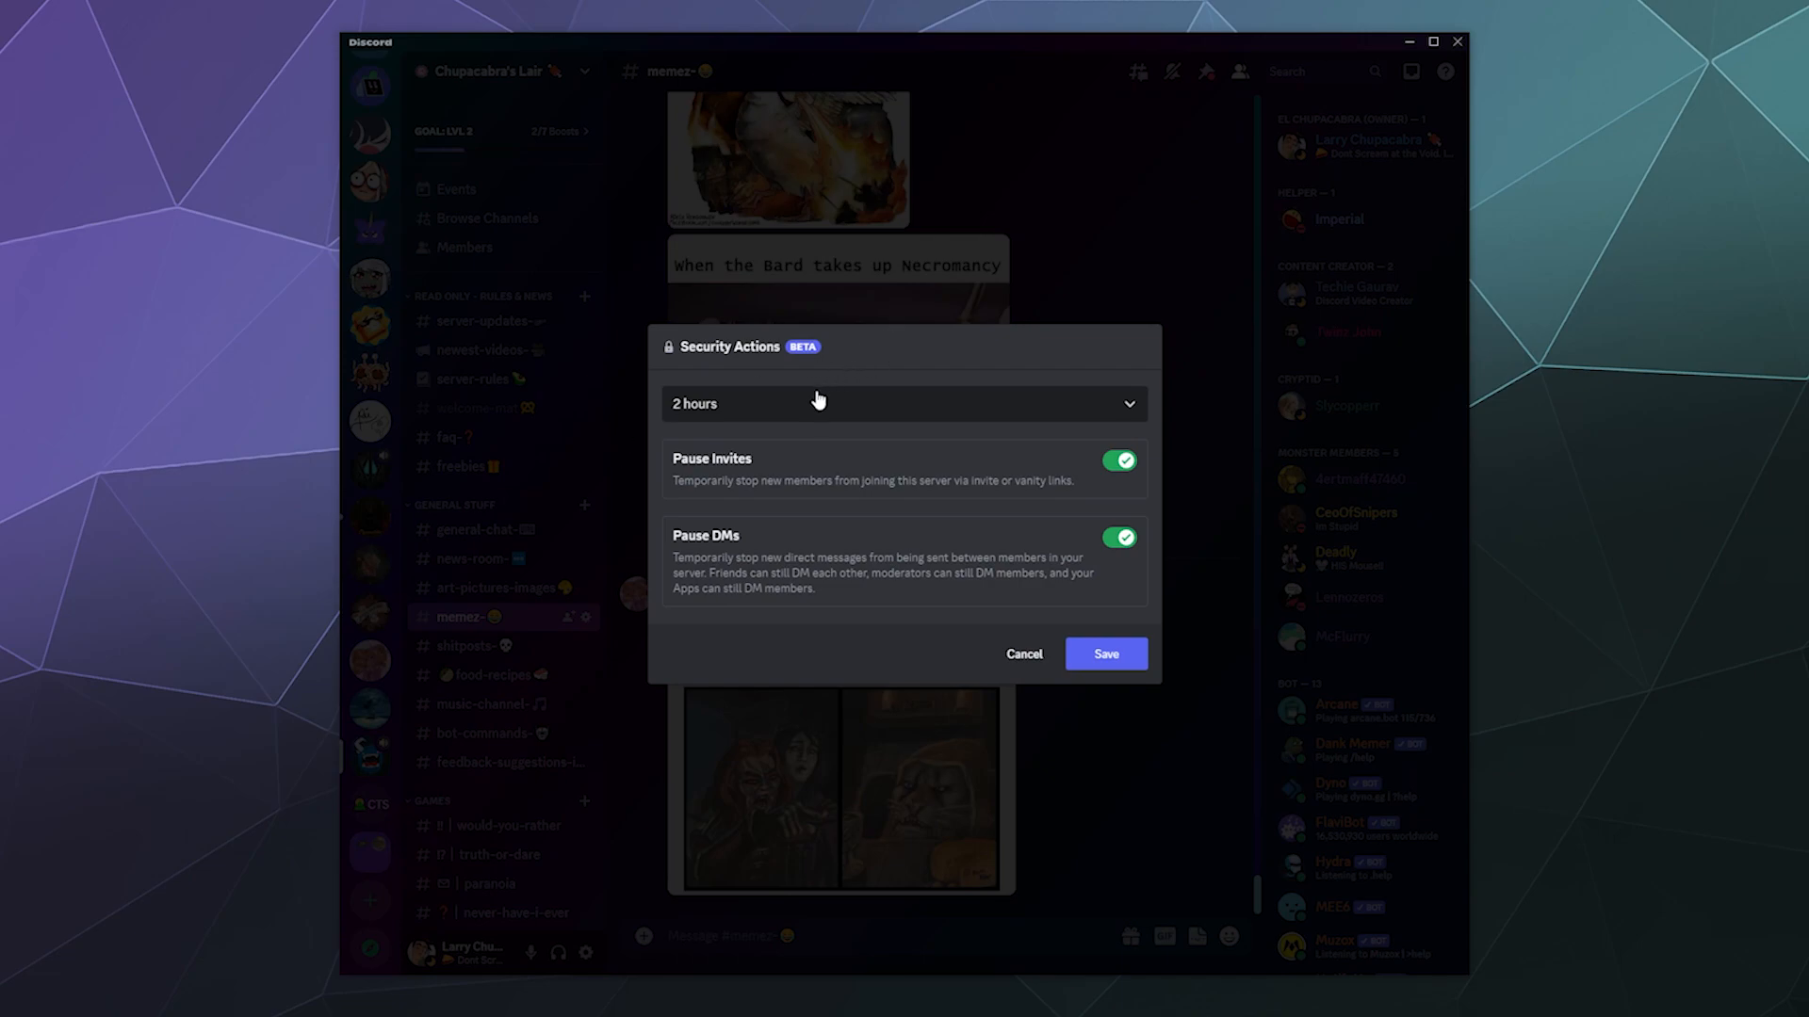
pyautogui.moveTo(816, 598)
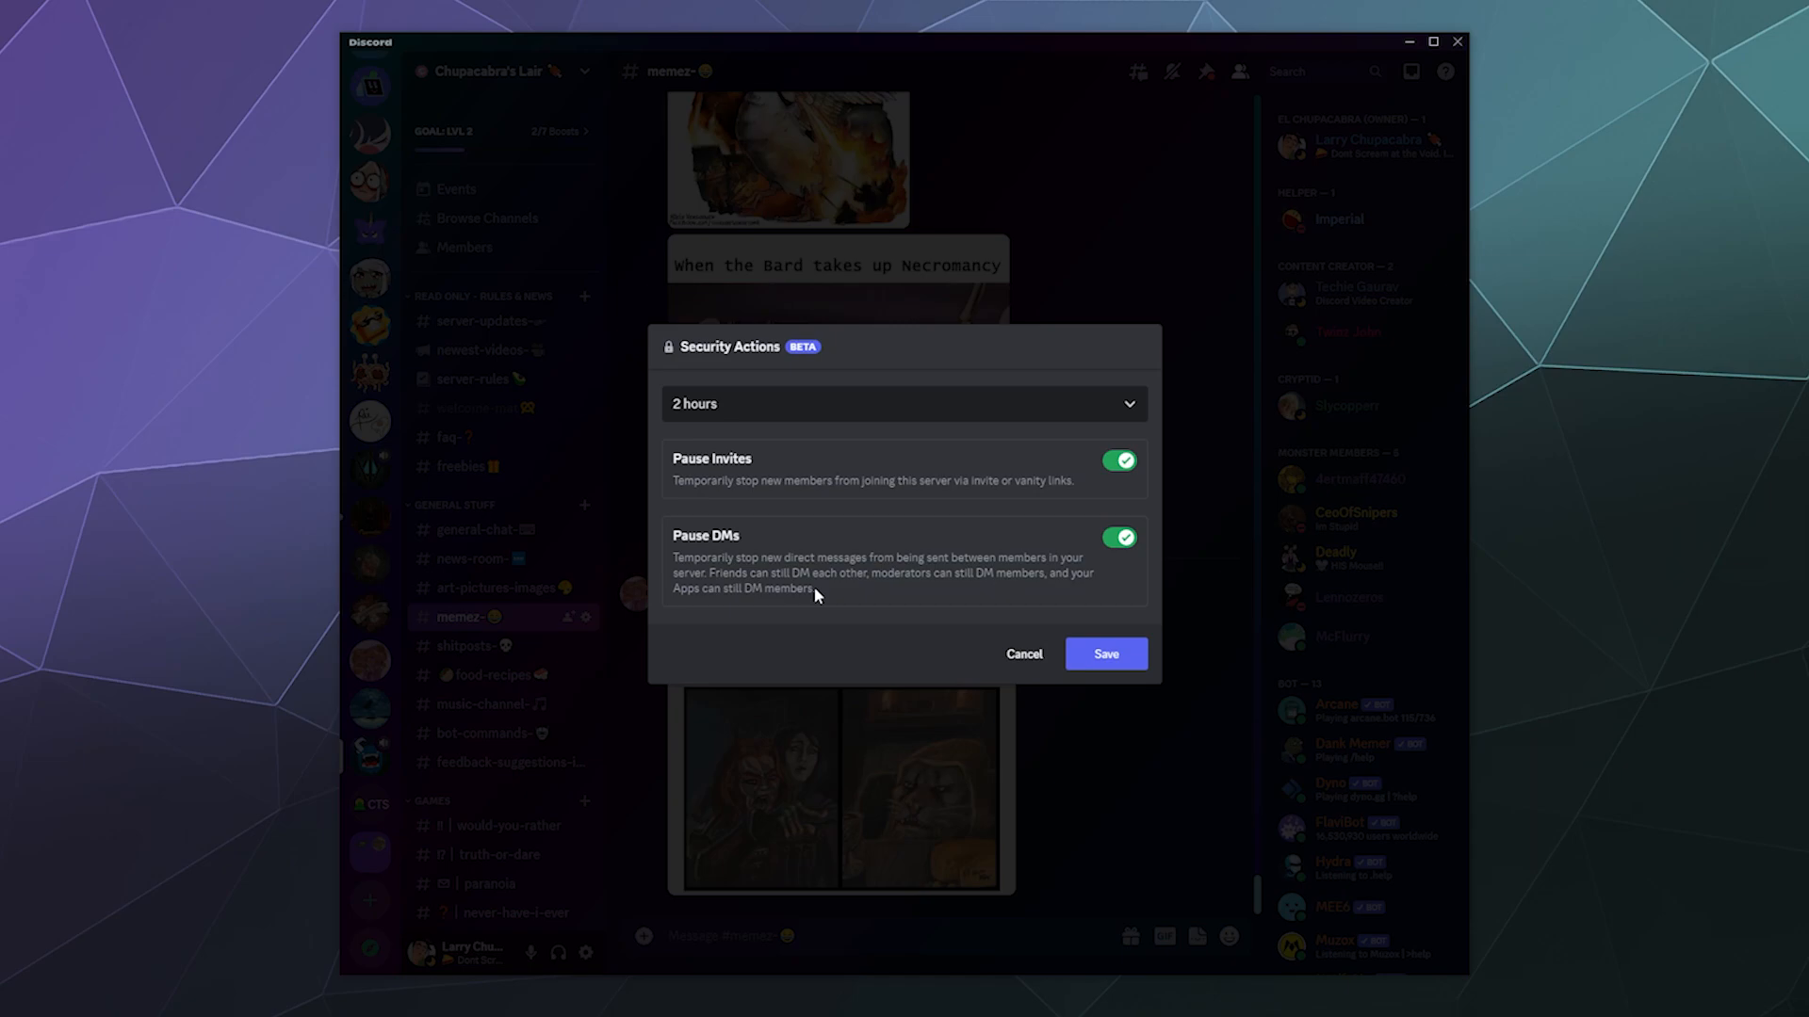
pyautogui.moveTo(1021, 573)
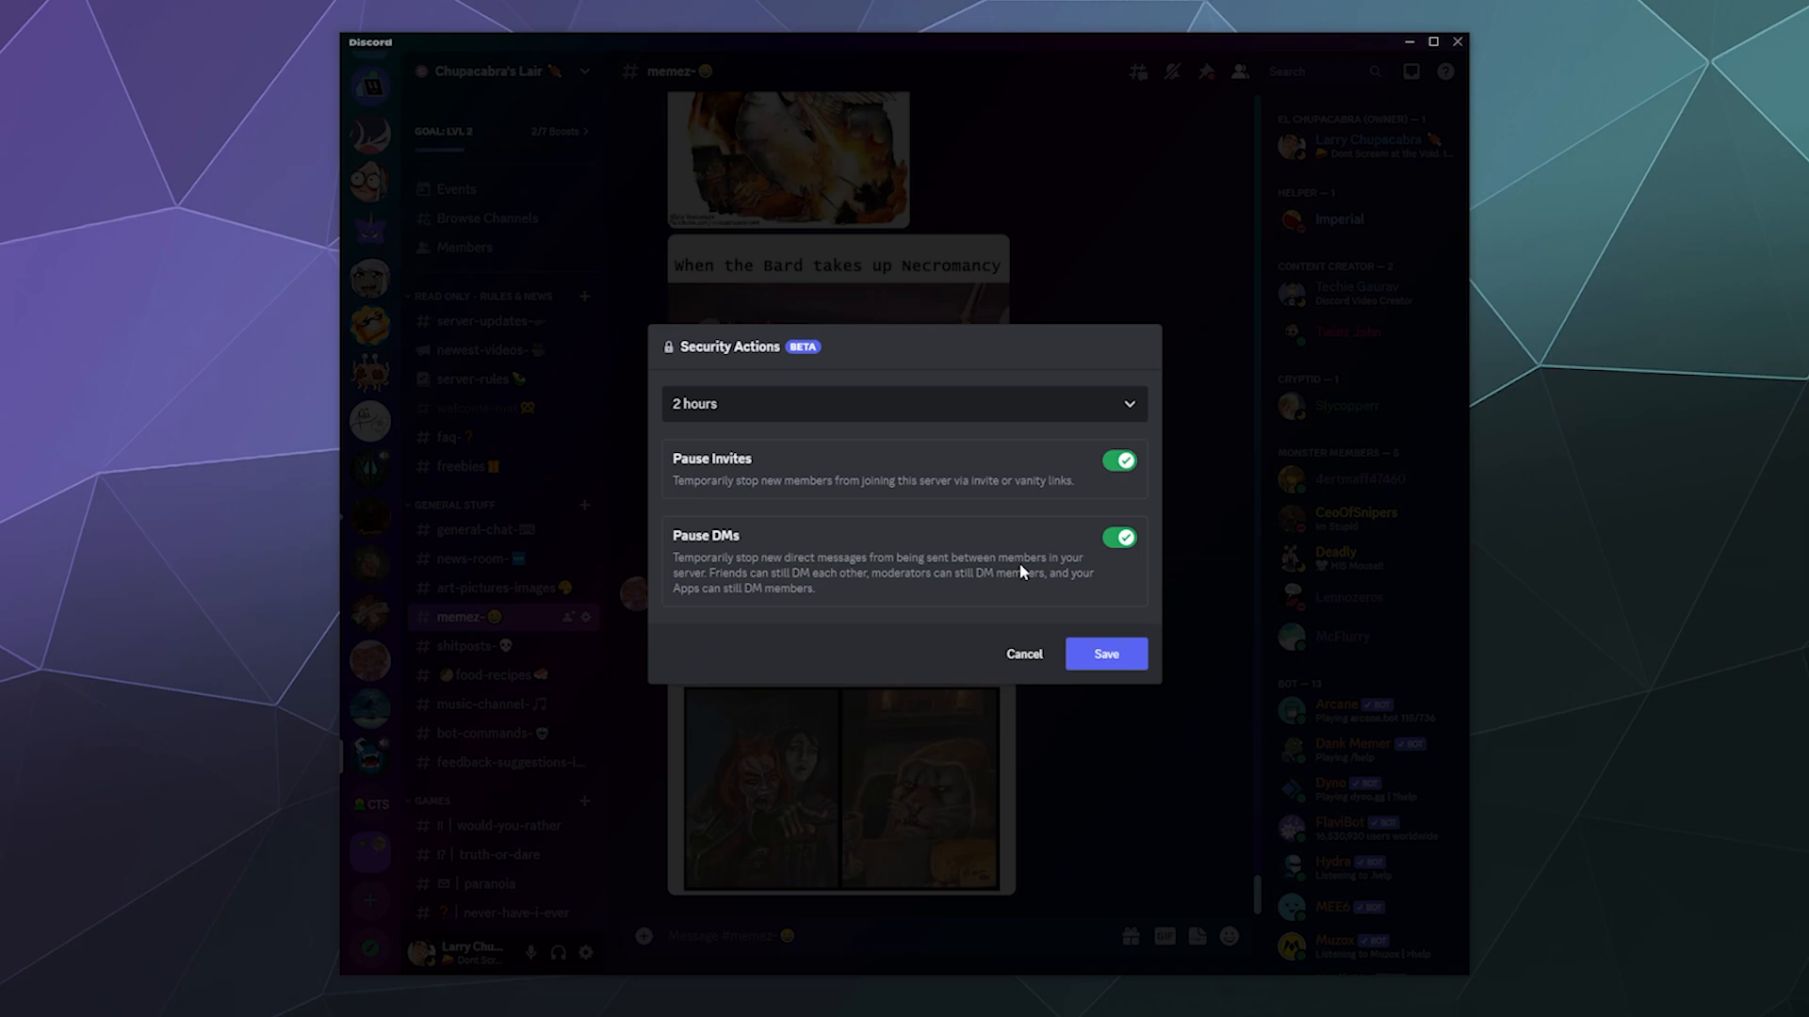
pyautogui.moveTo(946, 589)
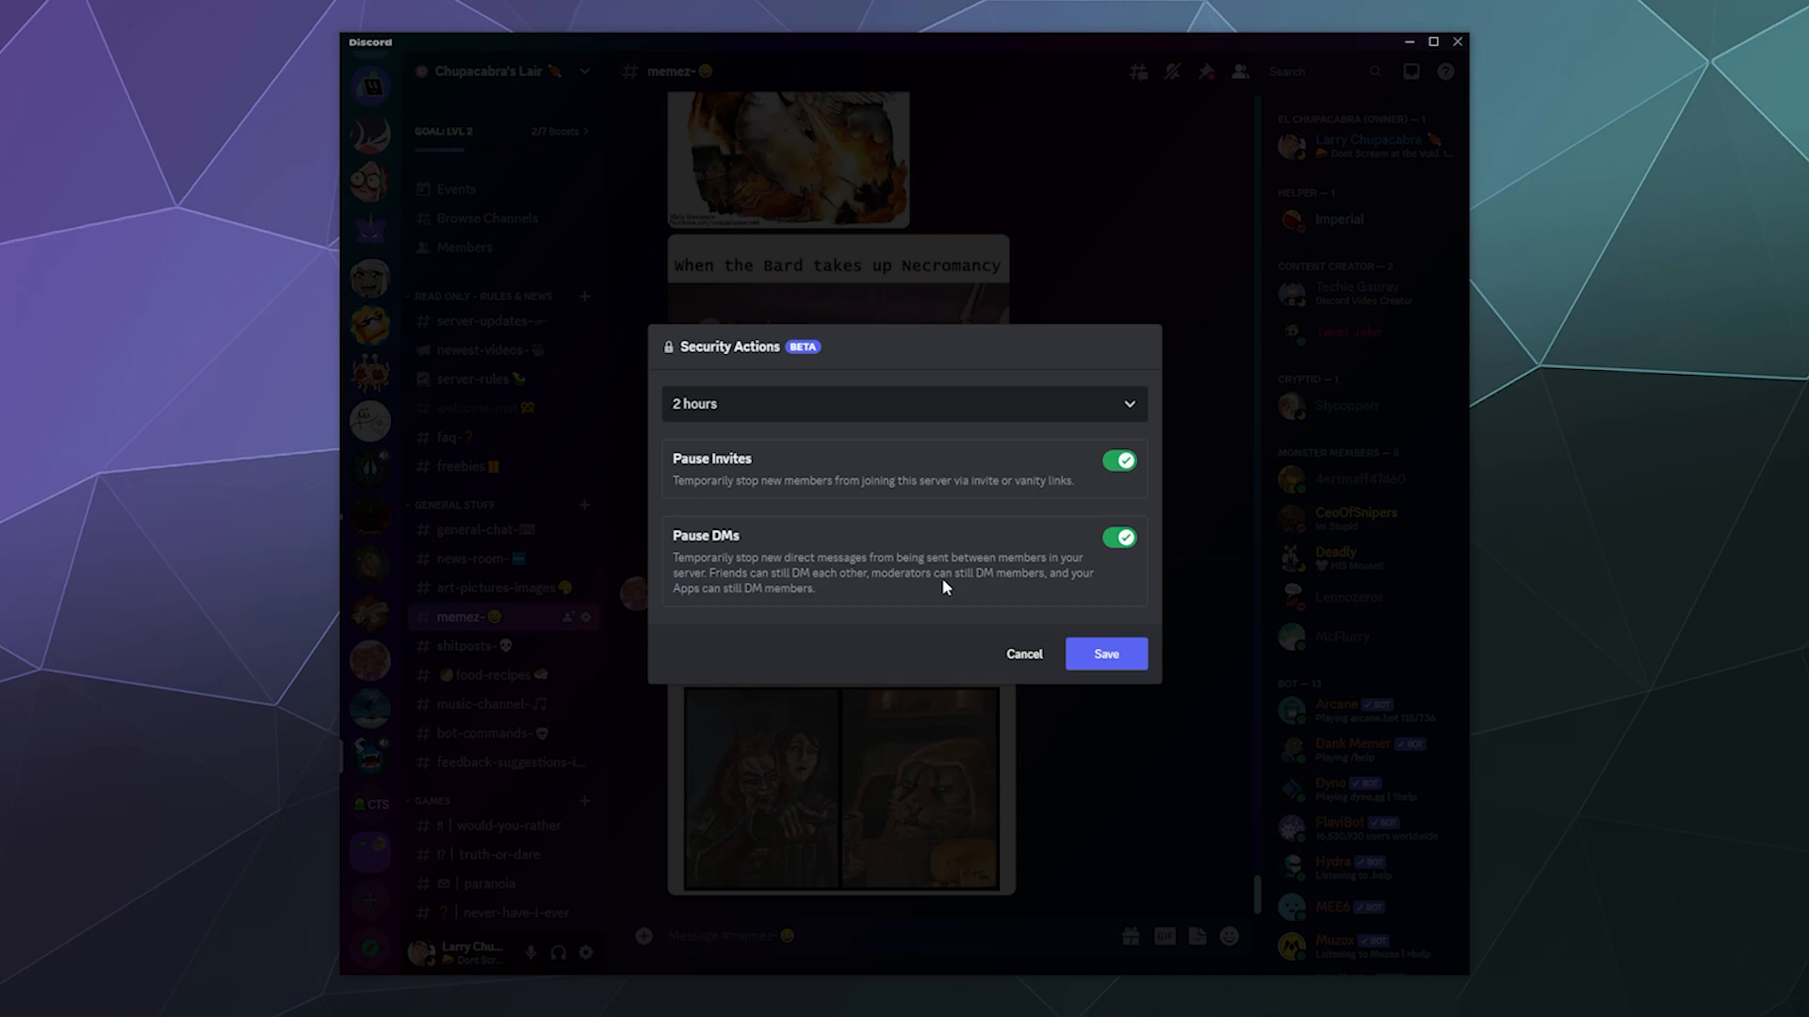
pyautogui.moveTo(880, 432)
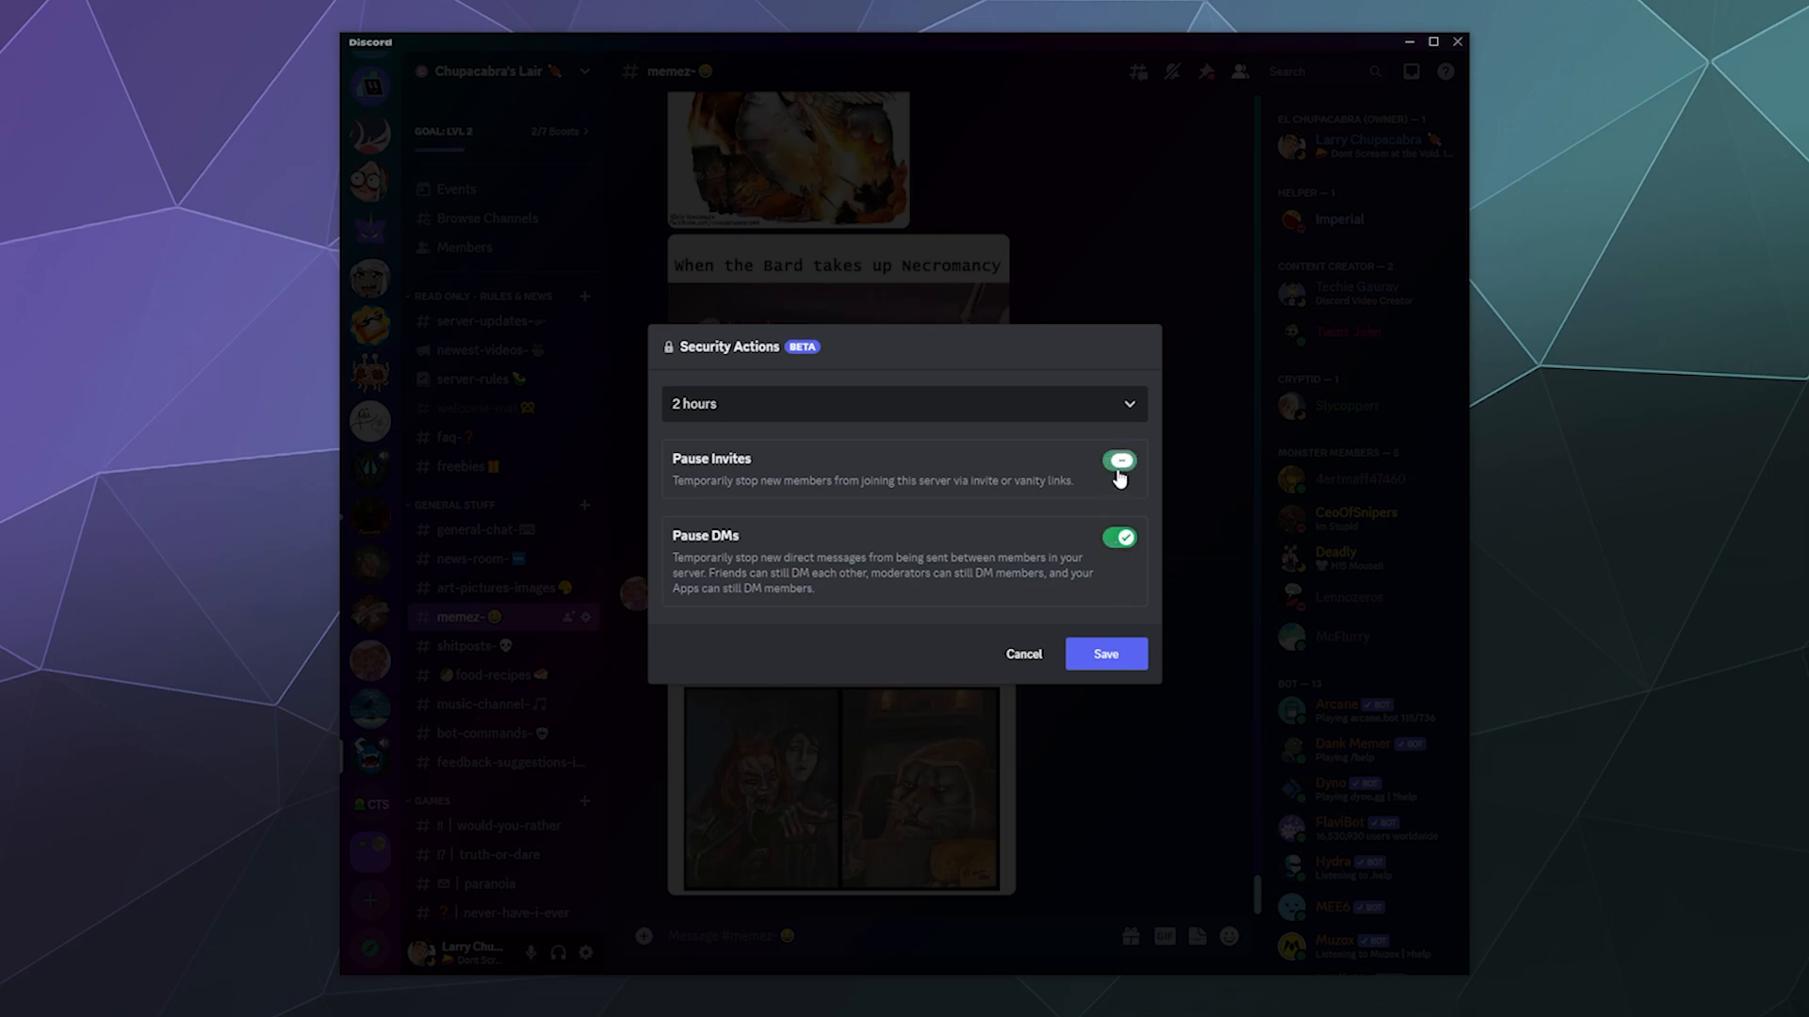
# Change the invite and DM pause duration from 2 hours to 1 hour.
pyautogui.click(904, 403)
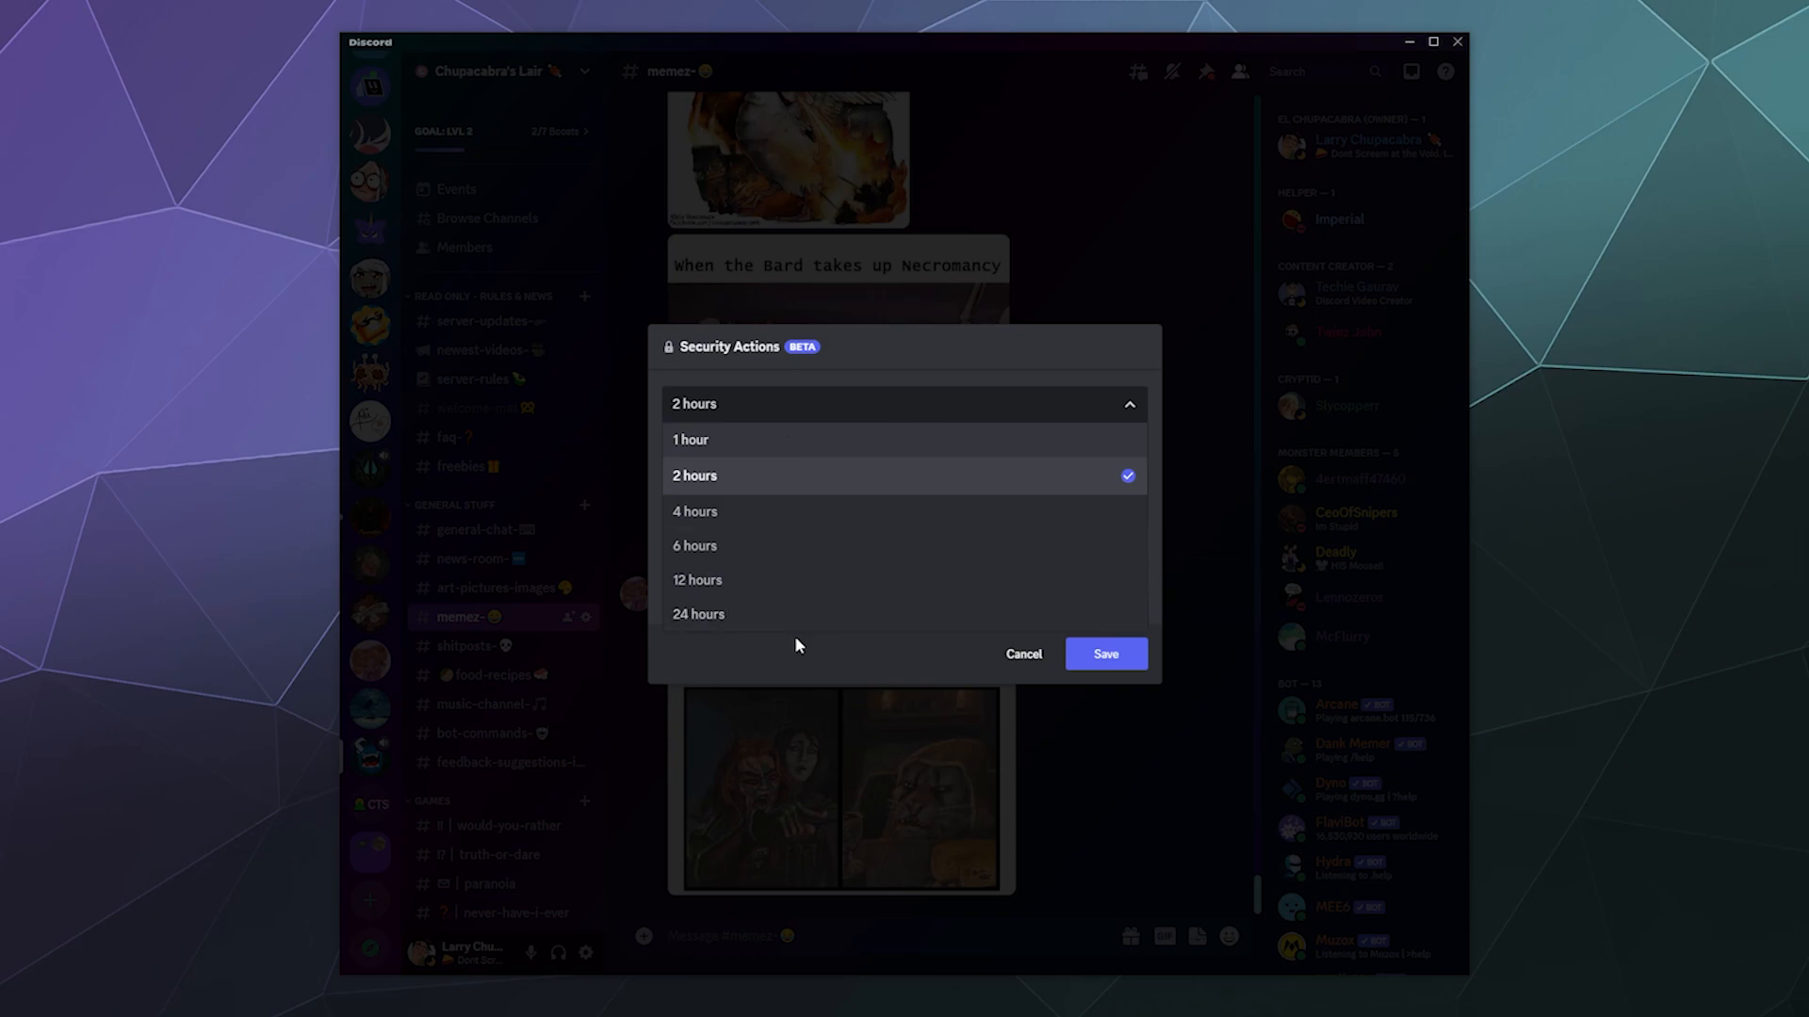
pyautogui.moveTo(759, 639)
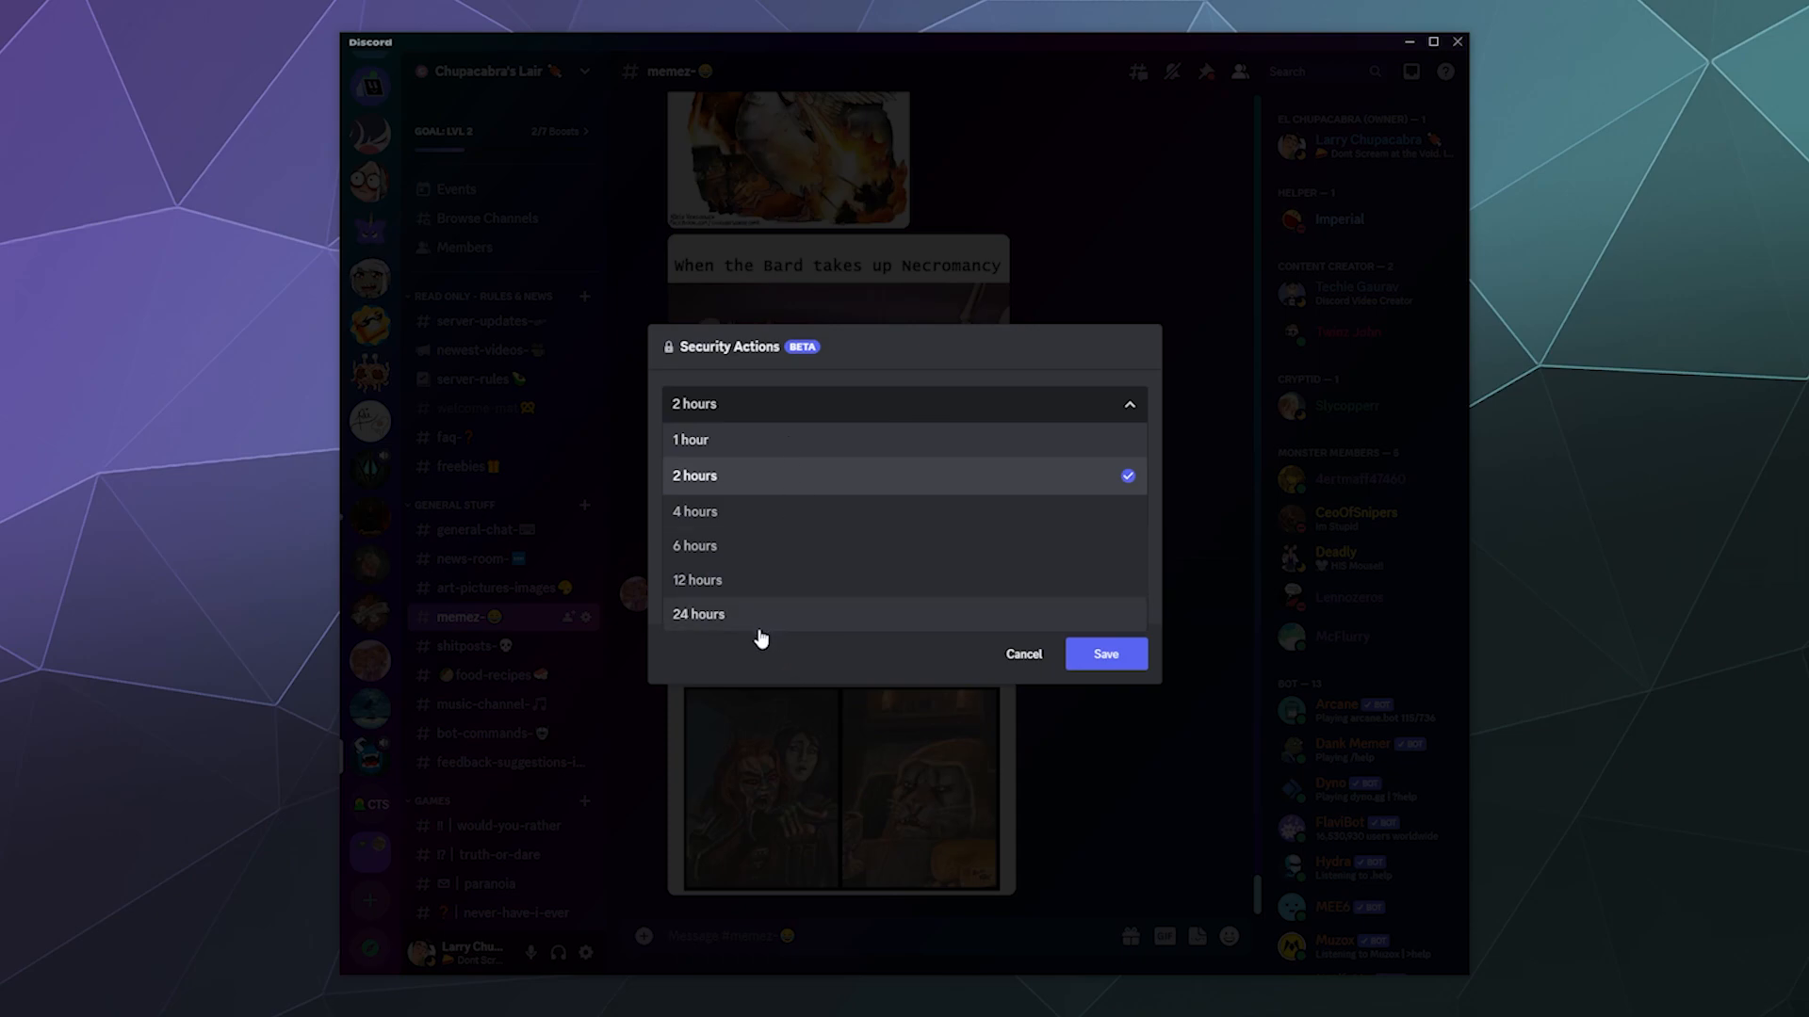
pyautogui.moveTo(814, 682)
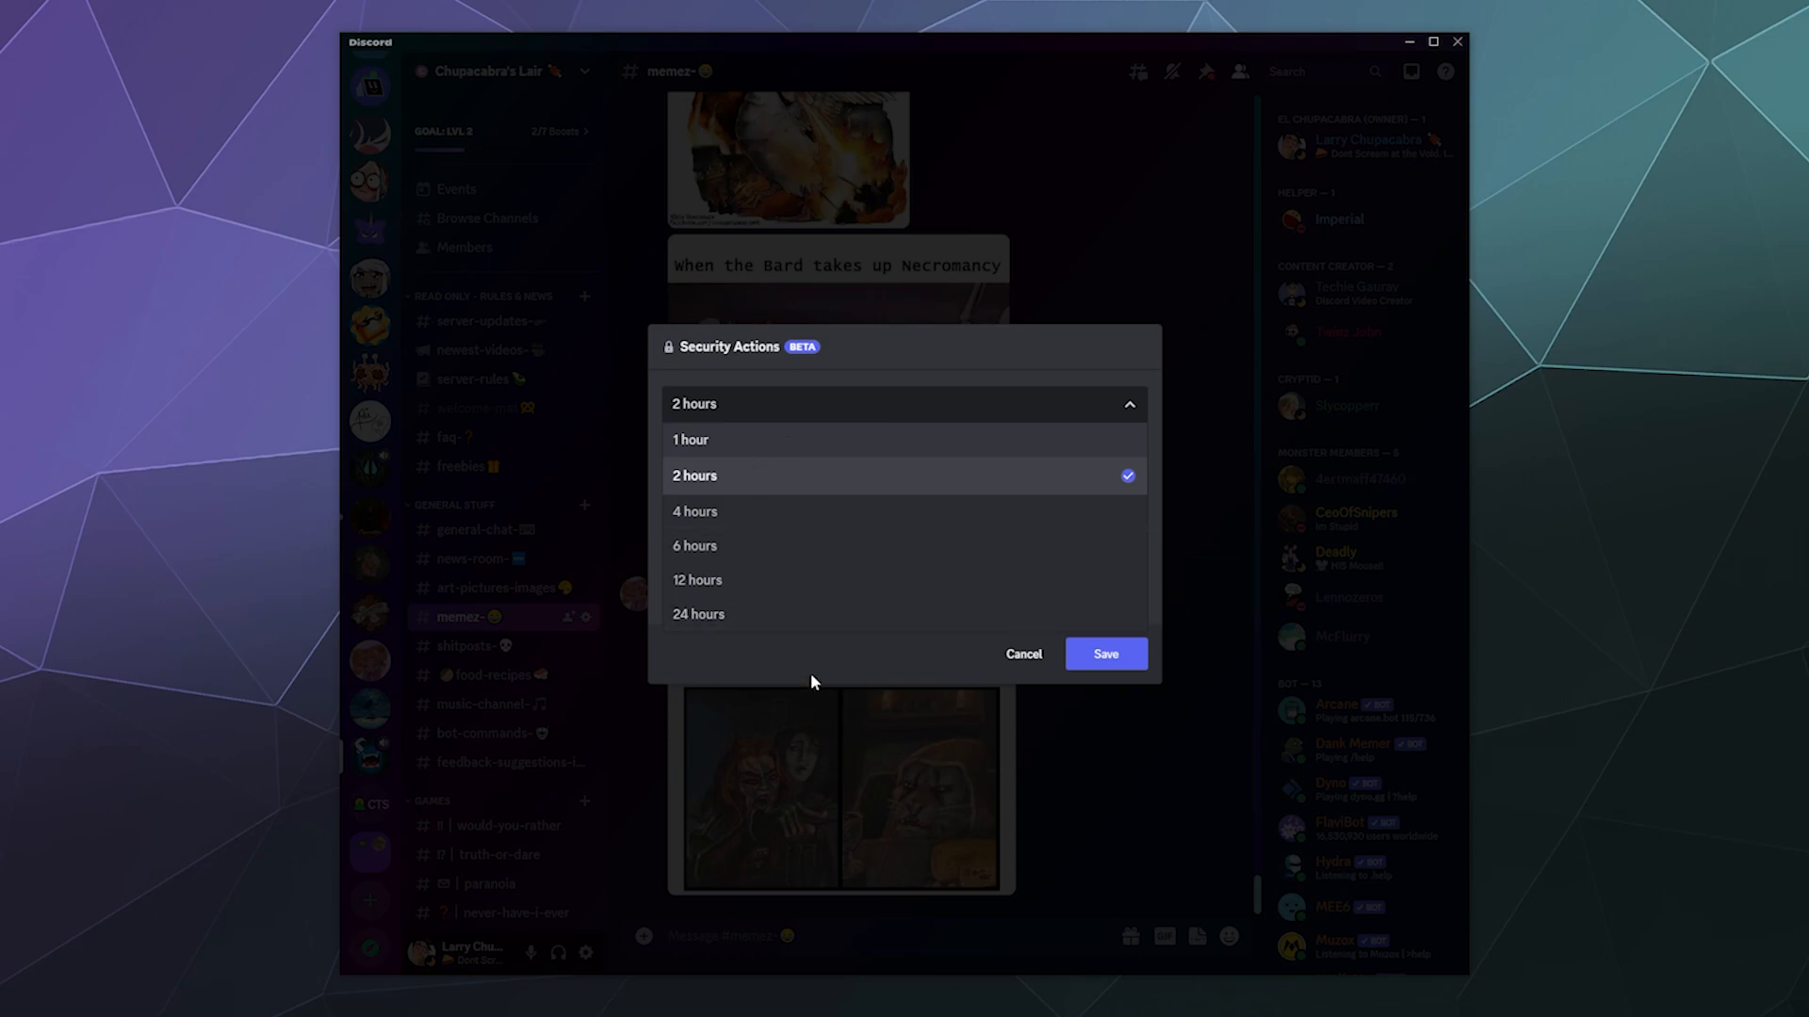
pyautogui.click(691, 438)
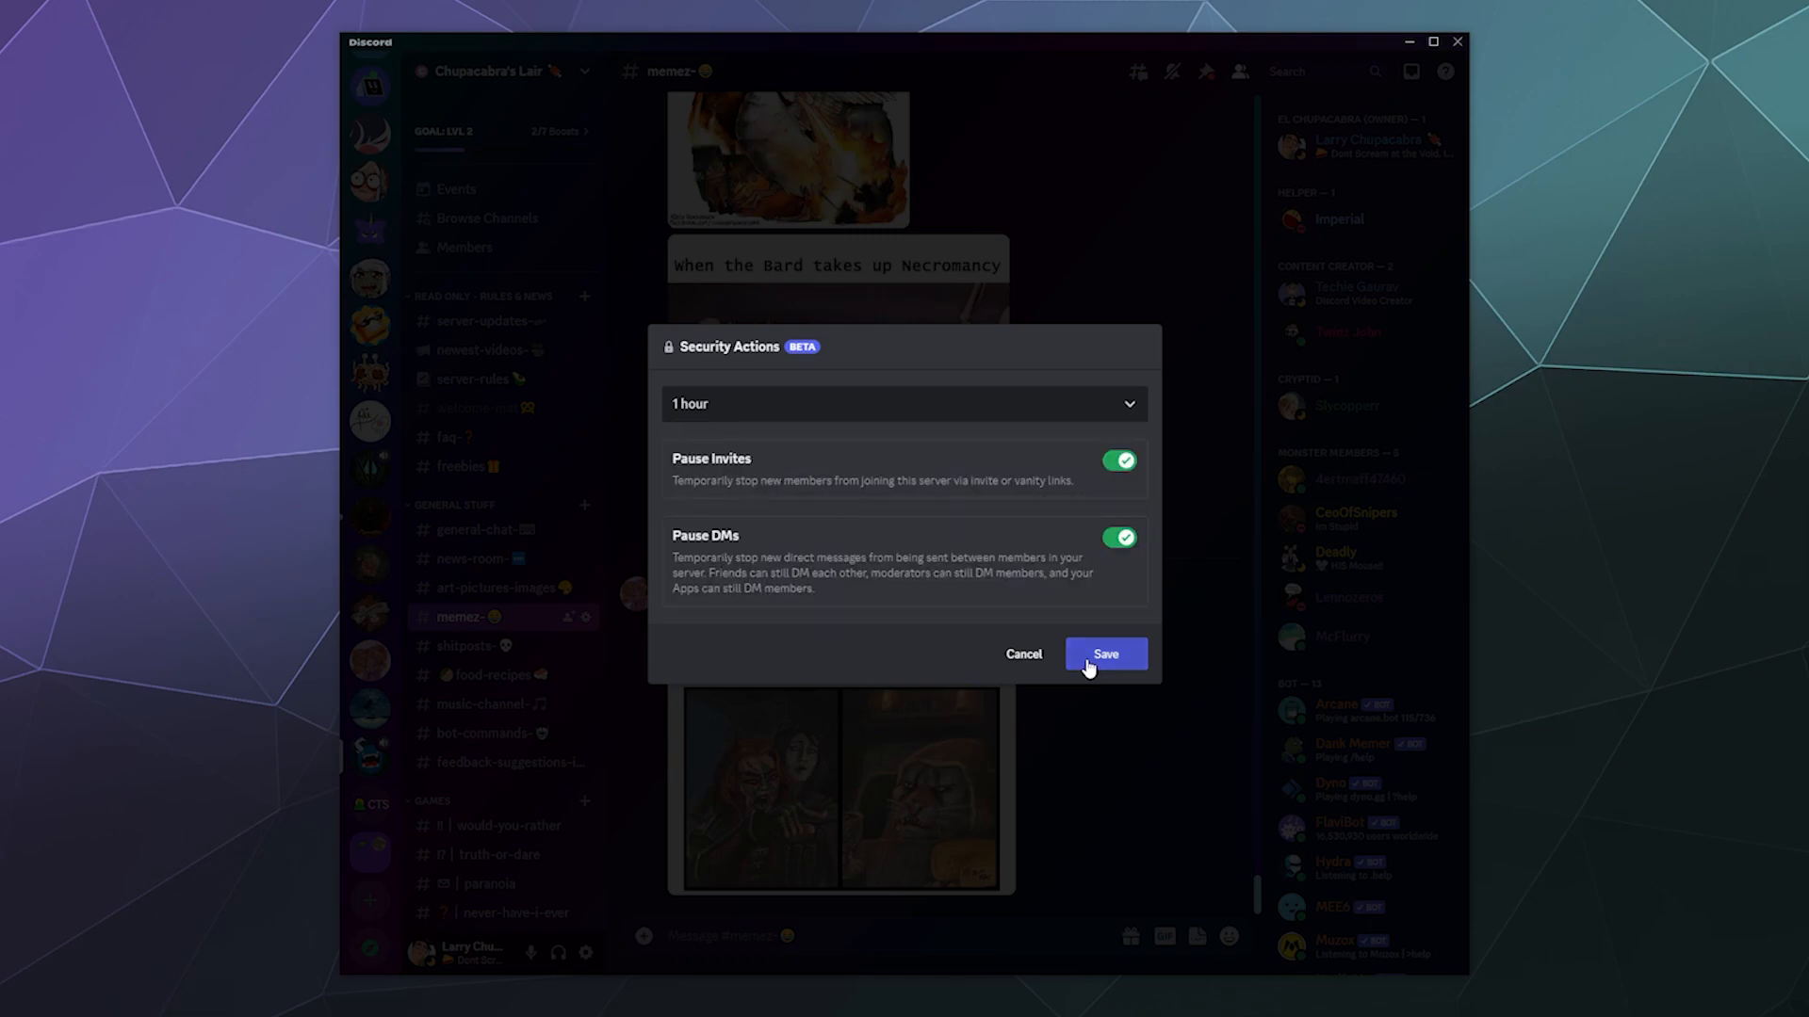
# Save the security actions so DMs and joins are paused until 9/26, 4:36 PM.
pyautogui.click(1104, 654)
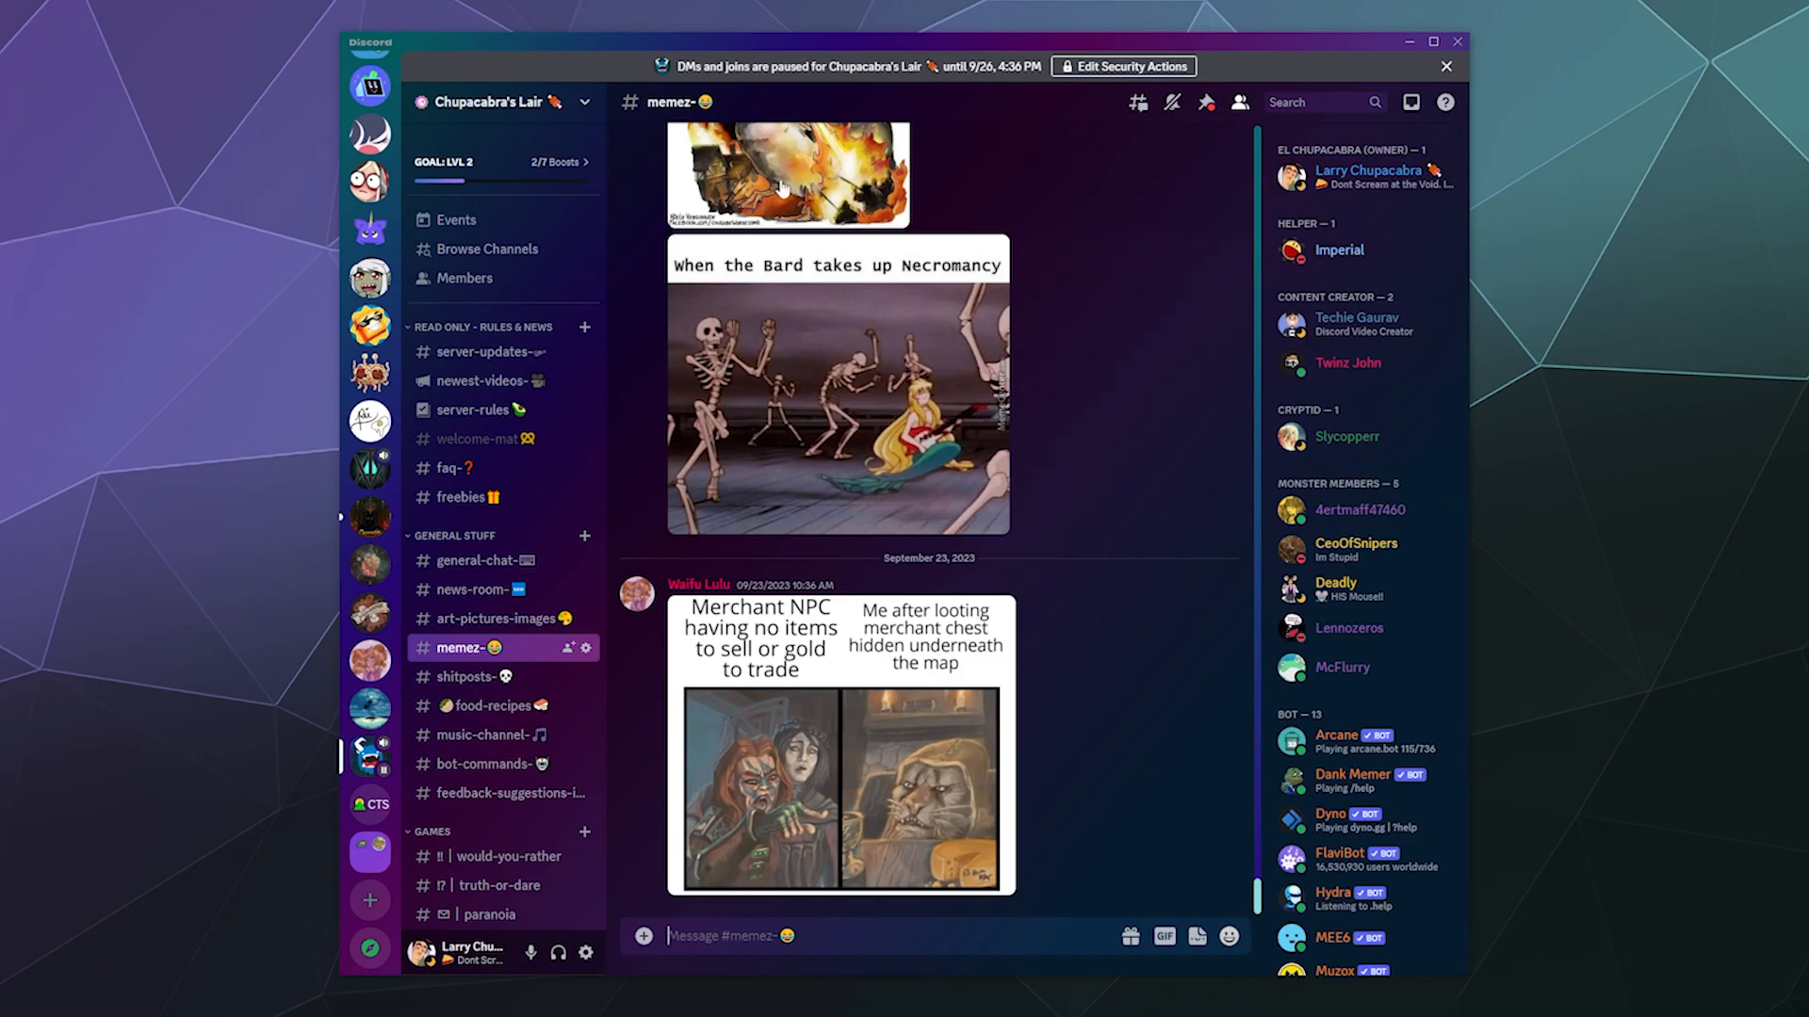
pyautogui.moveTo(943, 343)
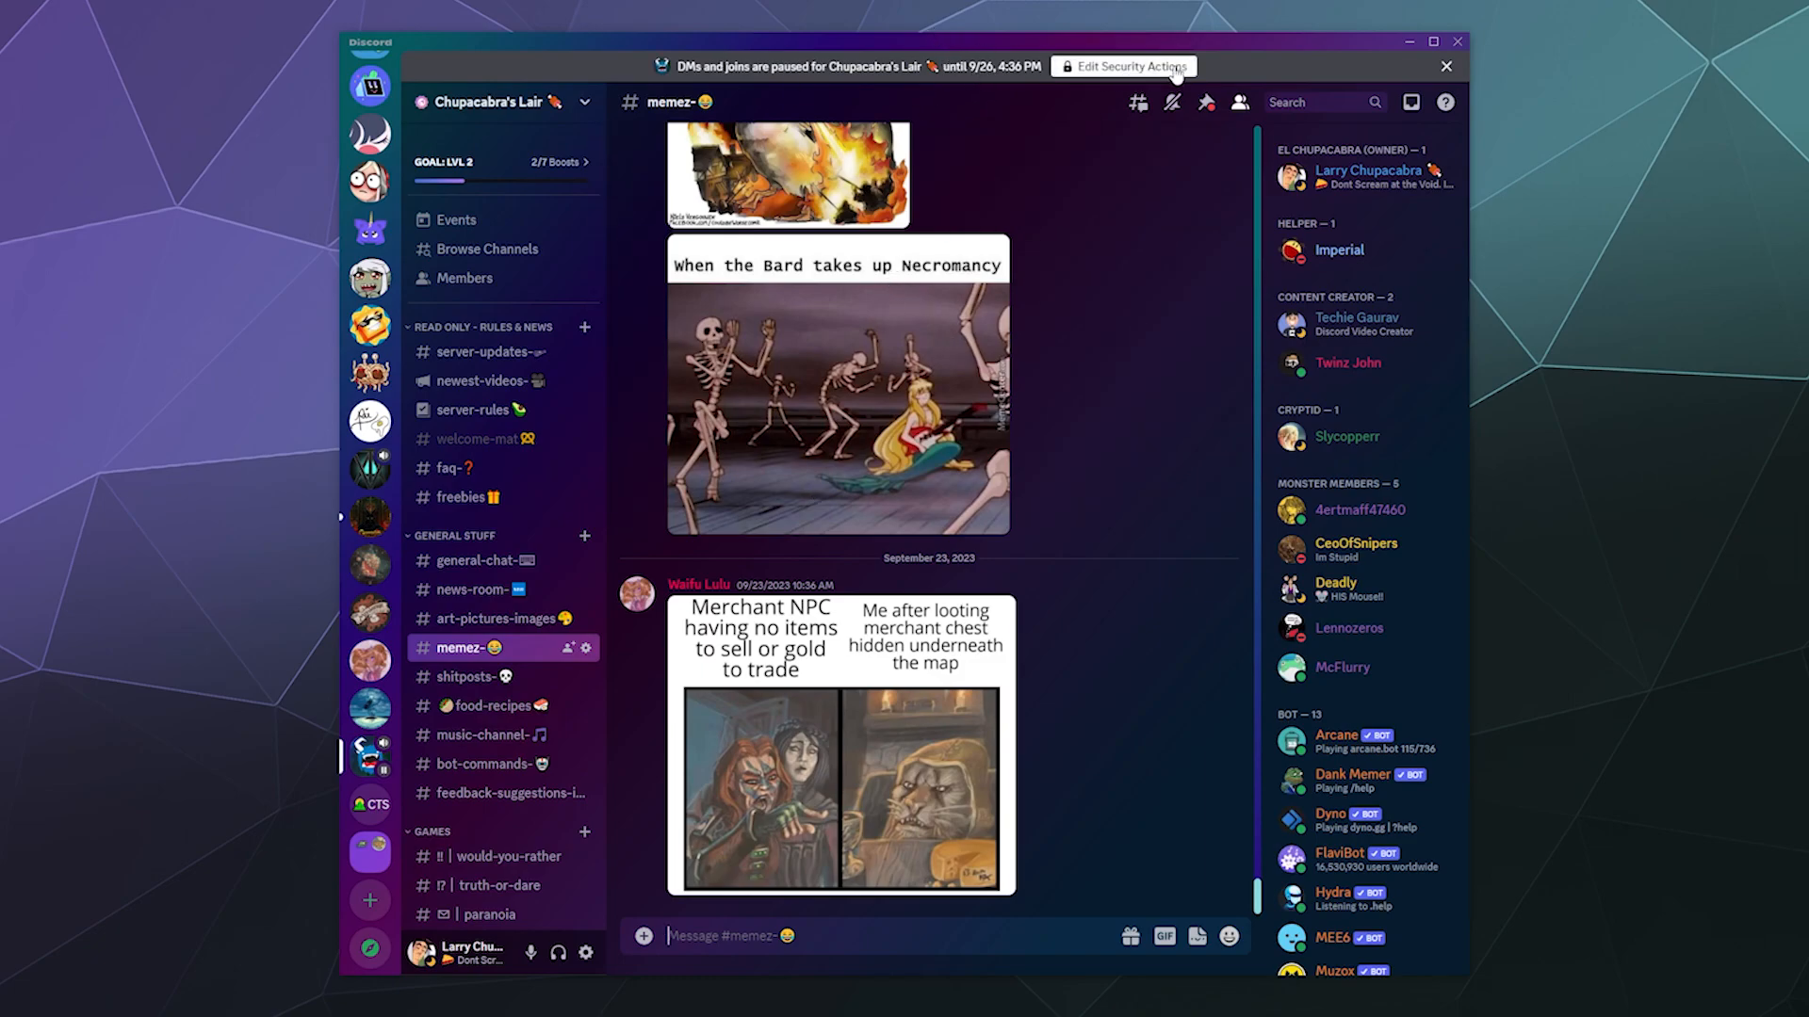
pyautogui.moveTo(1013, 79)
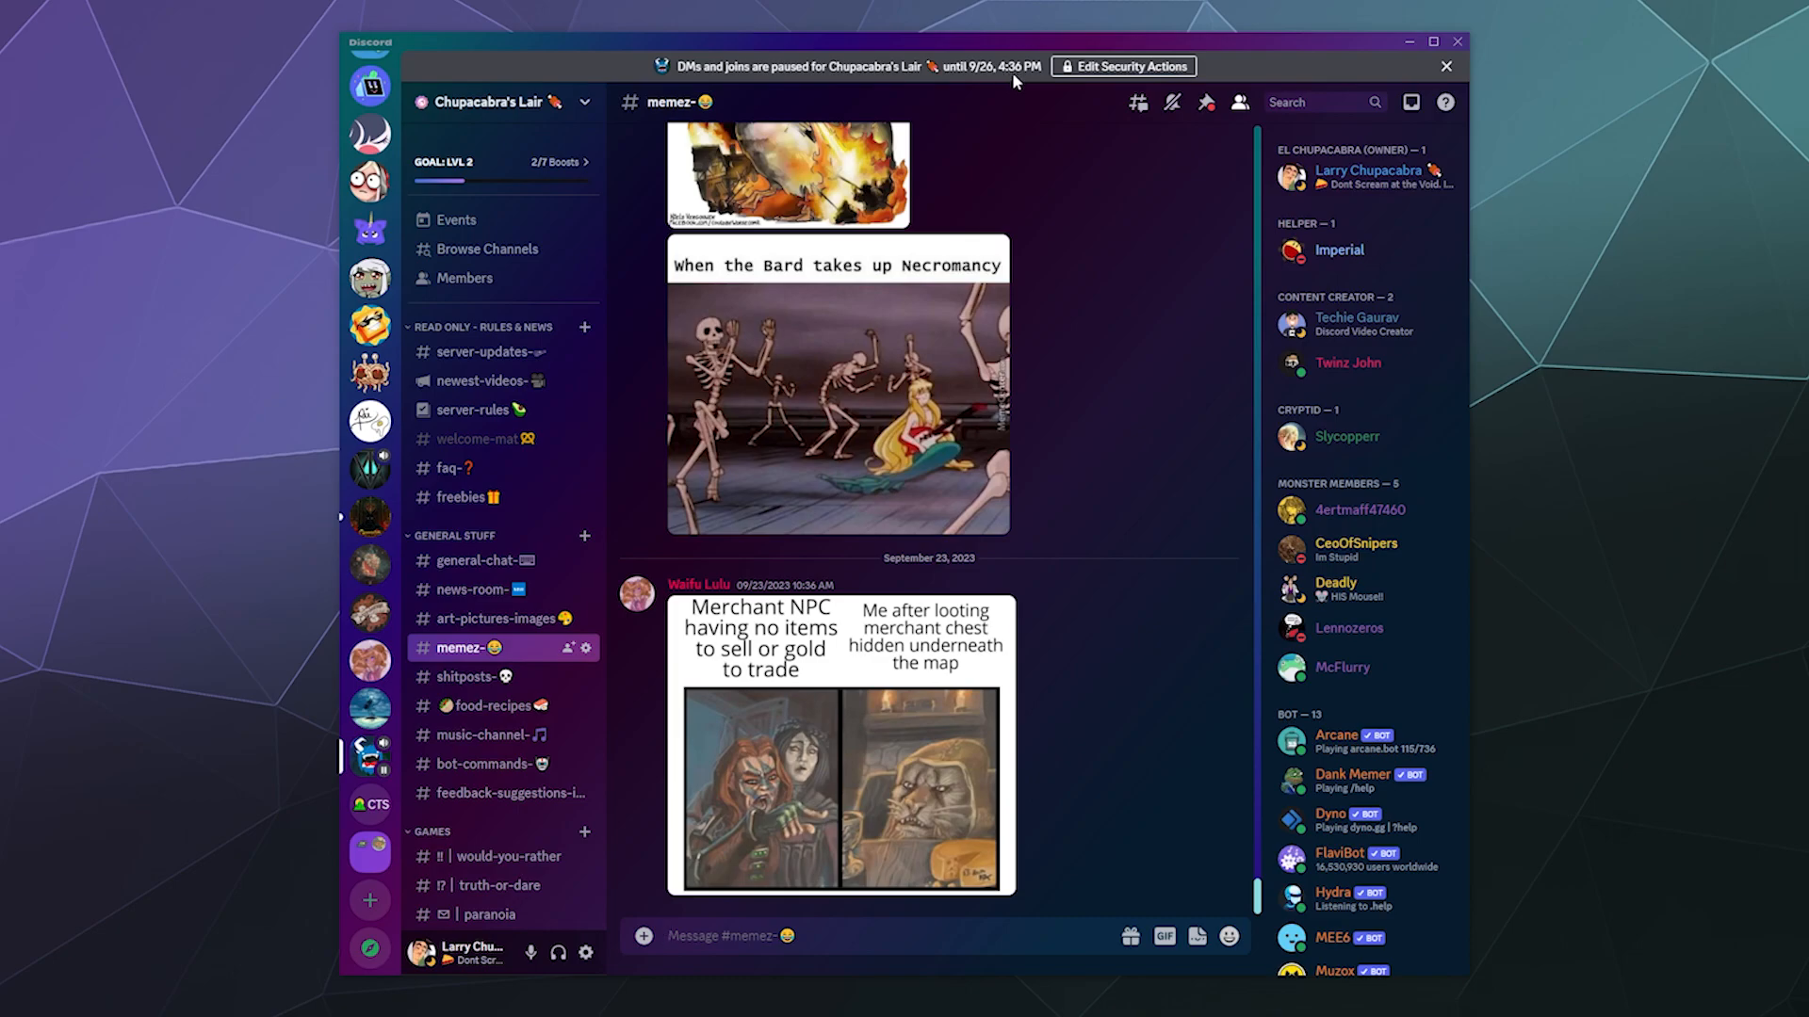
pyautogui.moveTo(1081, 74)
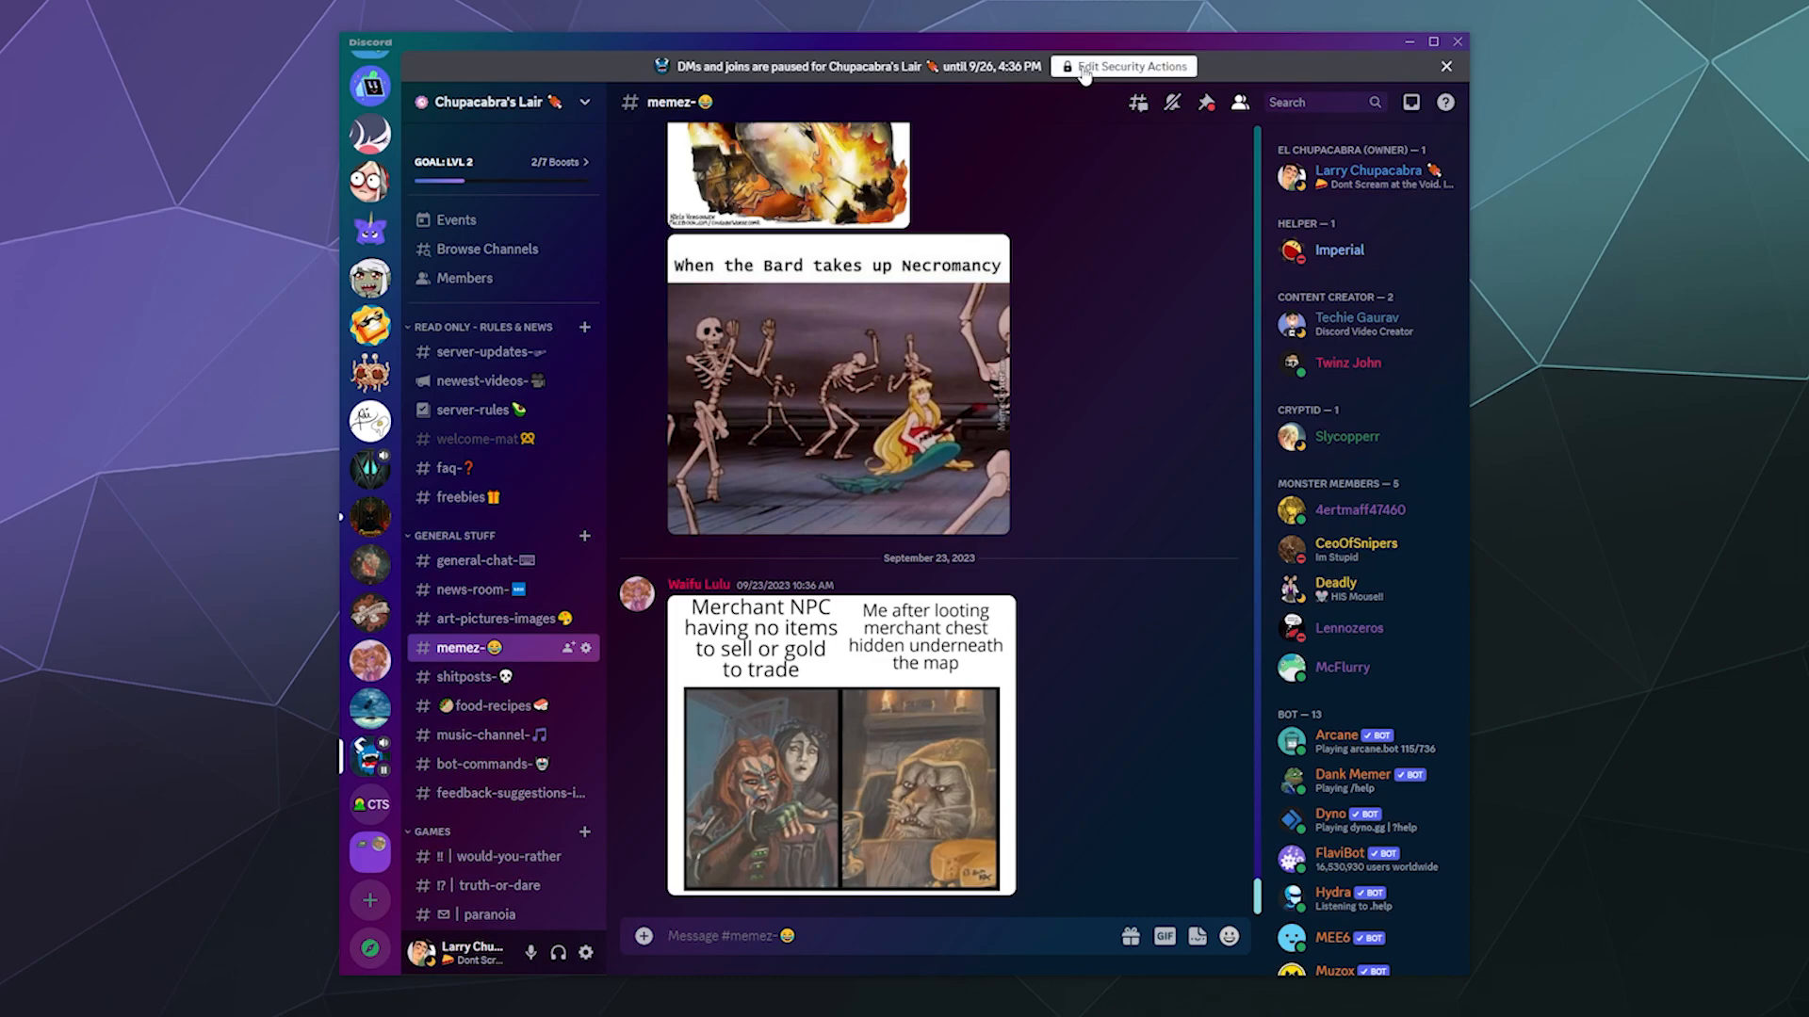
# Reopen Security Actions from the banner and switch Pause Invites off, keeping Pause DMs on.
pyautogui.click(1128, 66)
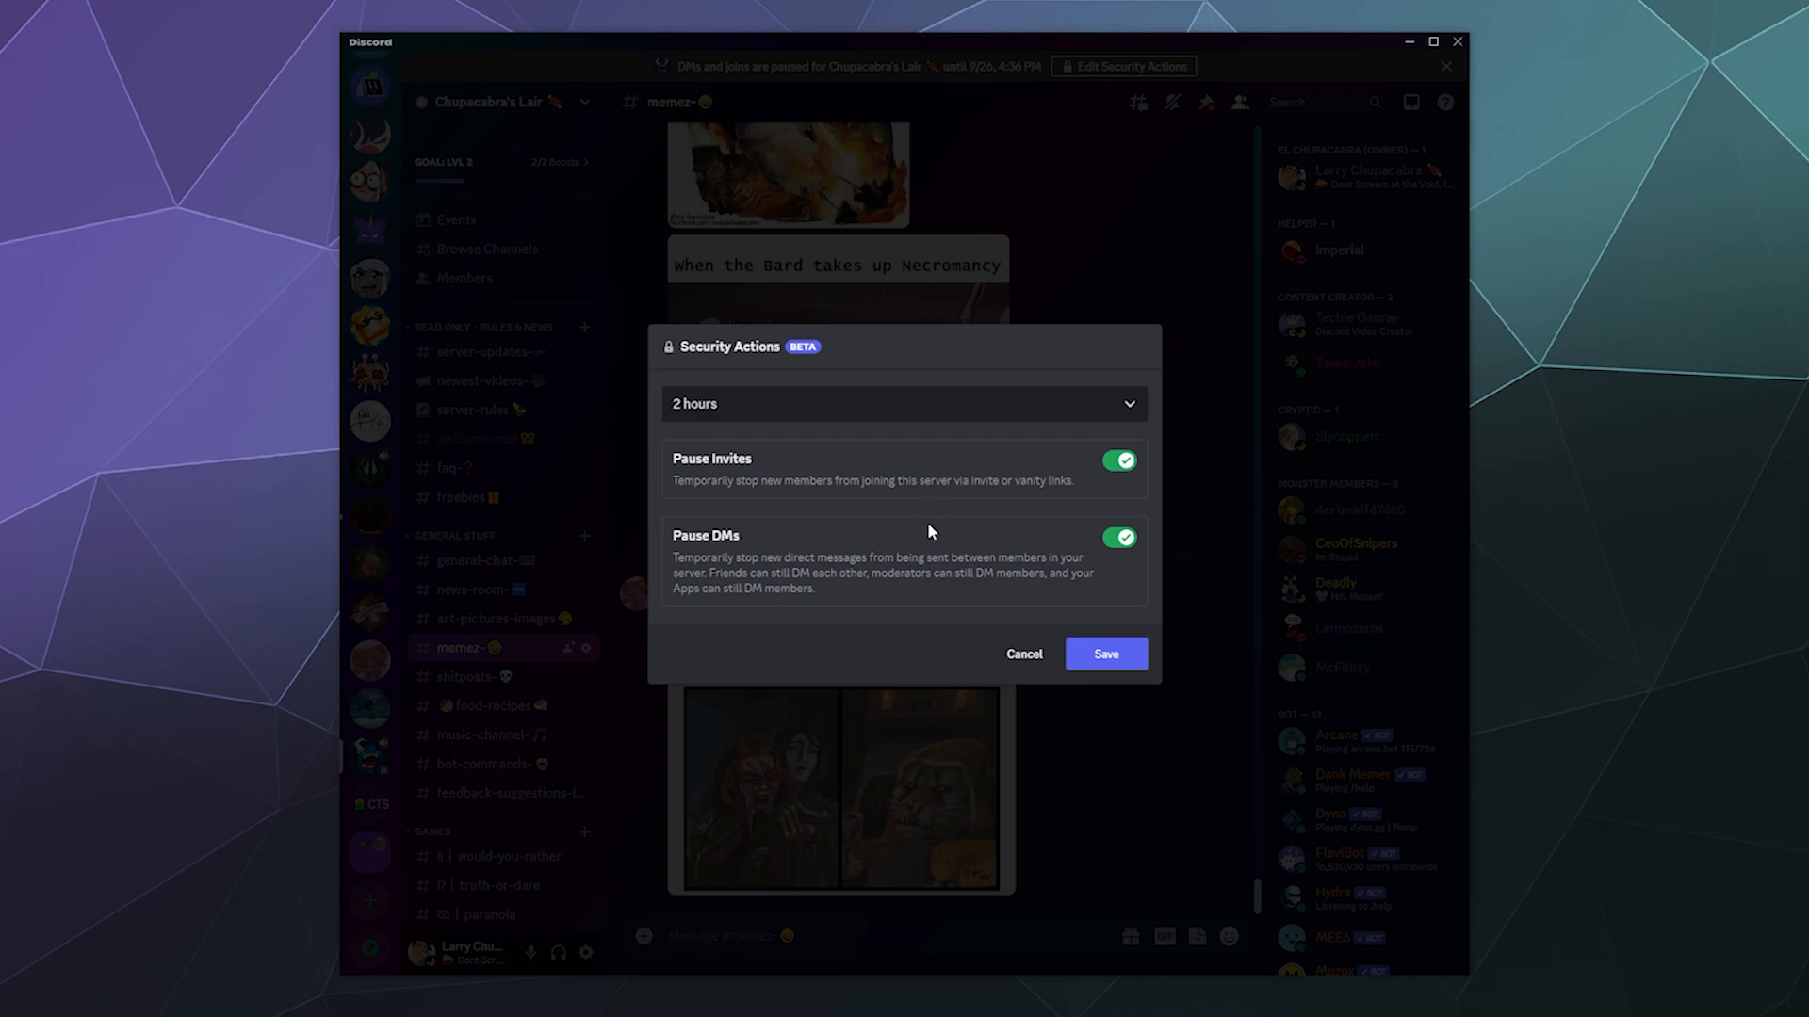
pyautogui.click(1117, 459)
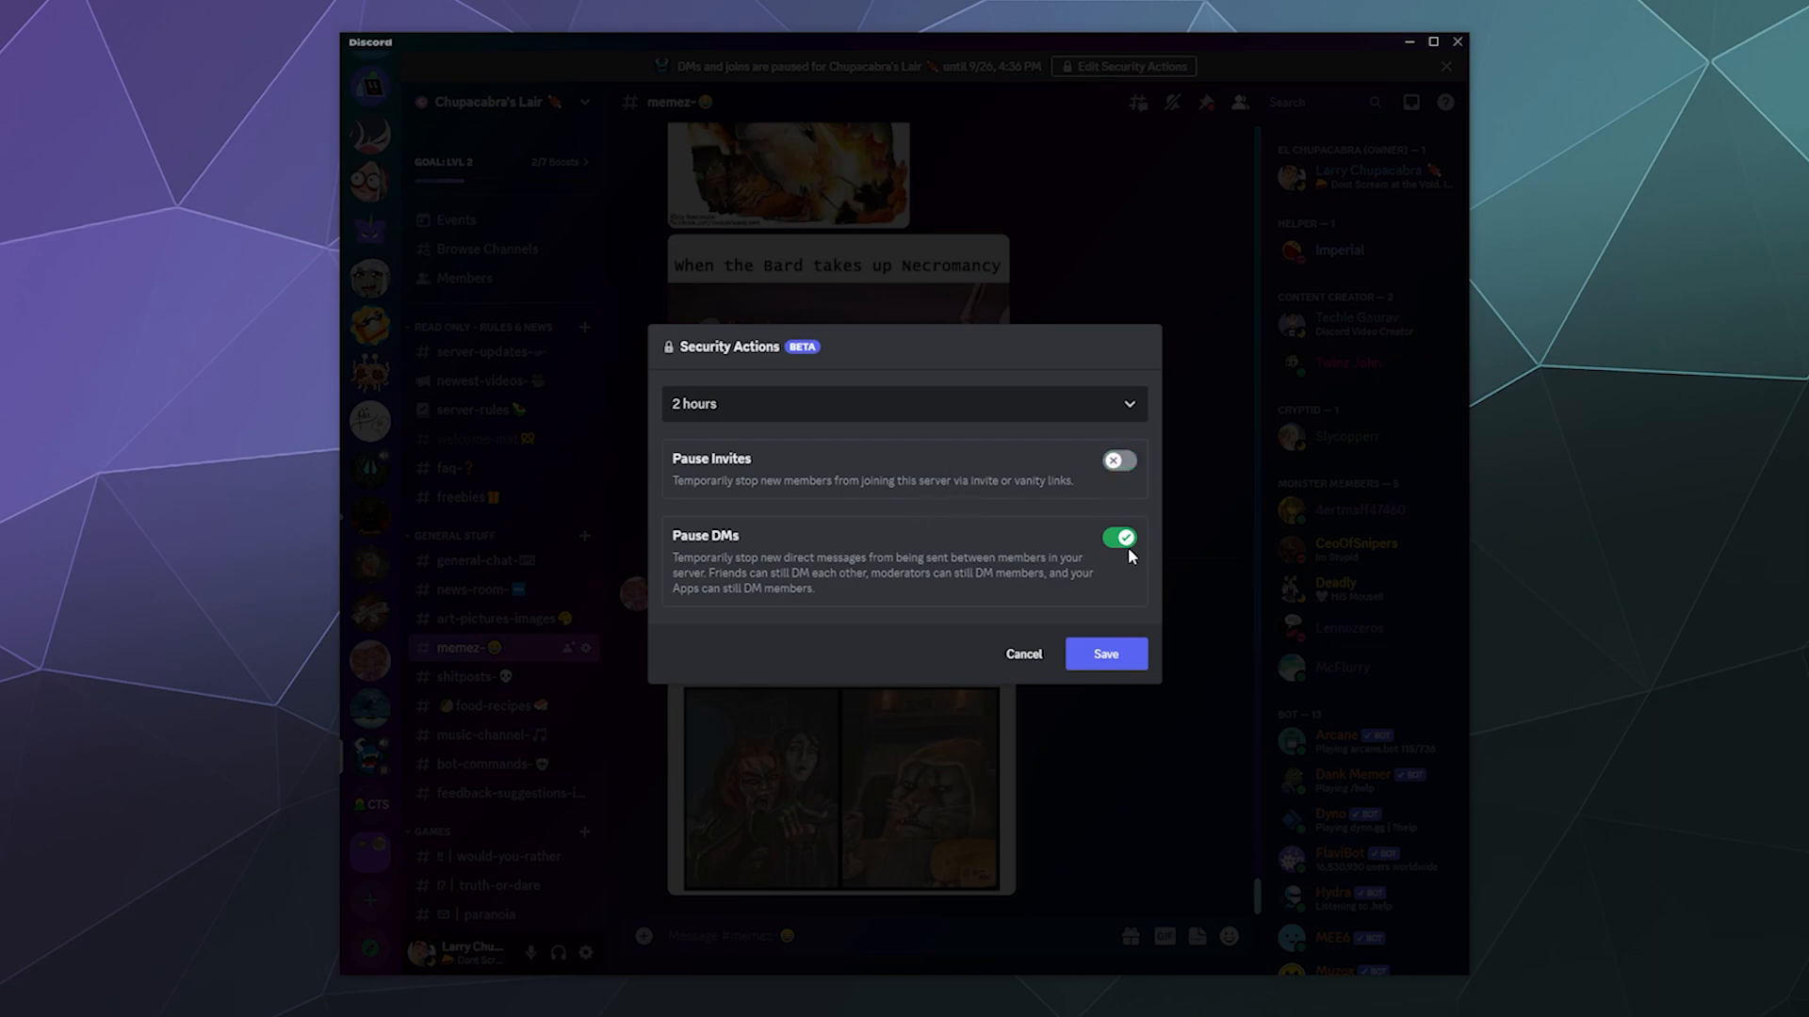
pyautogui.moveTo(1061, 635)
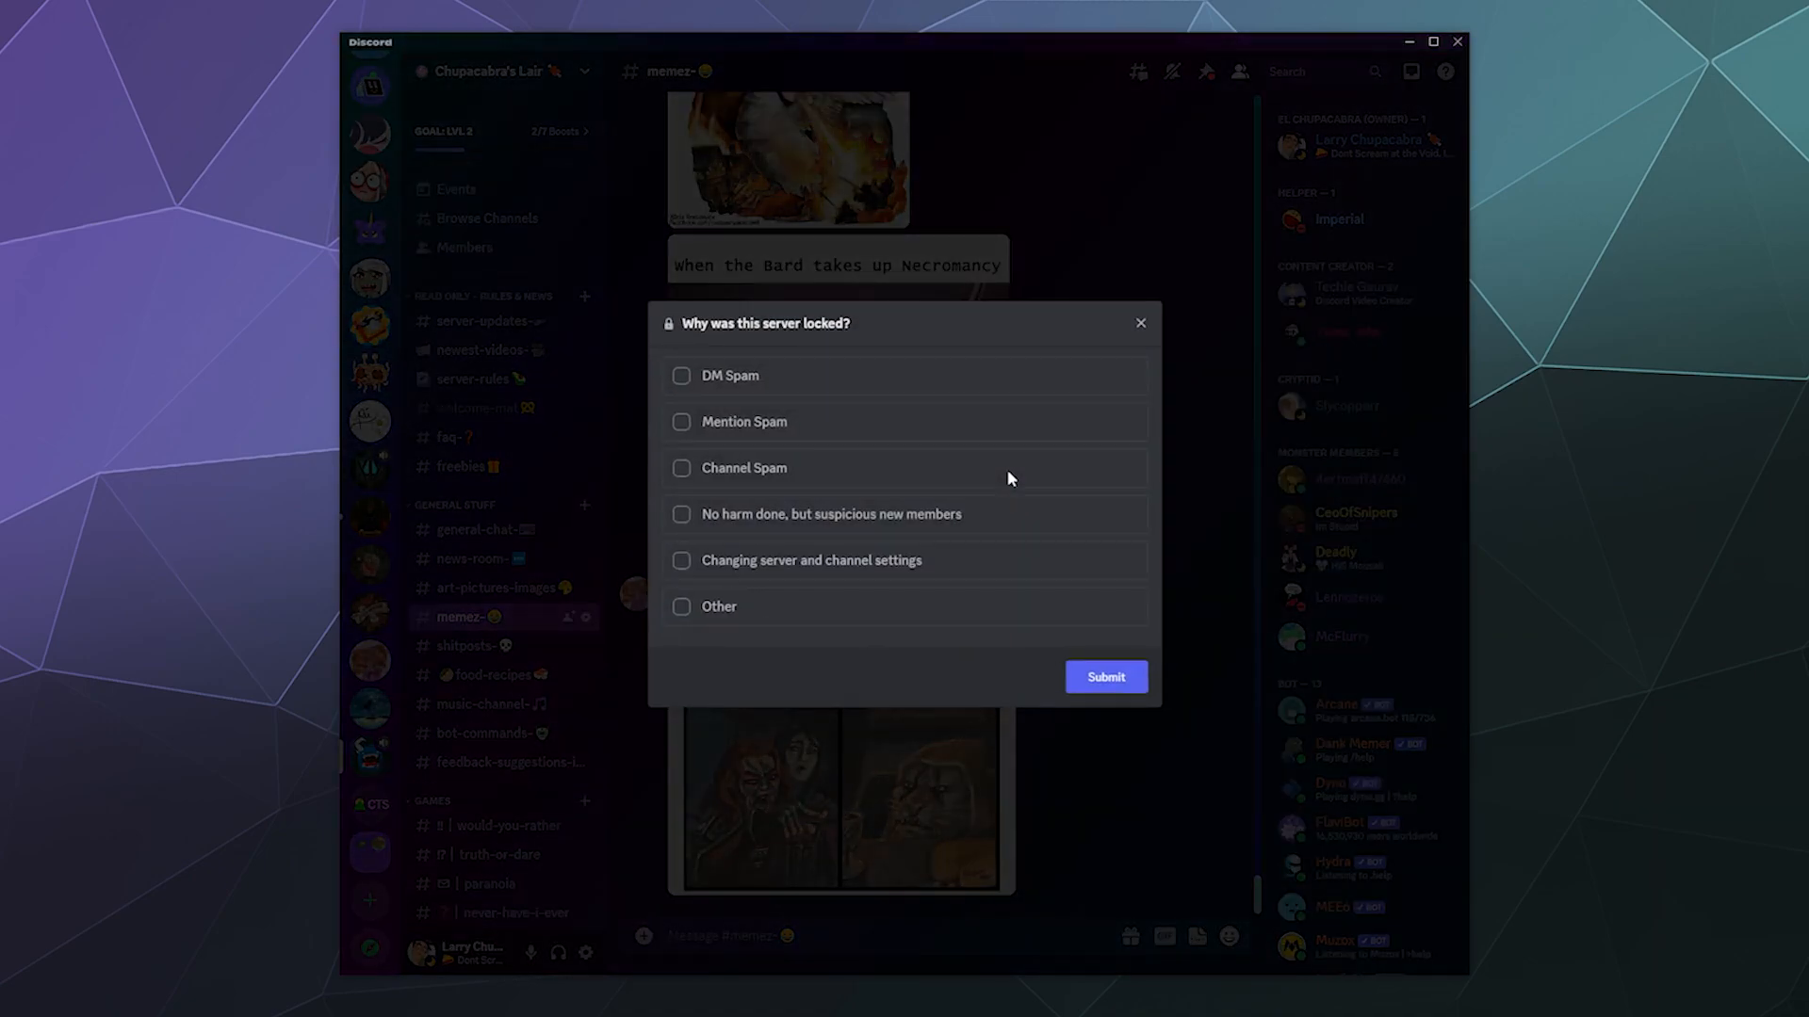
pyautogui.moveTo(759, 73)
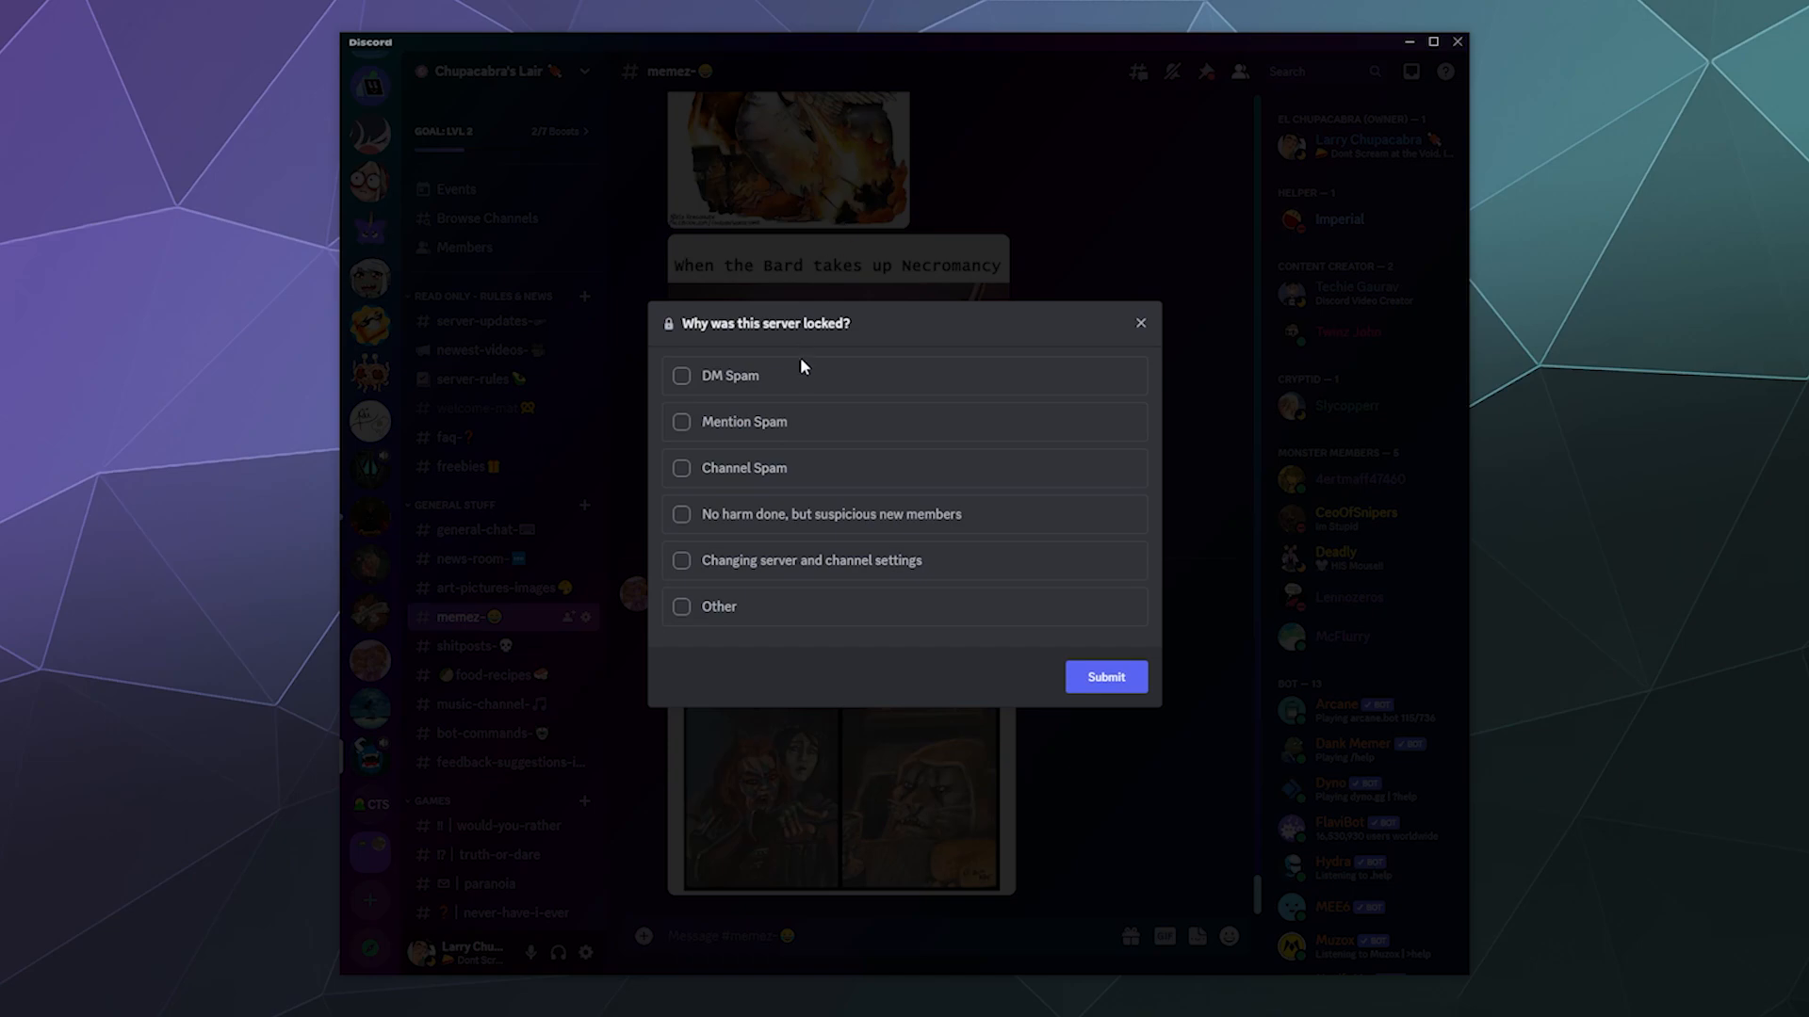
pyautogui.moveTo(746, 665)
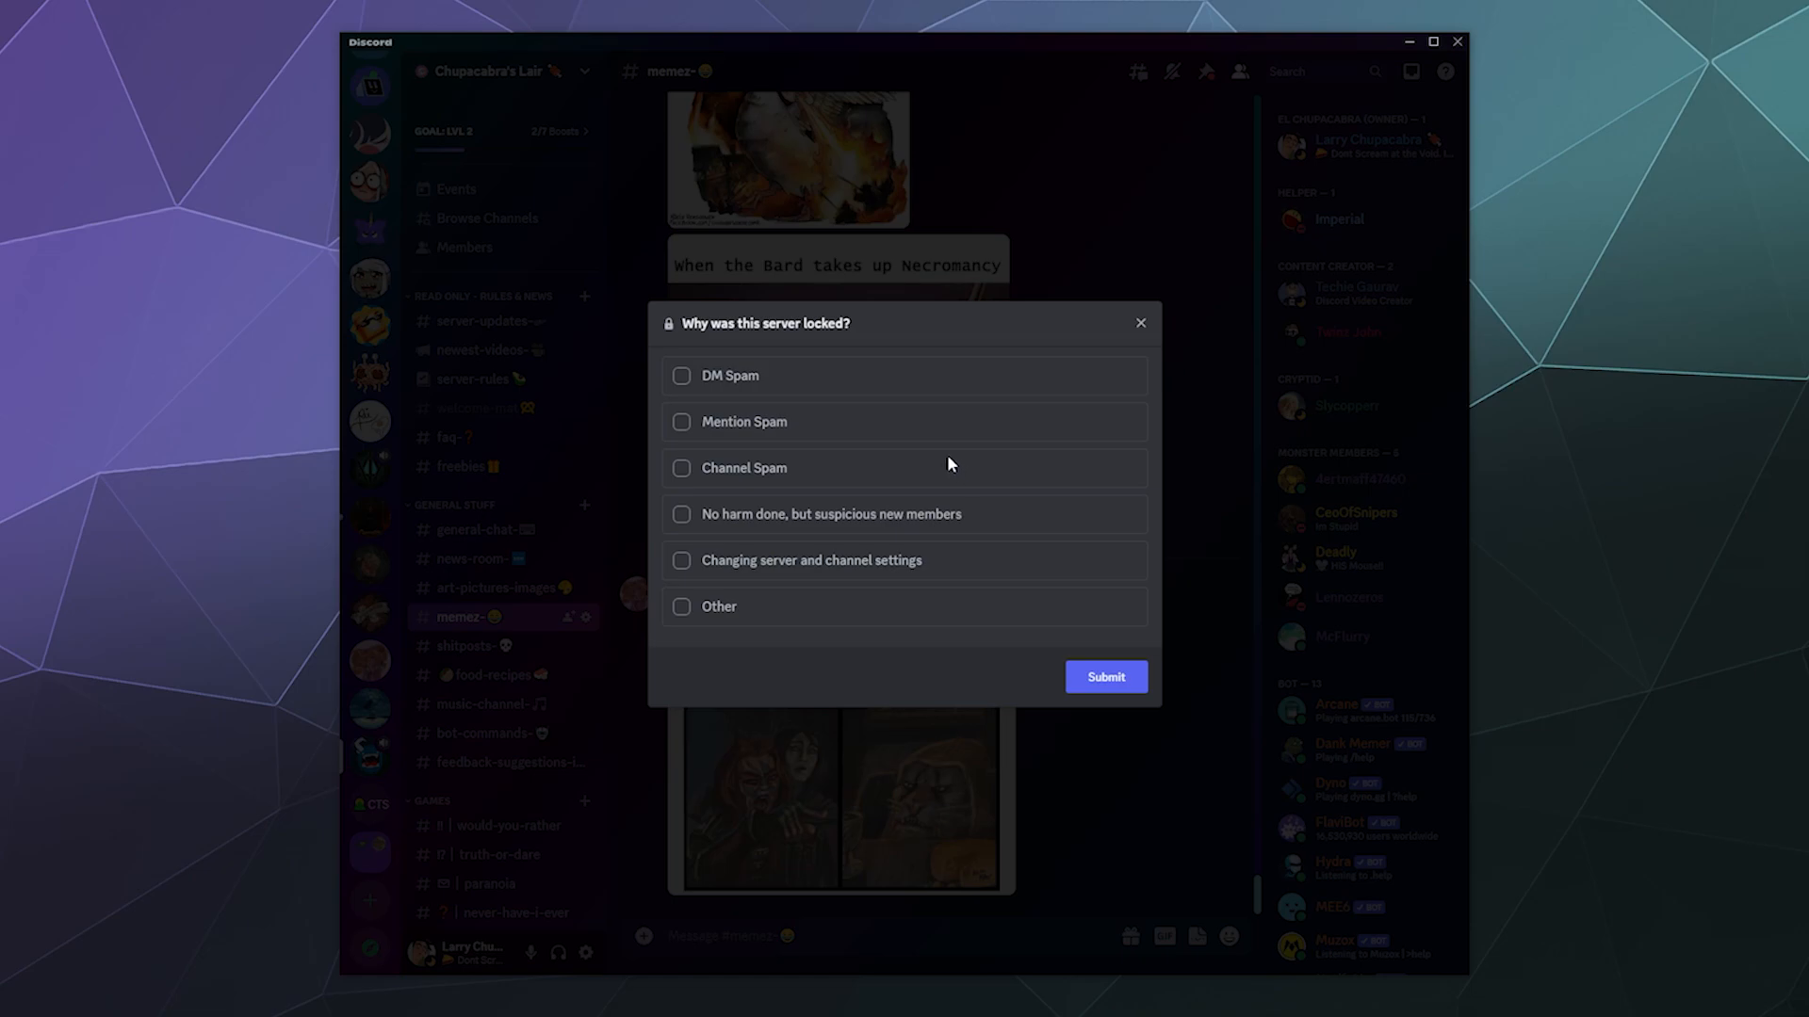
pyautogui.moveTo(774, 511)
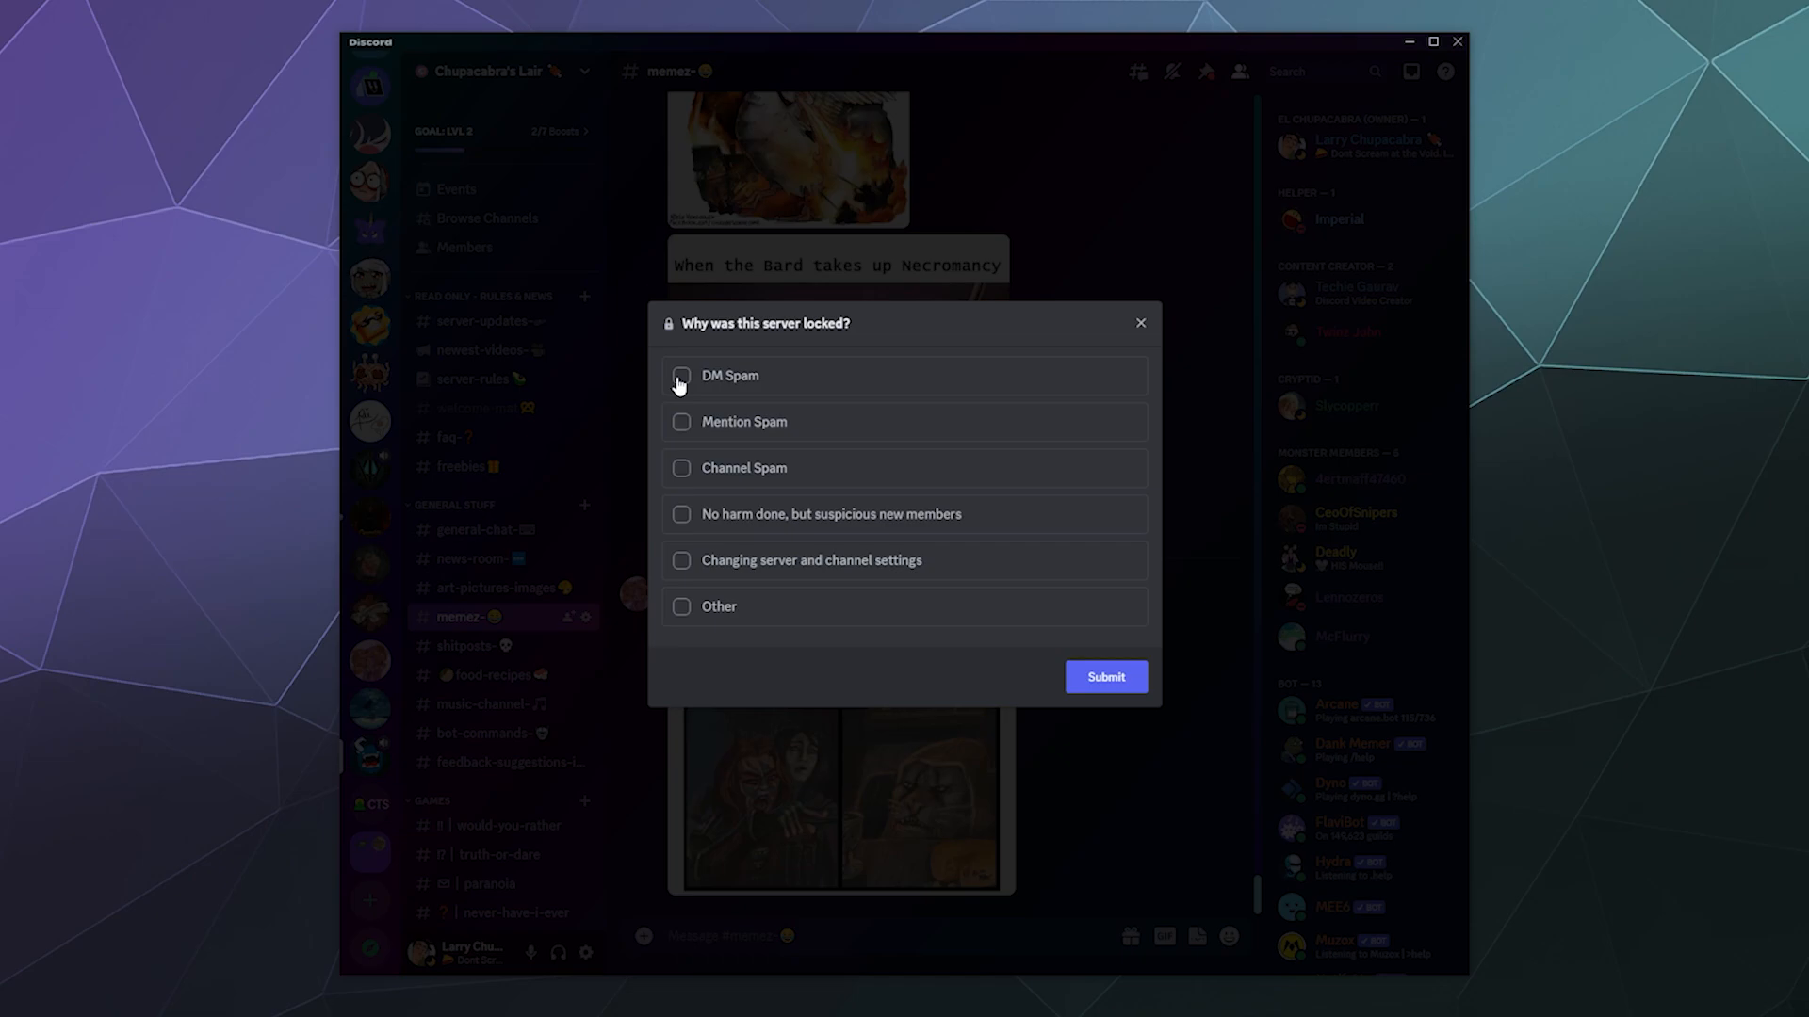
pyautogui.moveTo(682, 429)
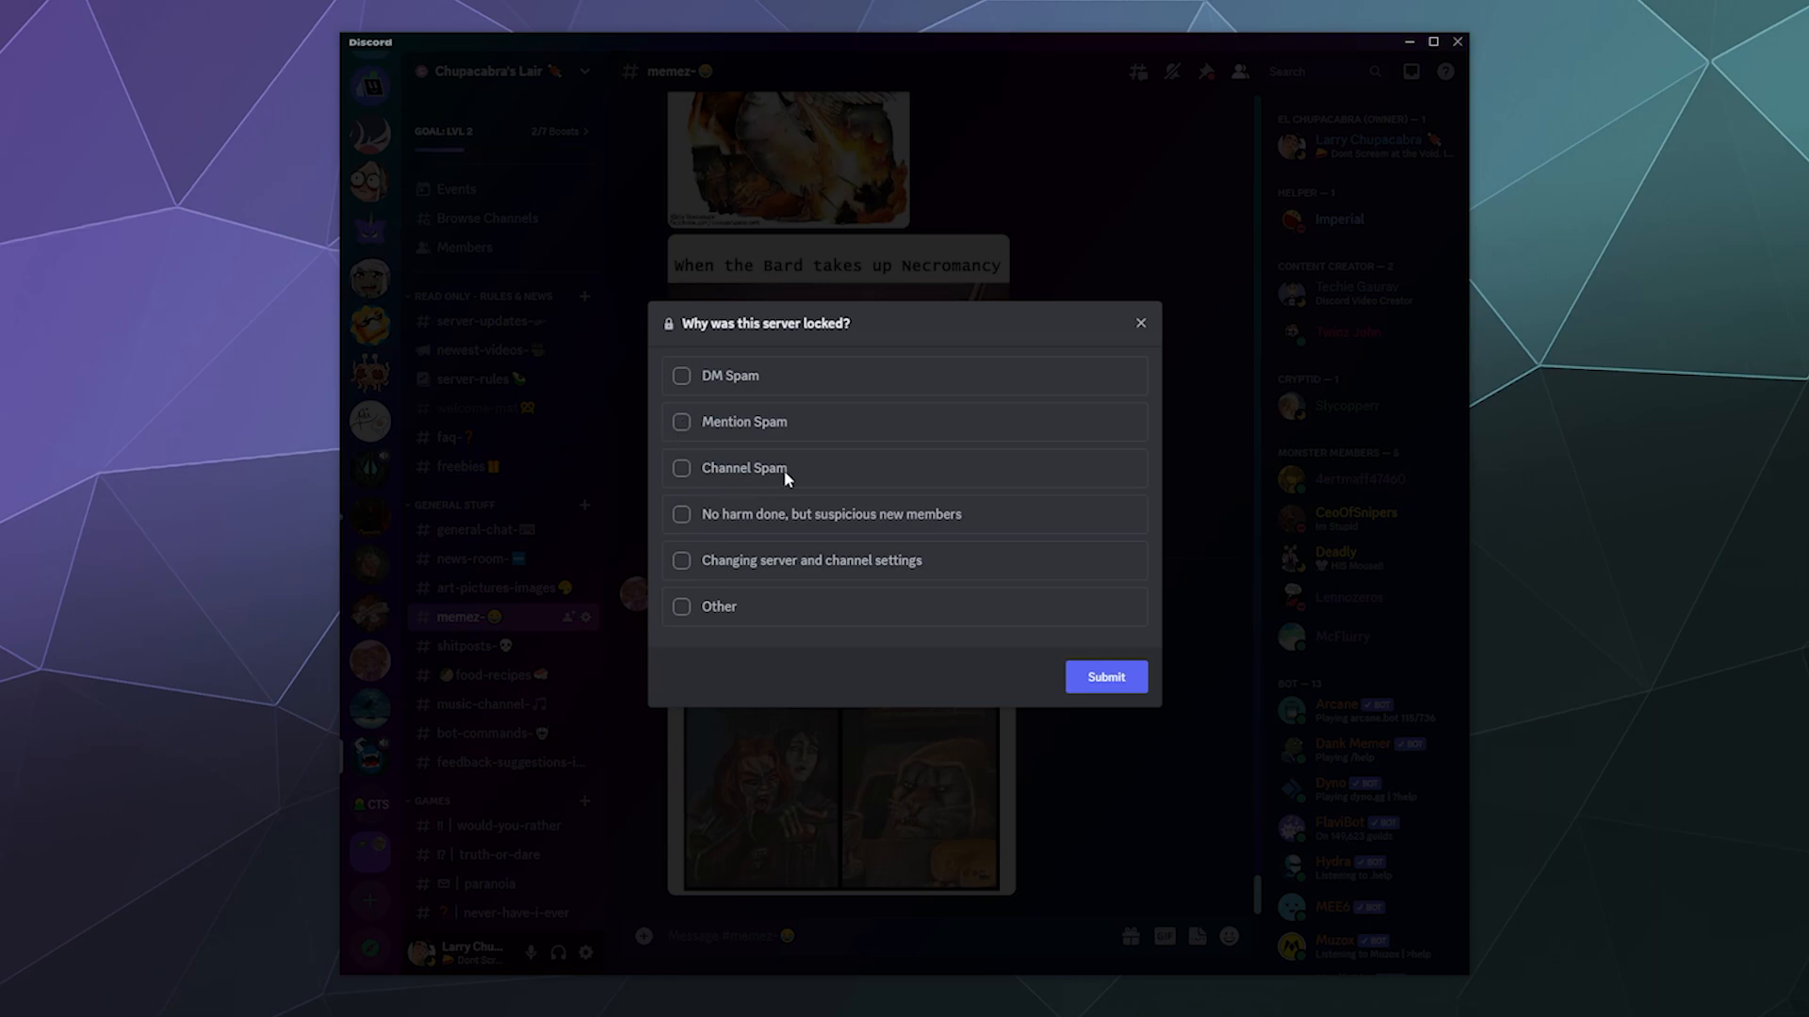
pyautogui.moveTo(837, 526)
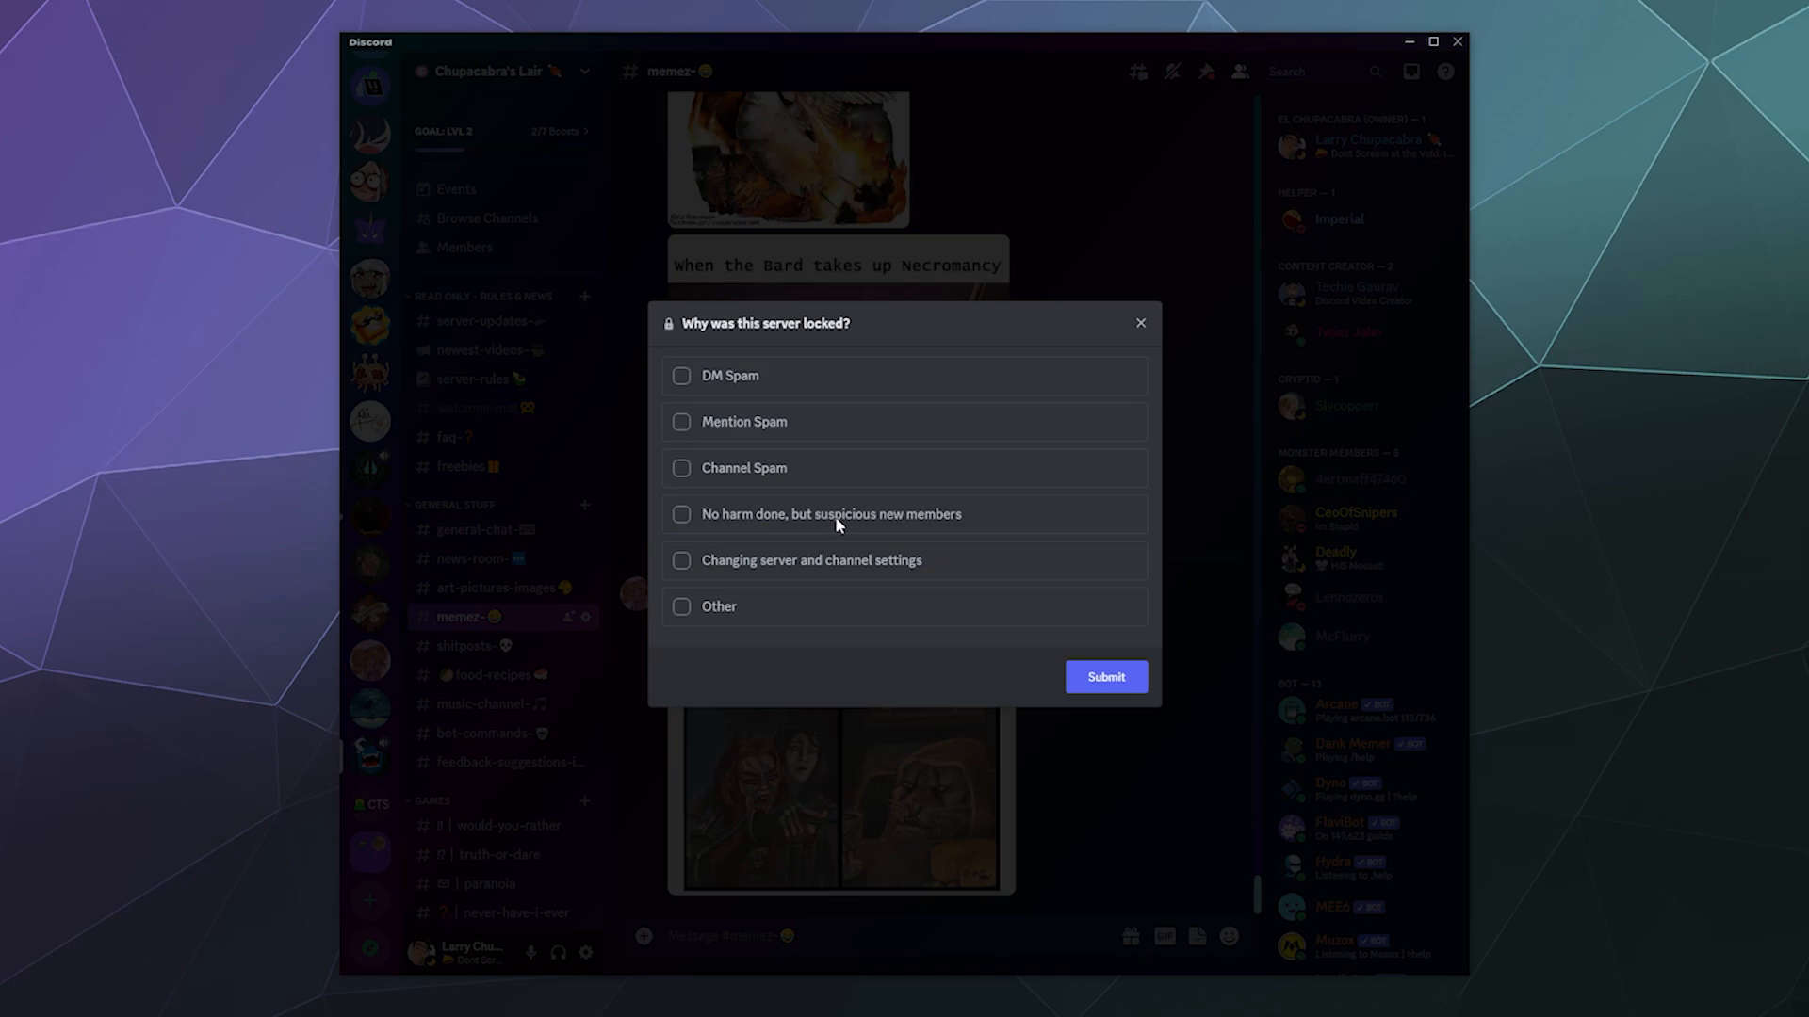
pyautogui.moveTo(844, 525)
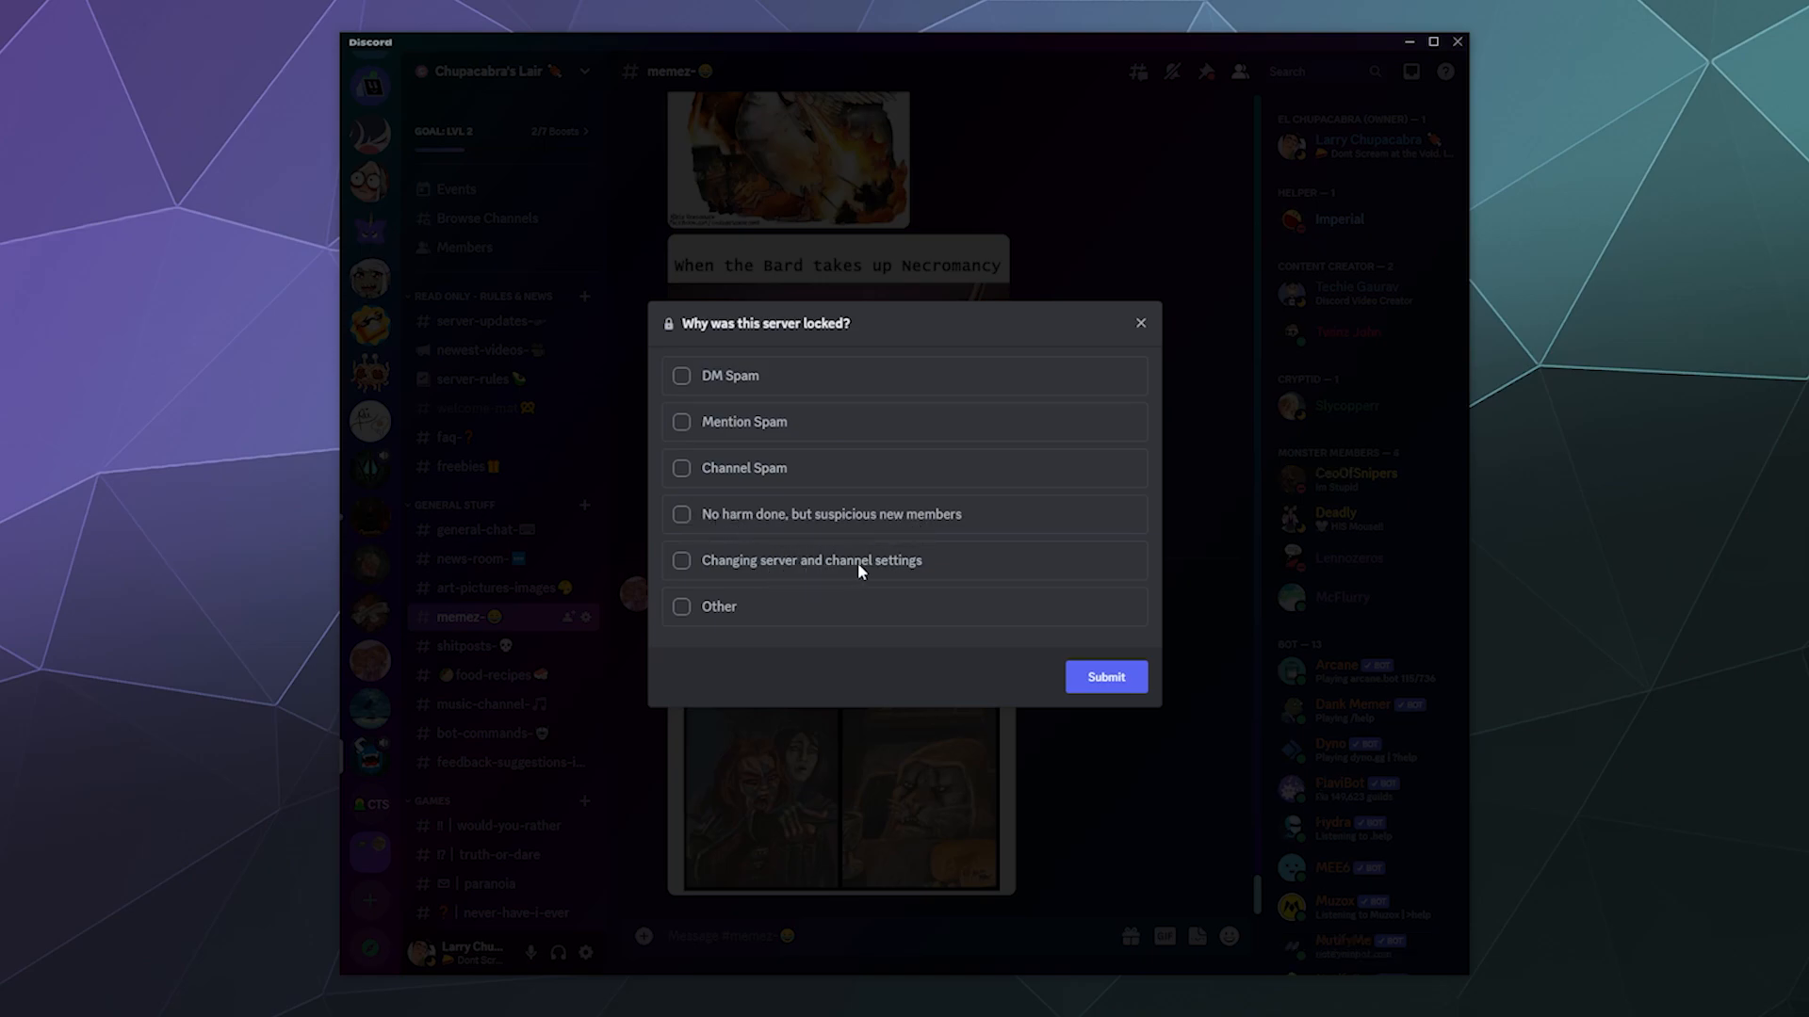
# Submit Other as the lock reason with the note 'Im creating a tutorial on how this new feature work users'.
pyautogui.click(680, 604)
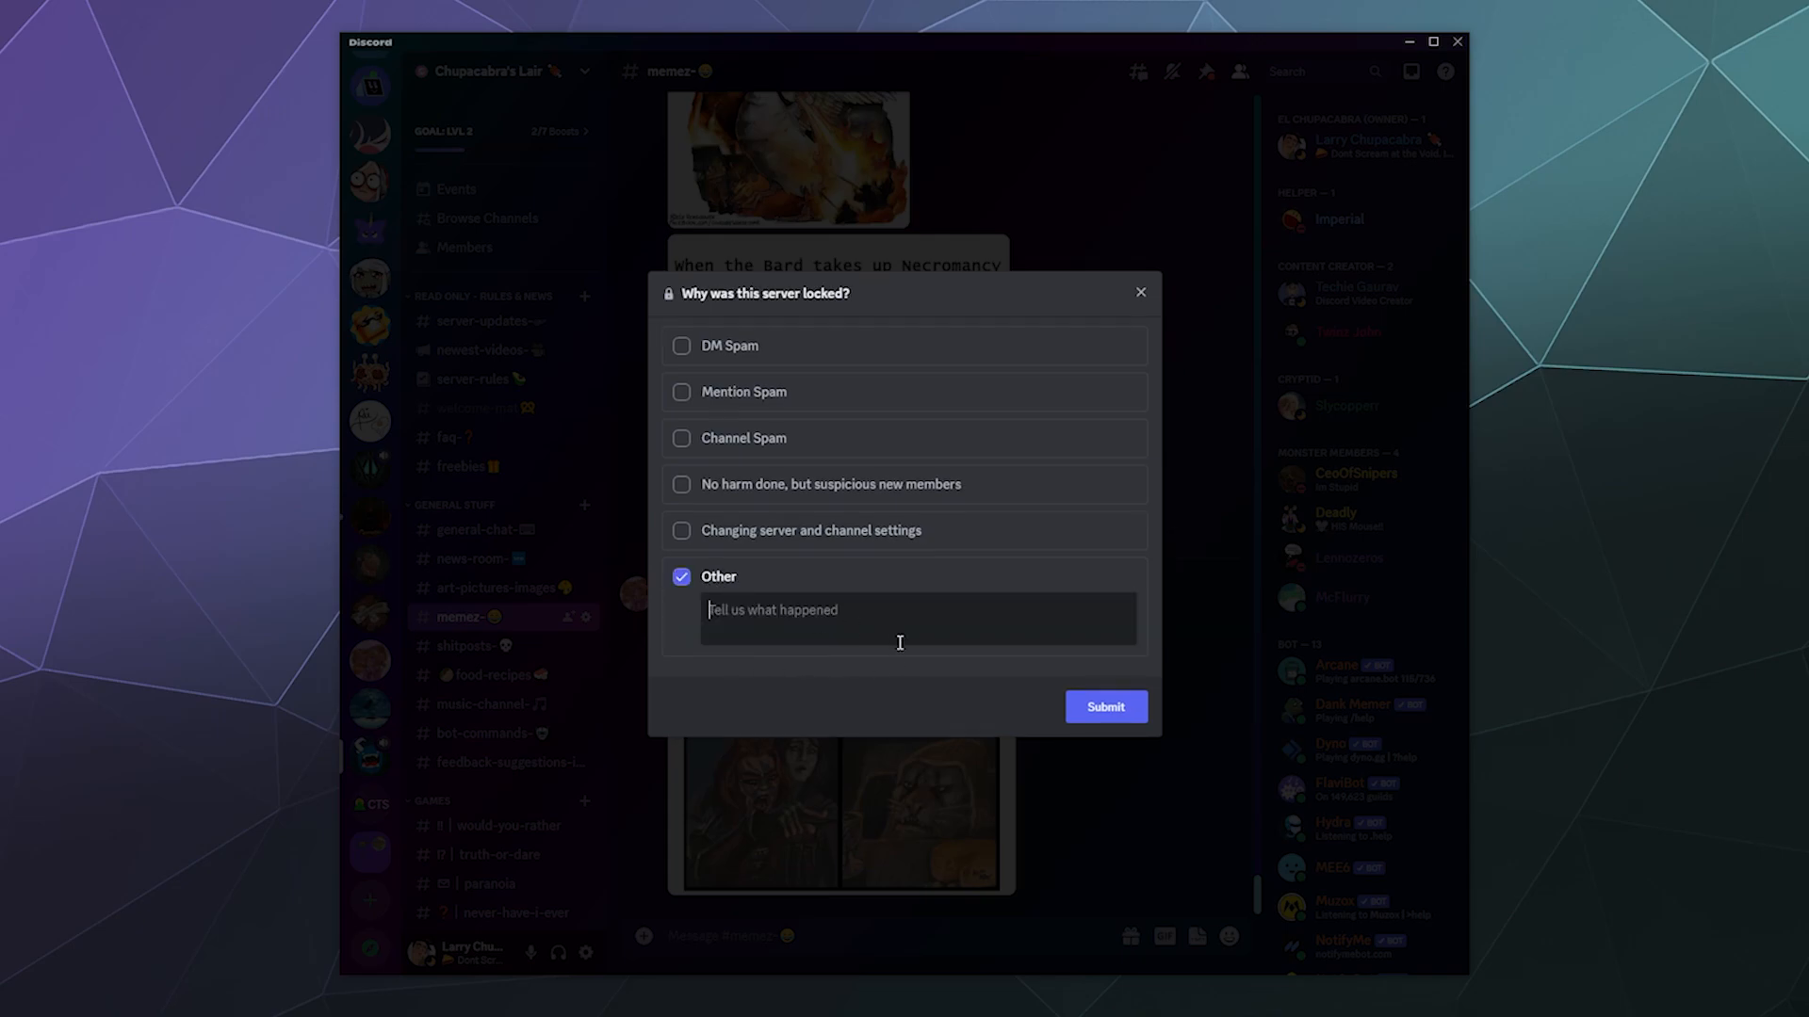
pyautogui.moveTo(852, 673)
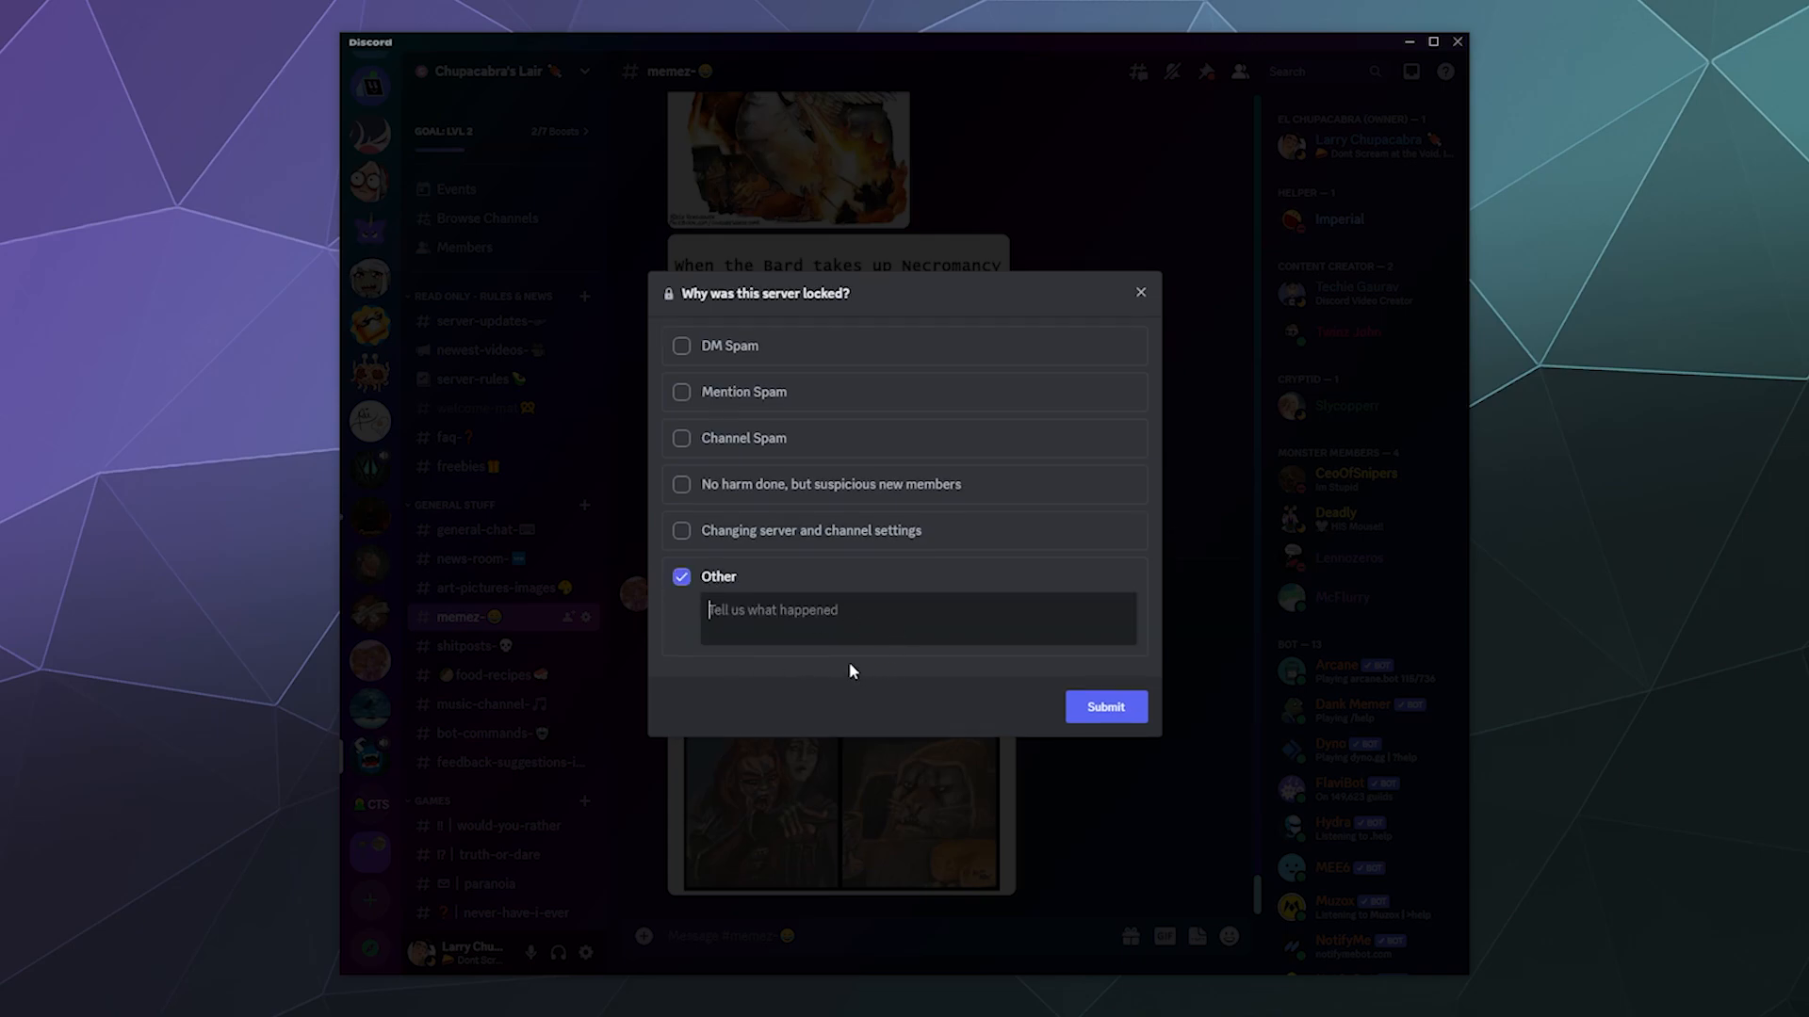
pyautogui.write('Im creating a')
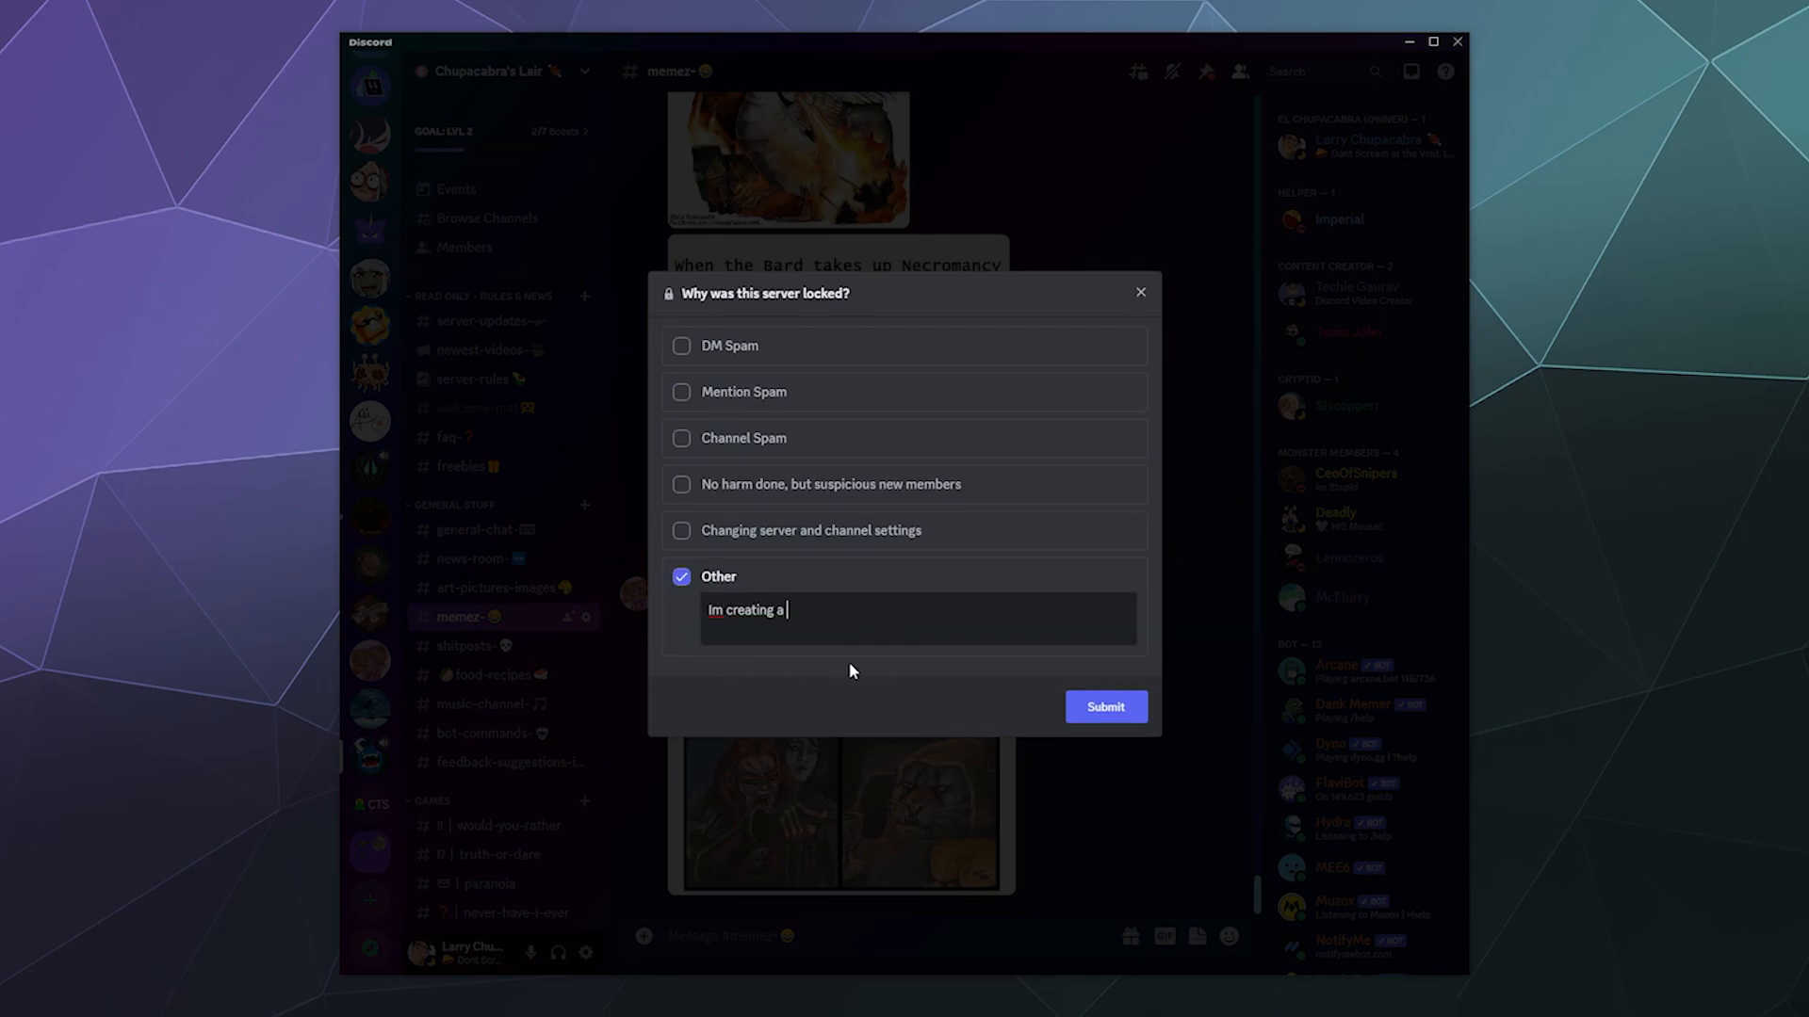
pyautogui.write('tutorial on how this')
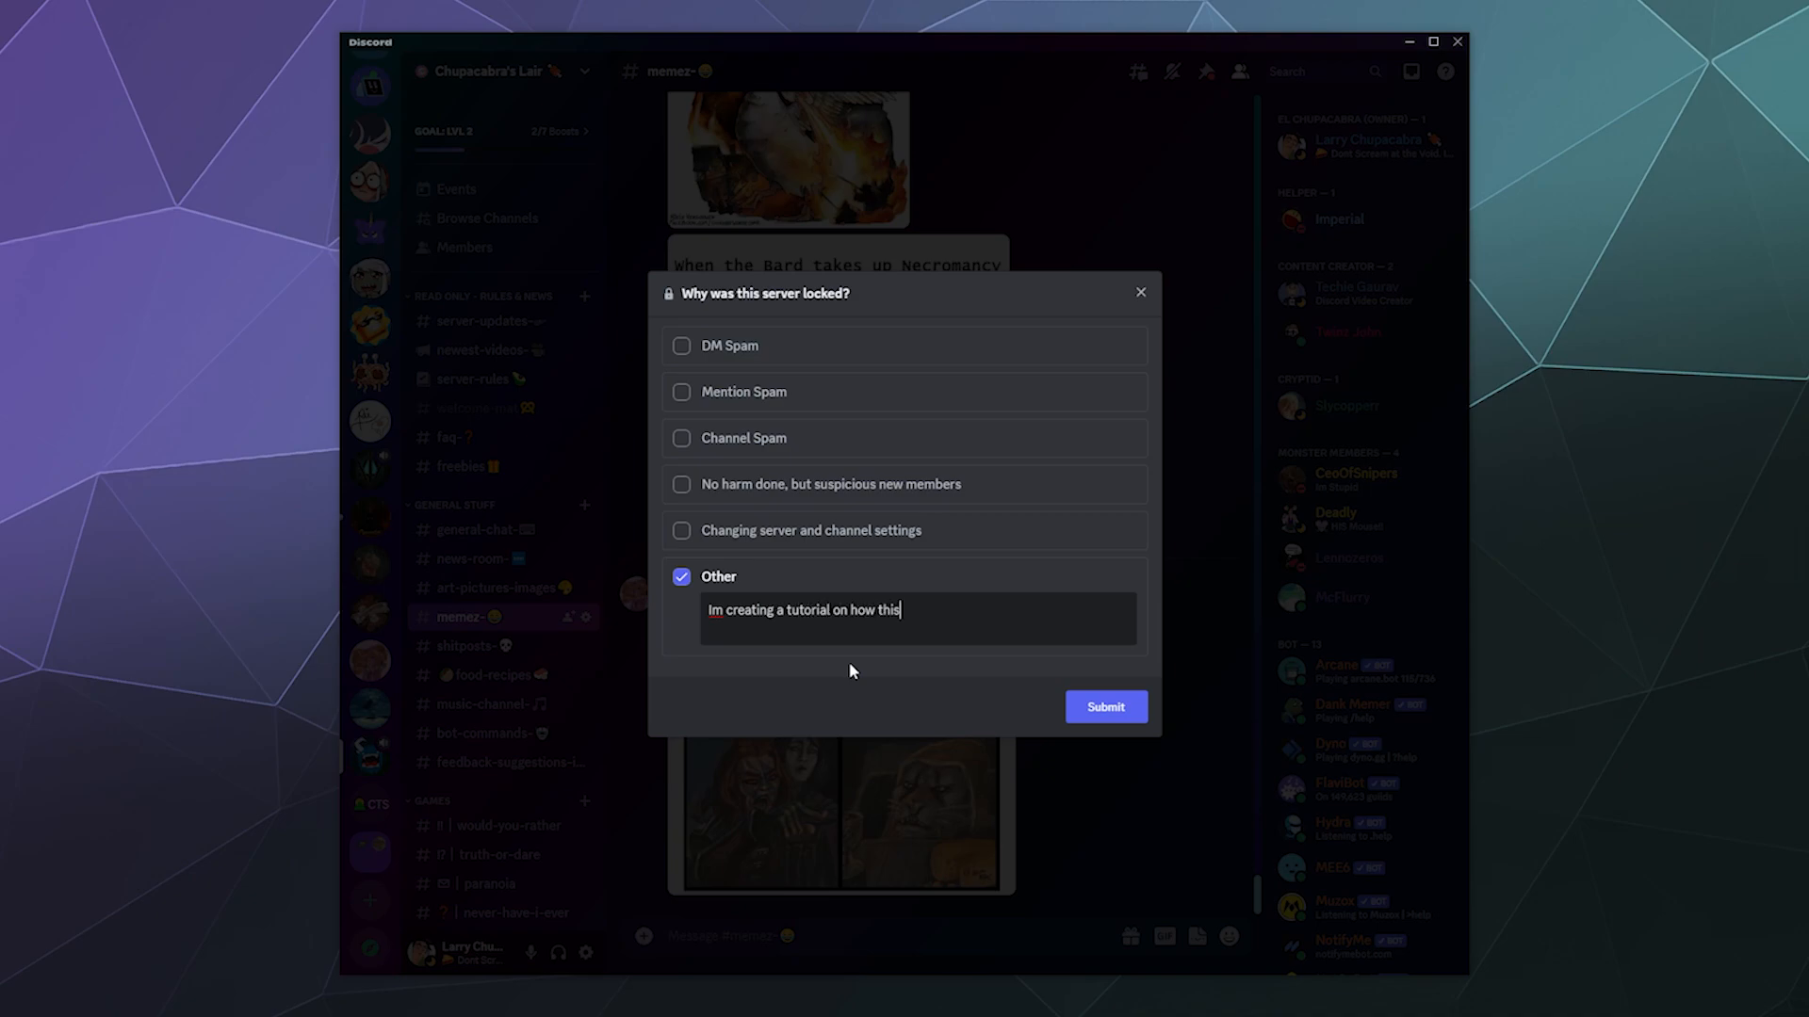
pyautogui.write('new feature works to inform noe')
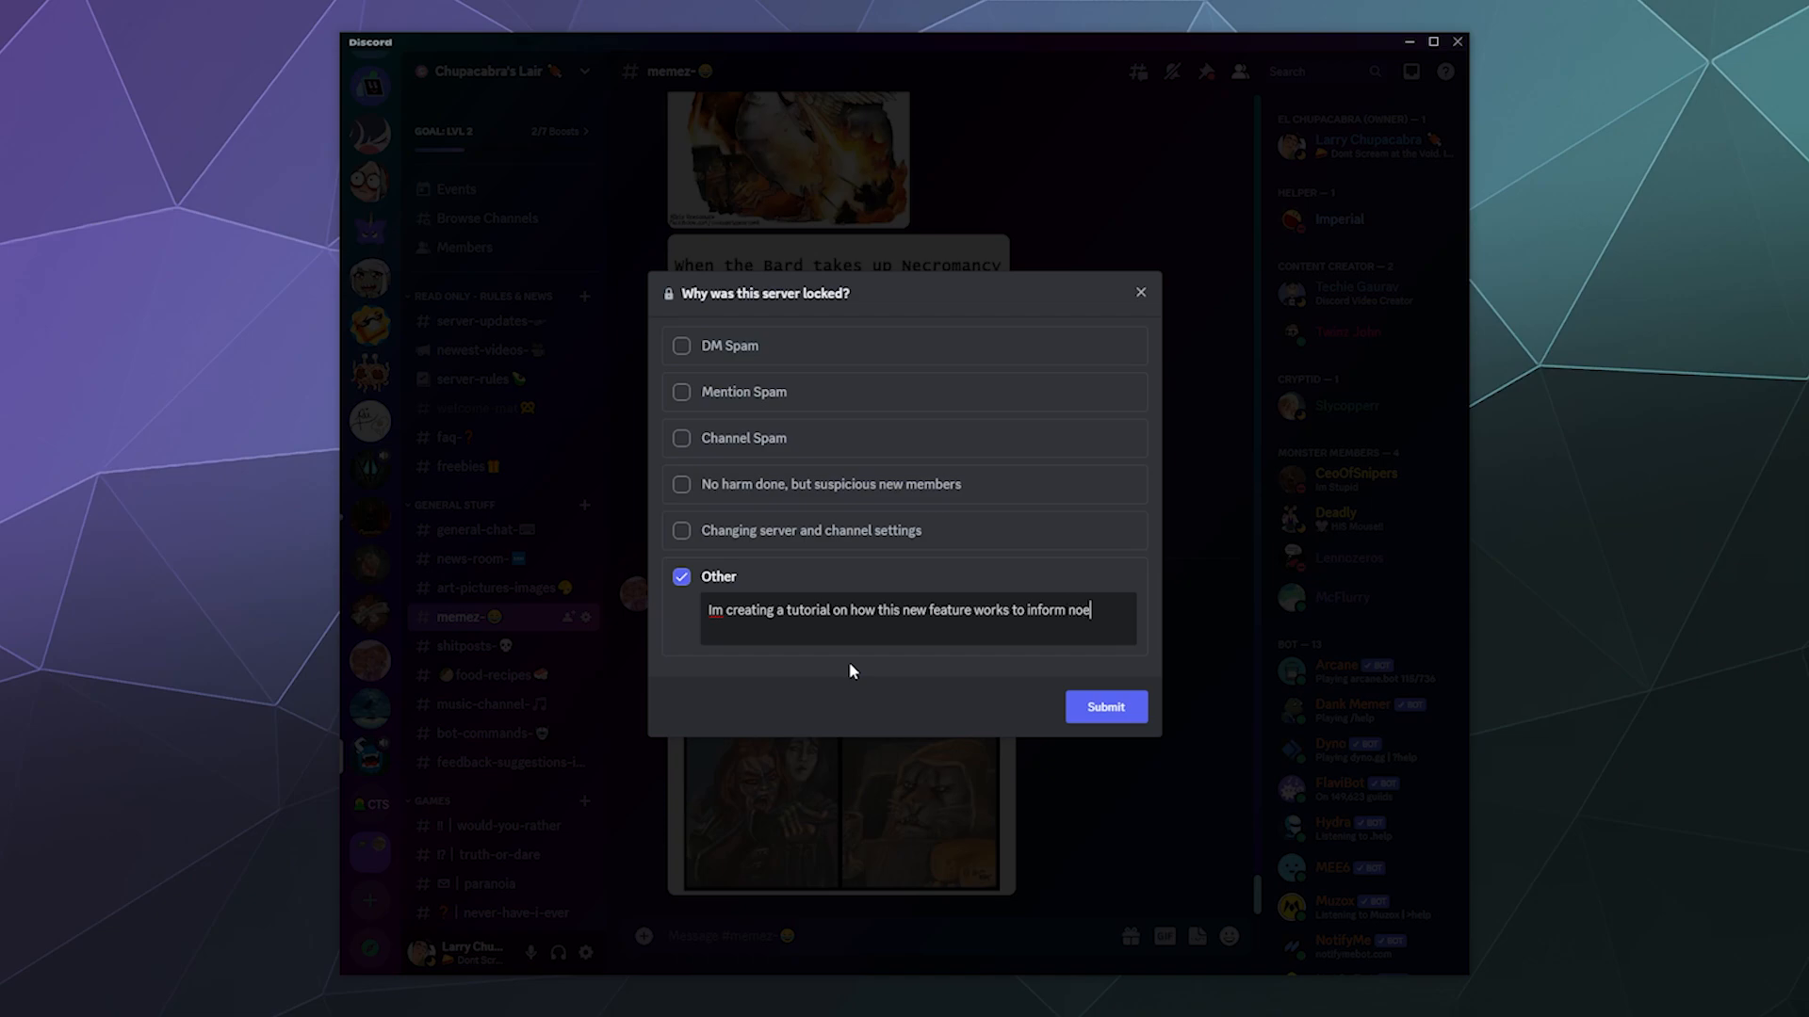
pyautogui.write('users who are not famil')
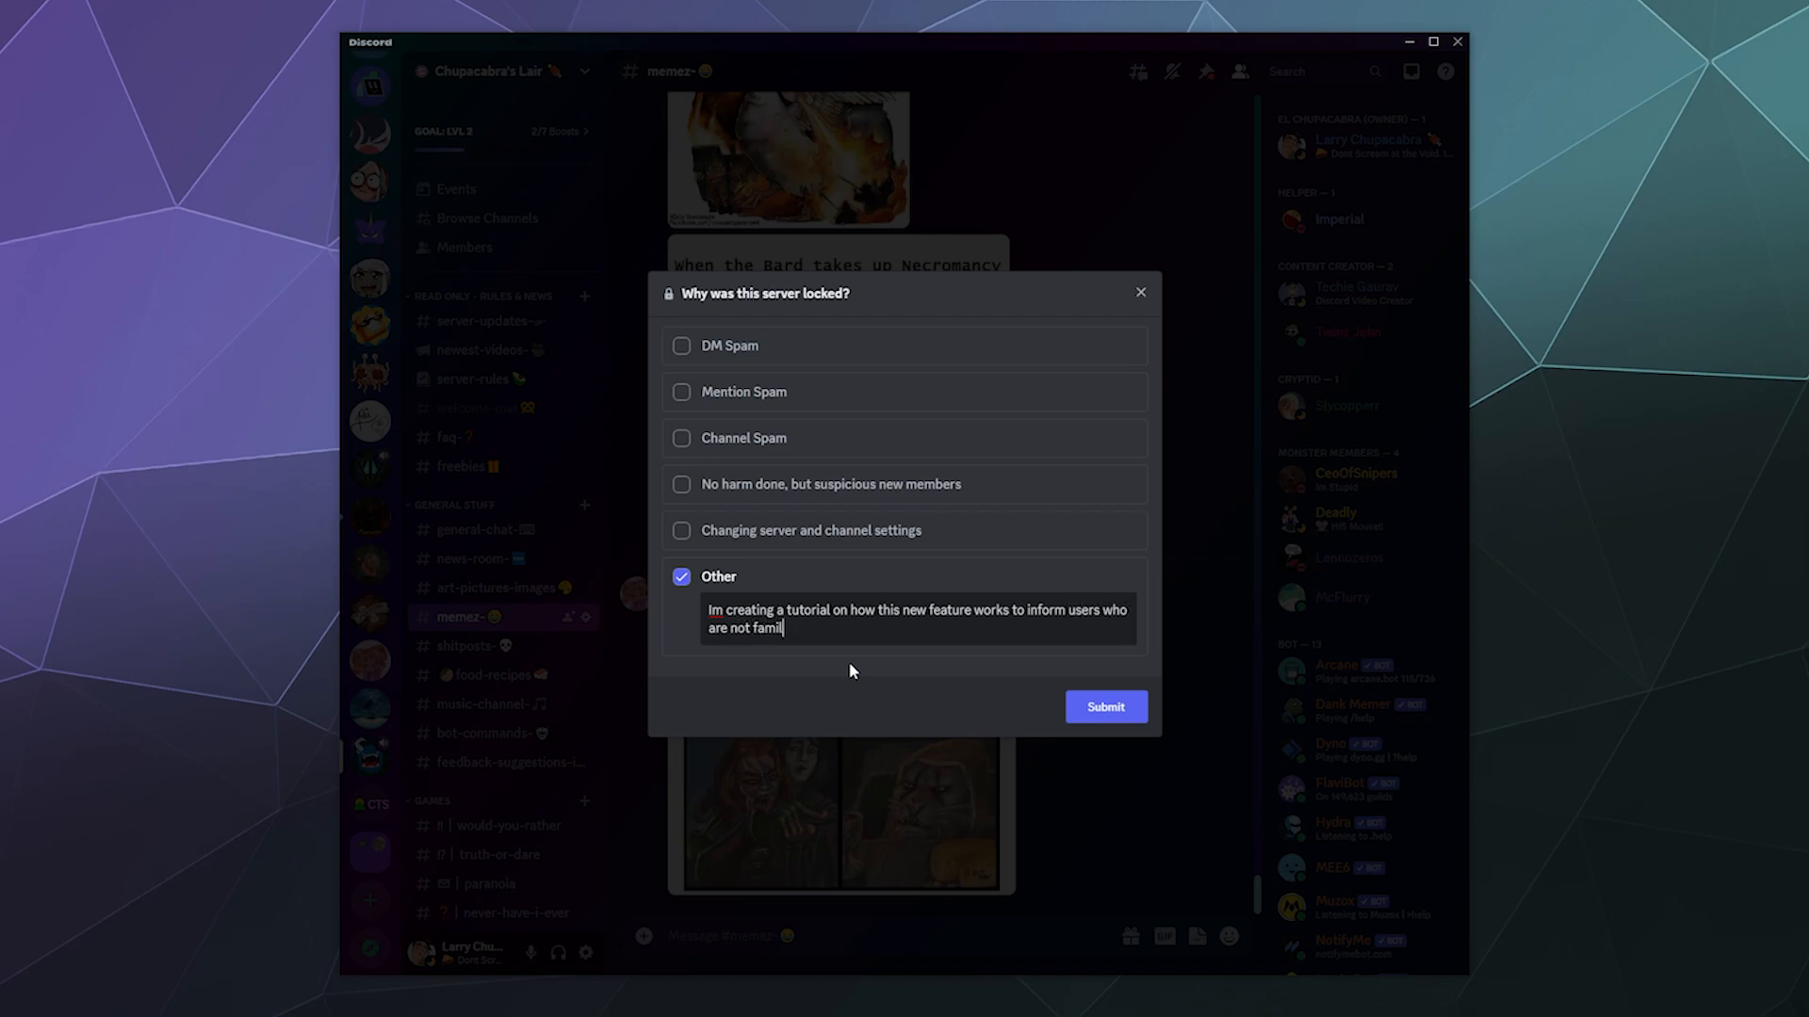
pyautogui.click(1102, 707)
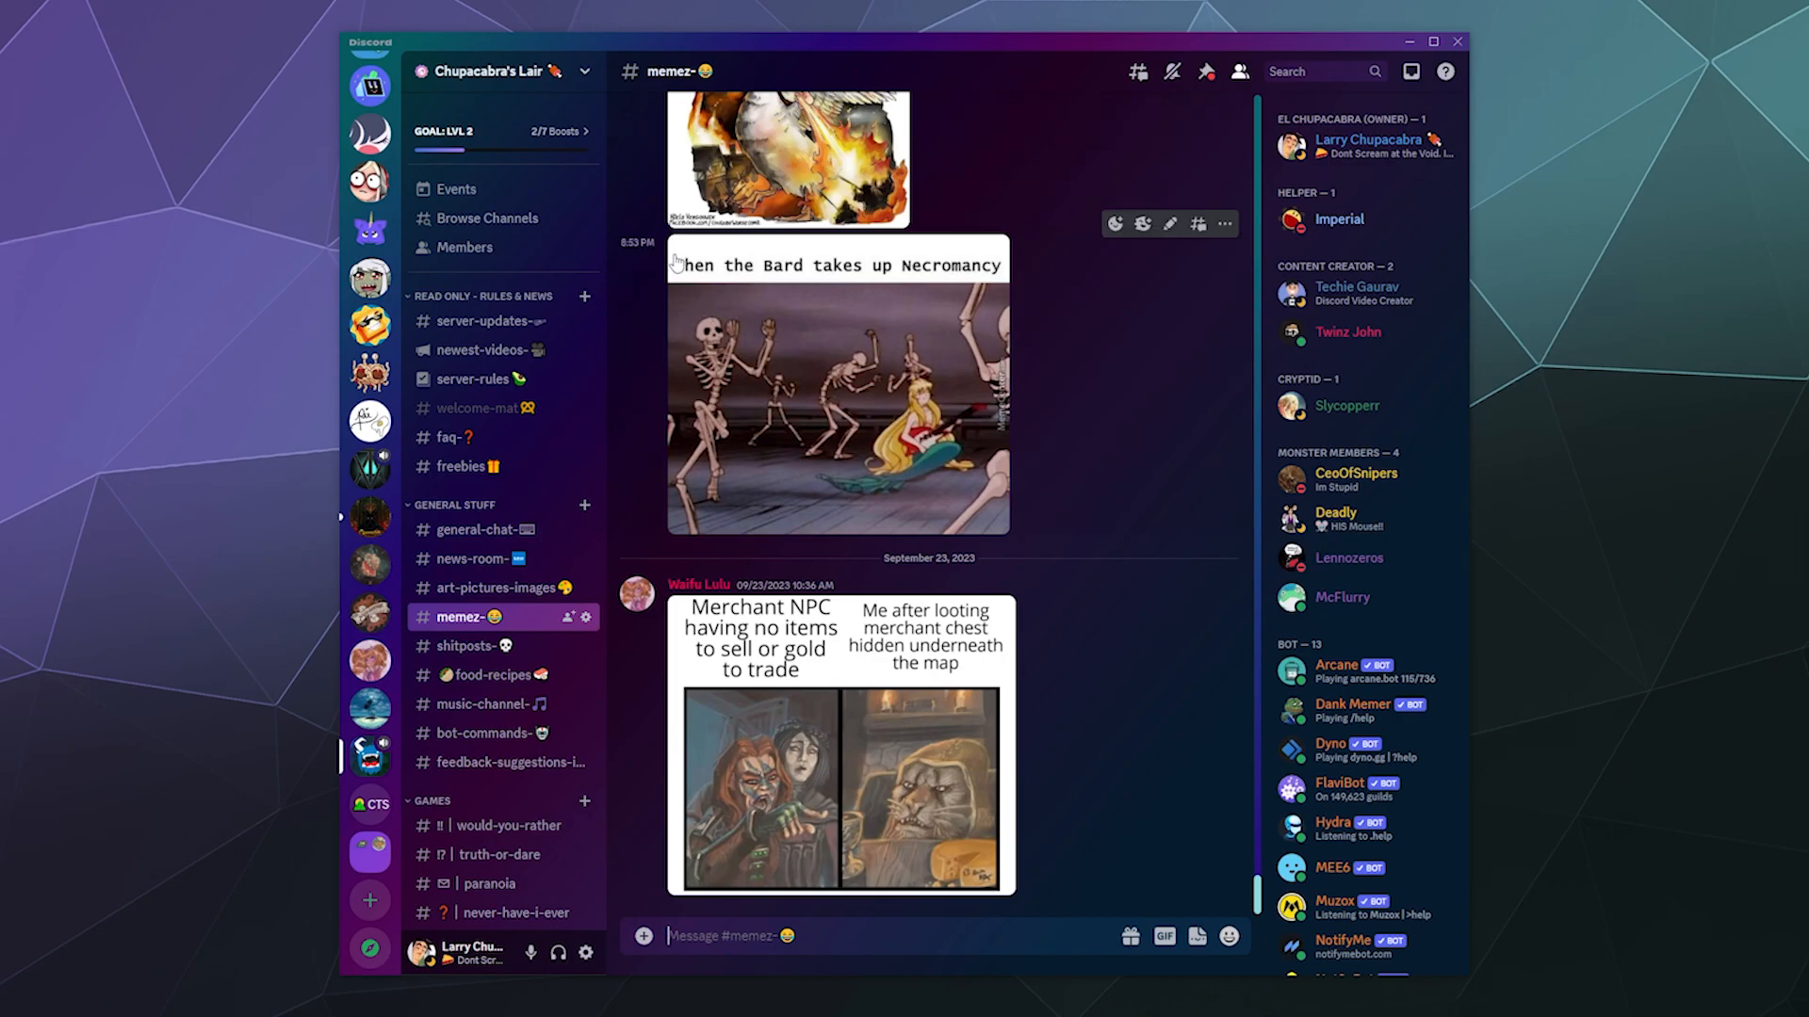
# Start a raid report from the server menu and mark Spamming mentions as the behaviour.
pyautogui.click(495, 70)
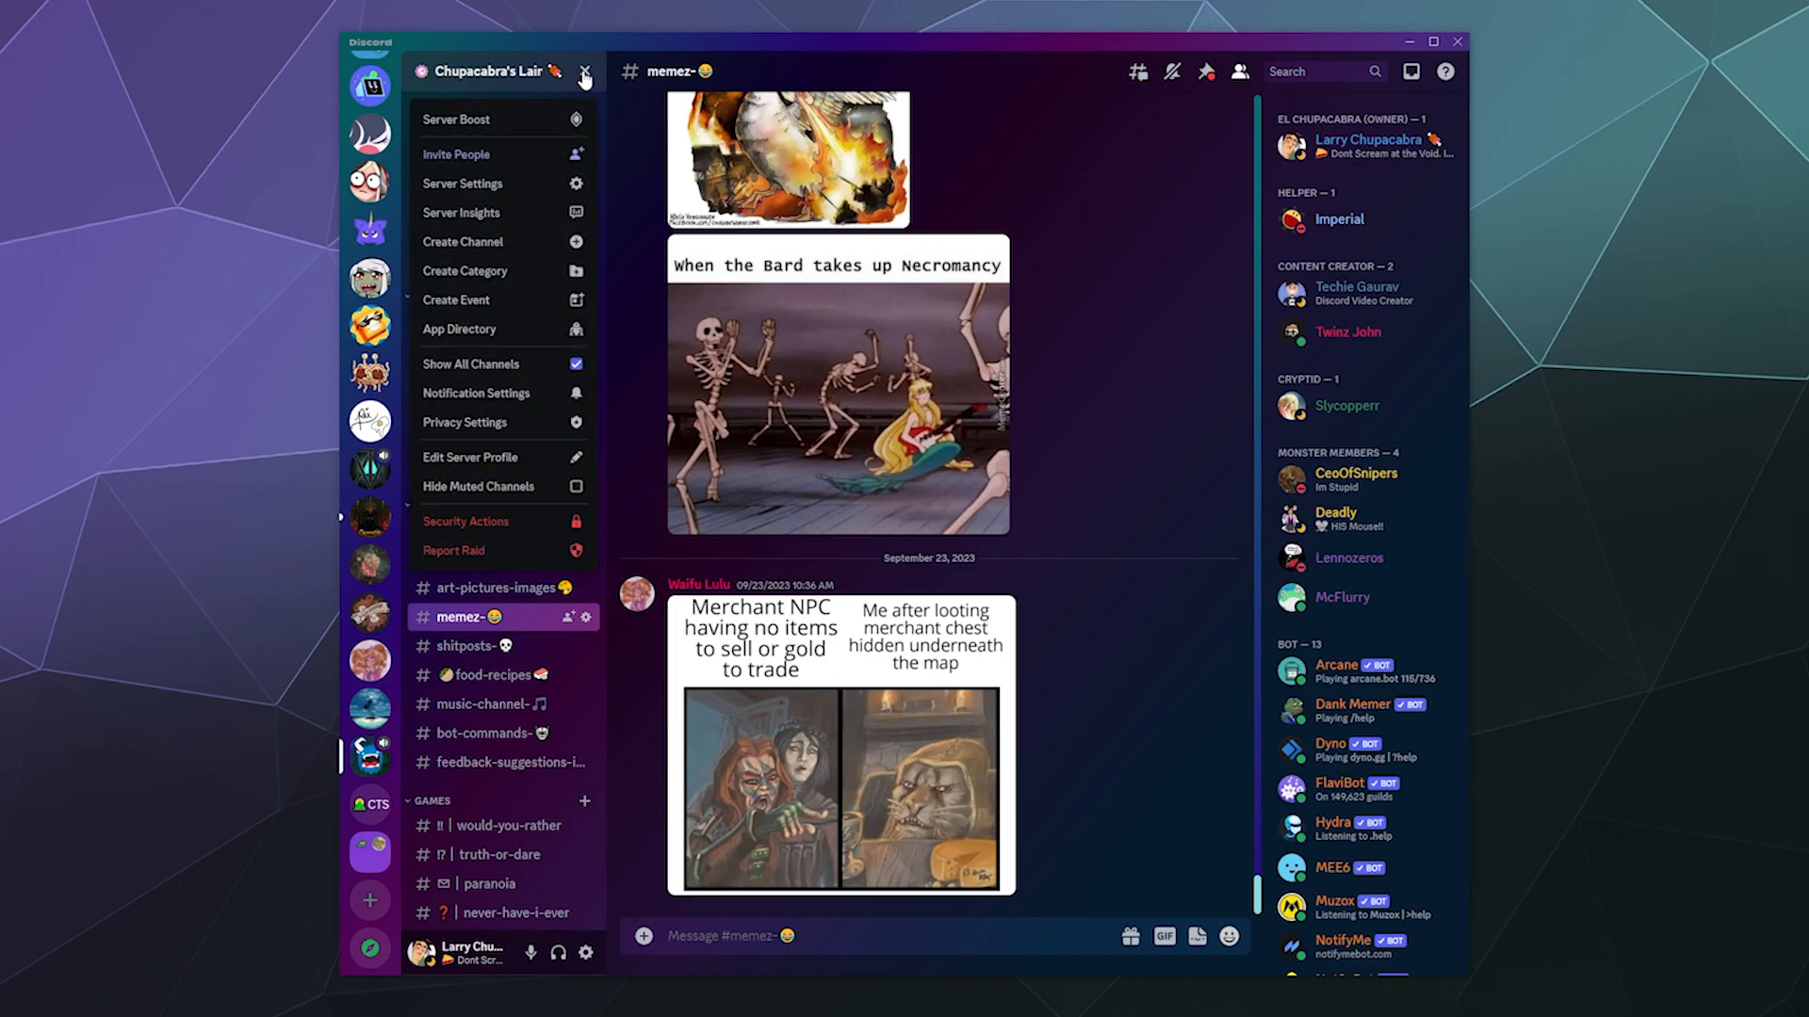
pyautogui.moveTo(454, 550)
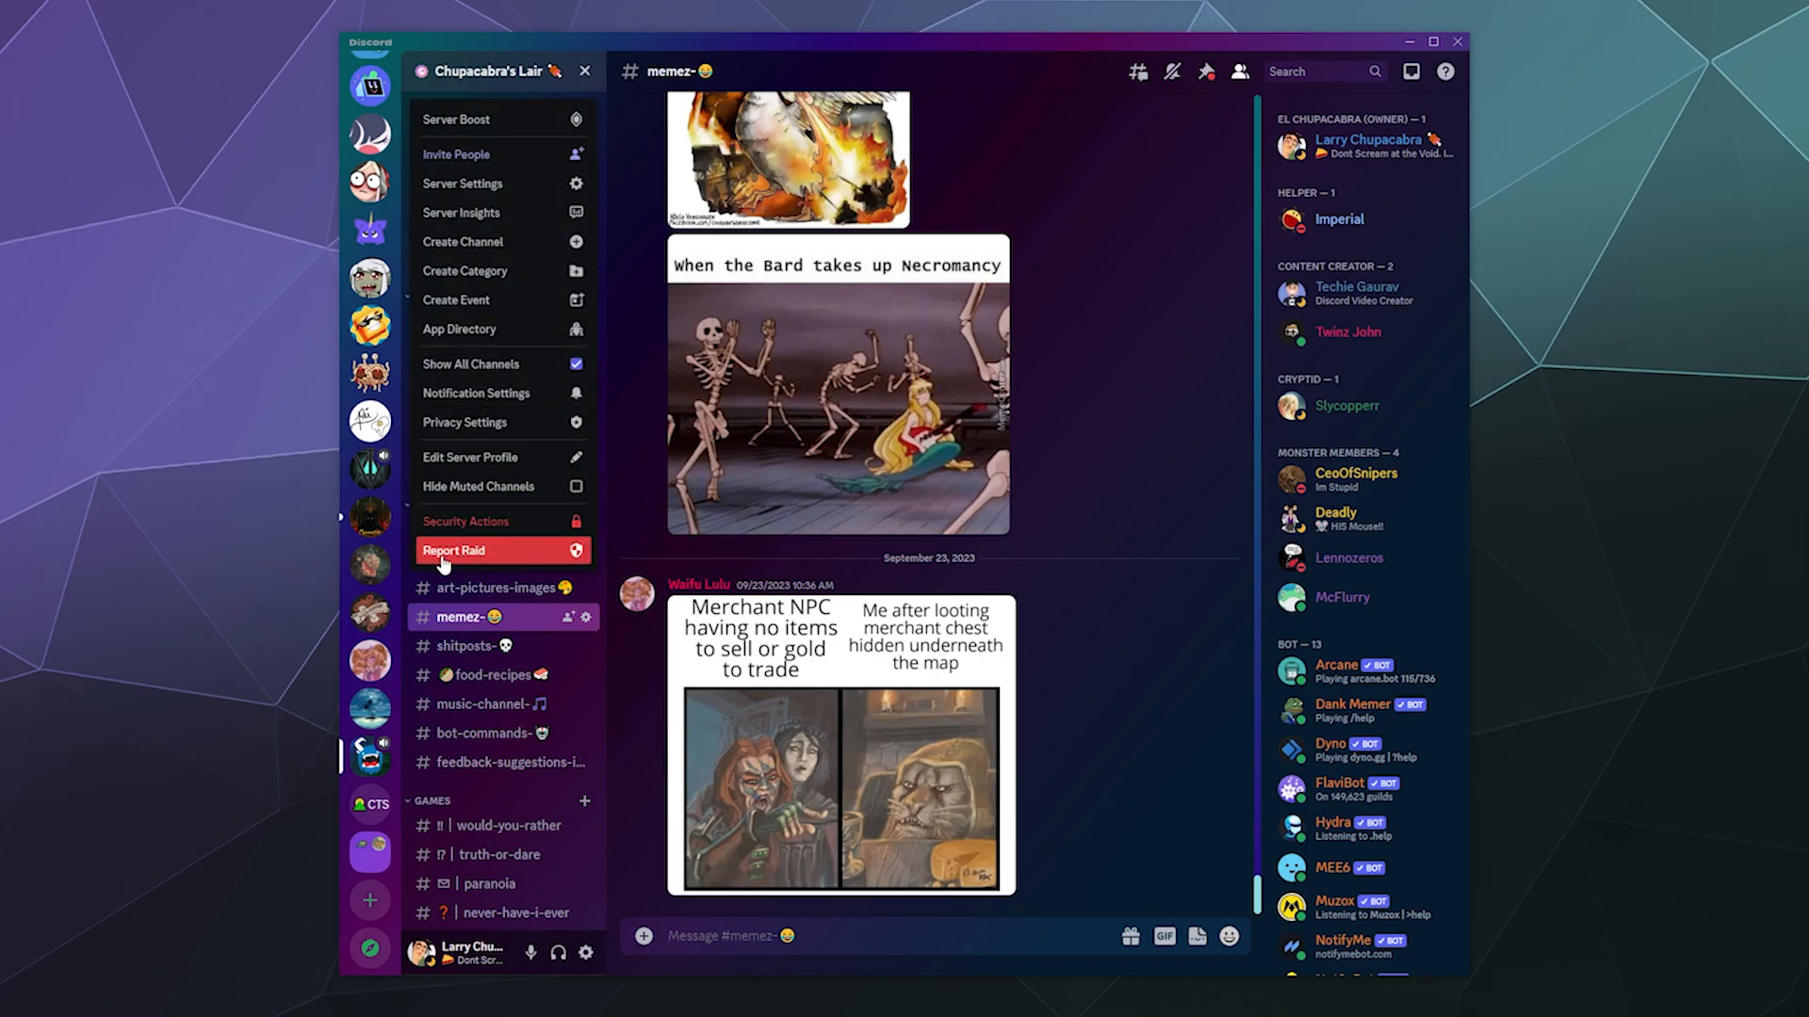
pyautogui.click(454, 550)
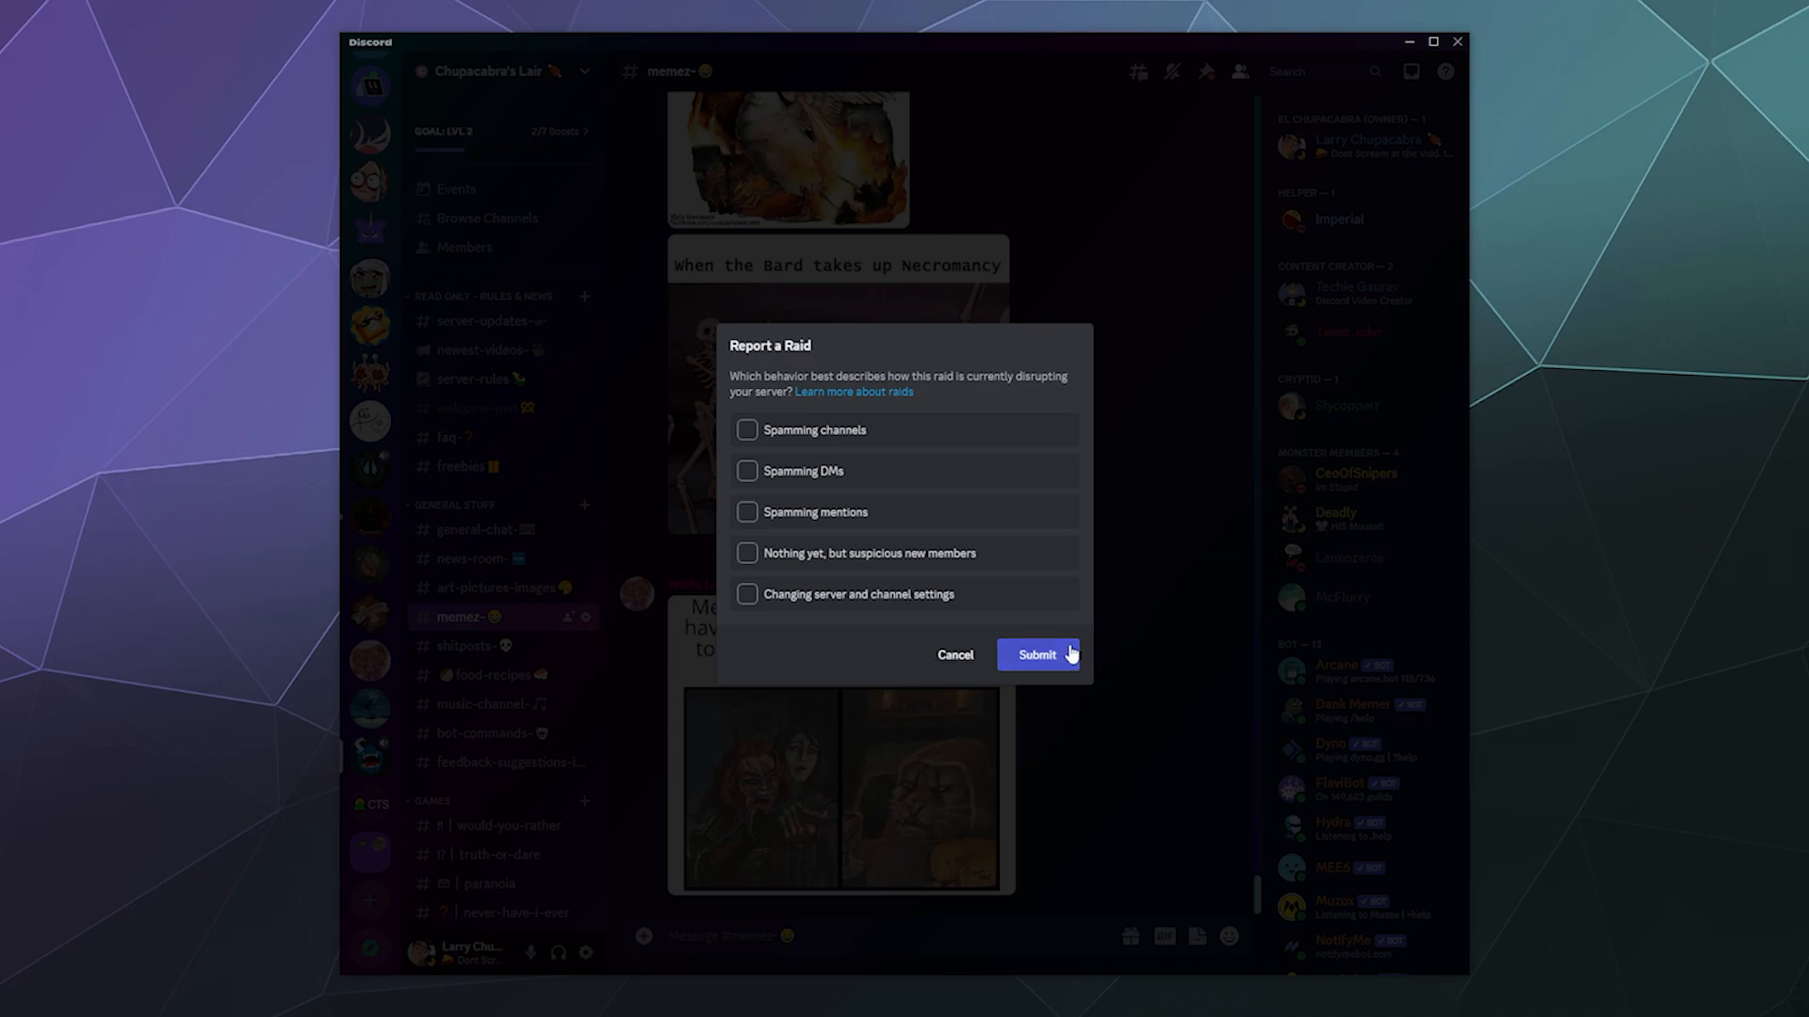
pyautogui.moveTo(897, 669)
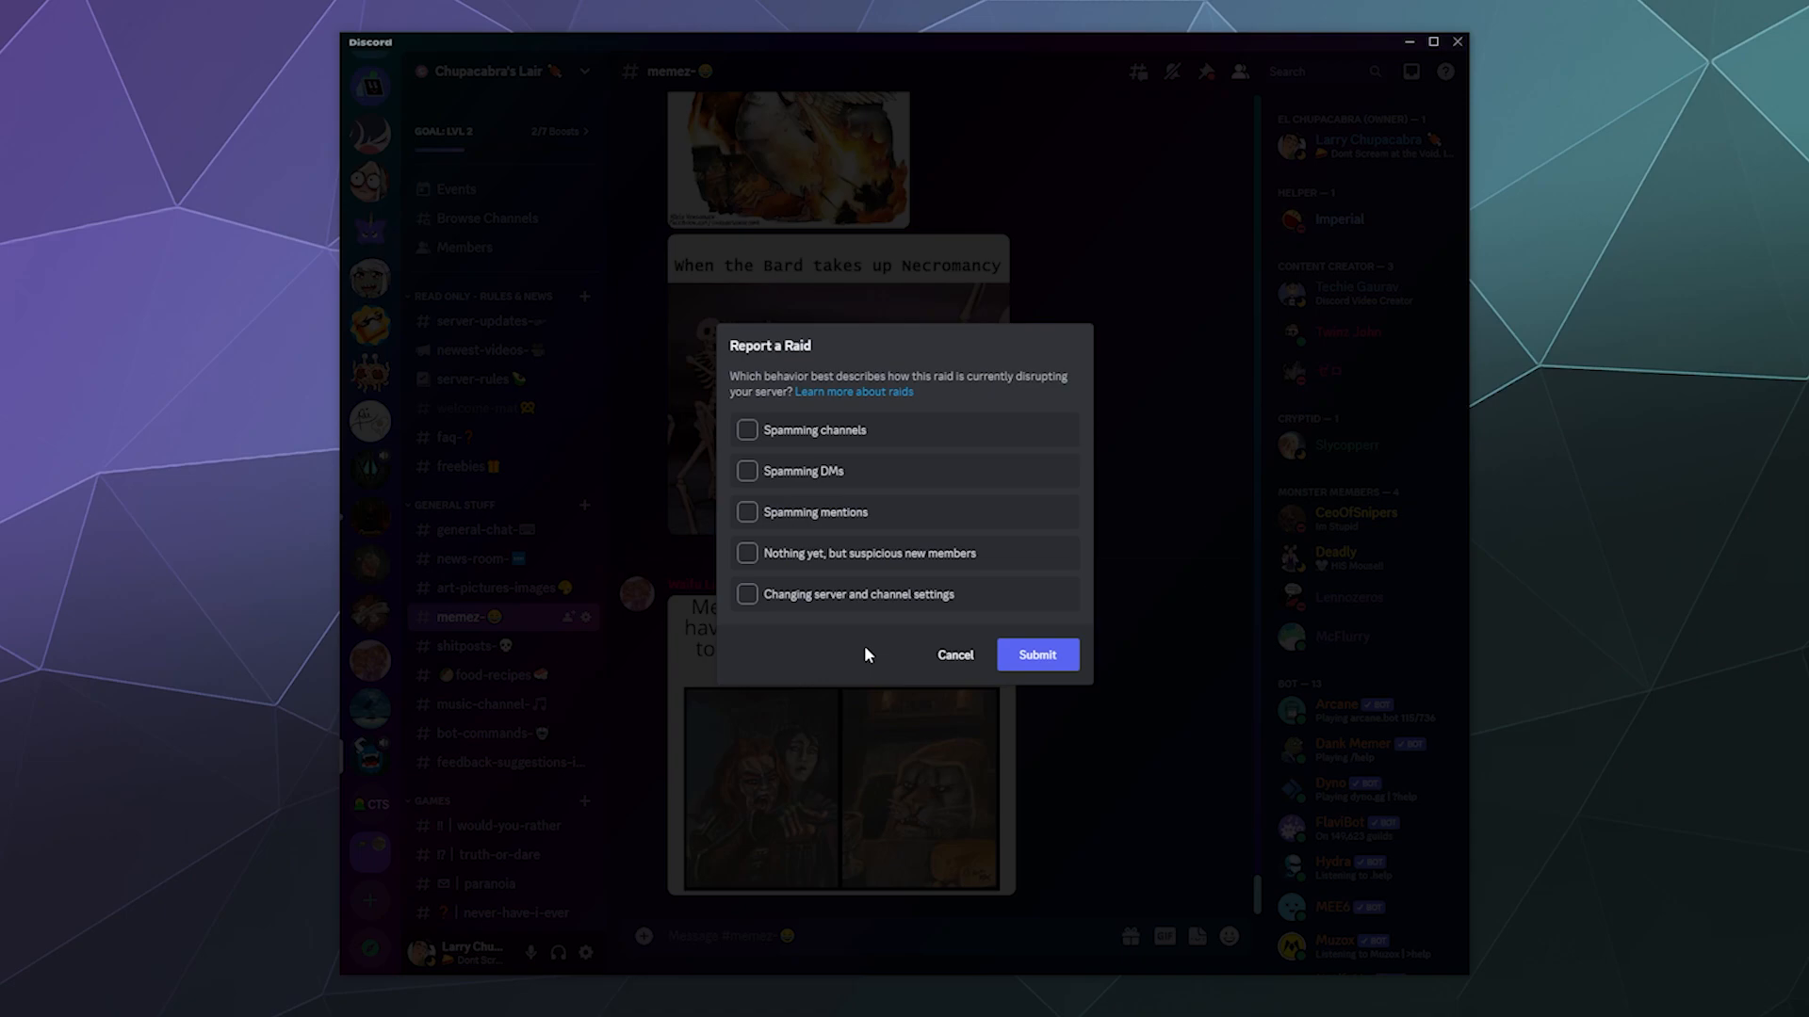
pyautogui.click(748, 510)
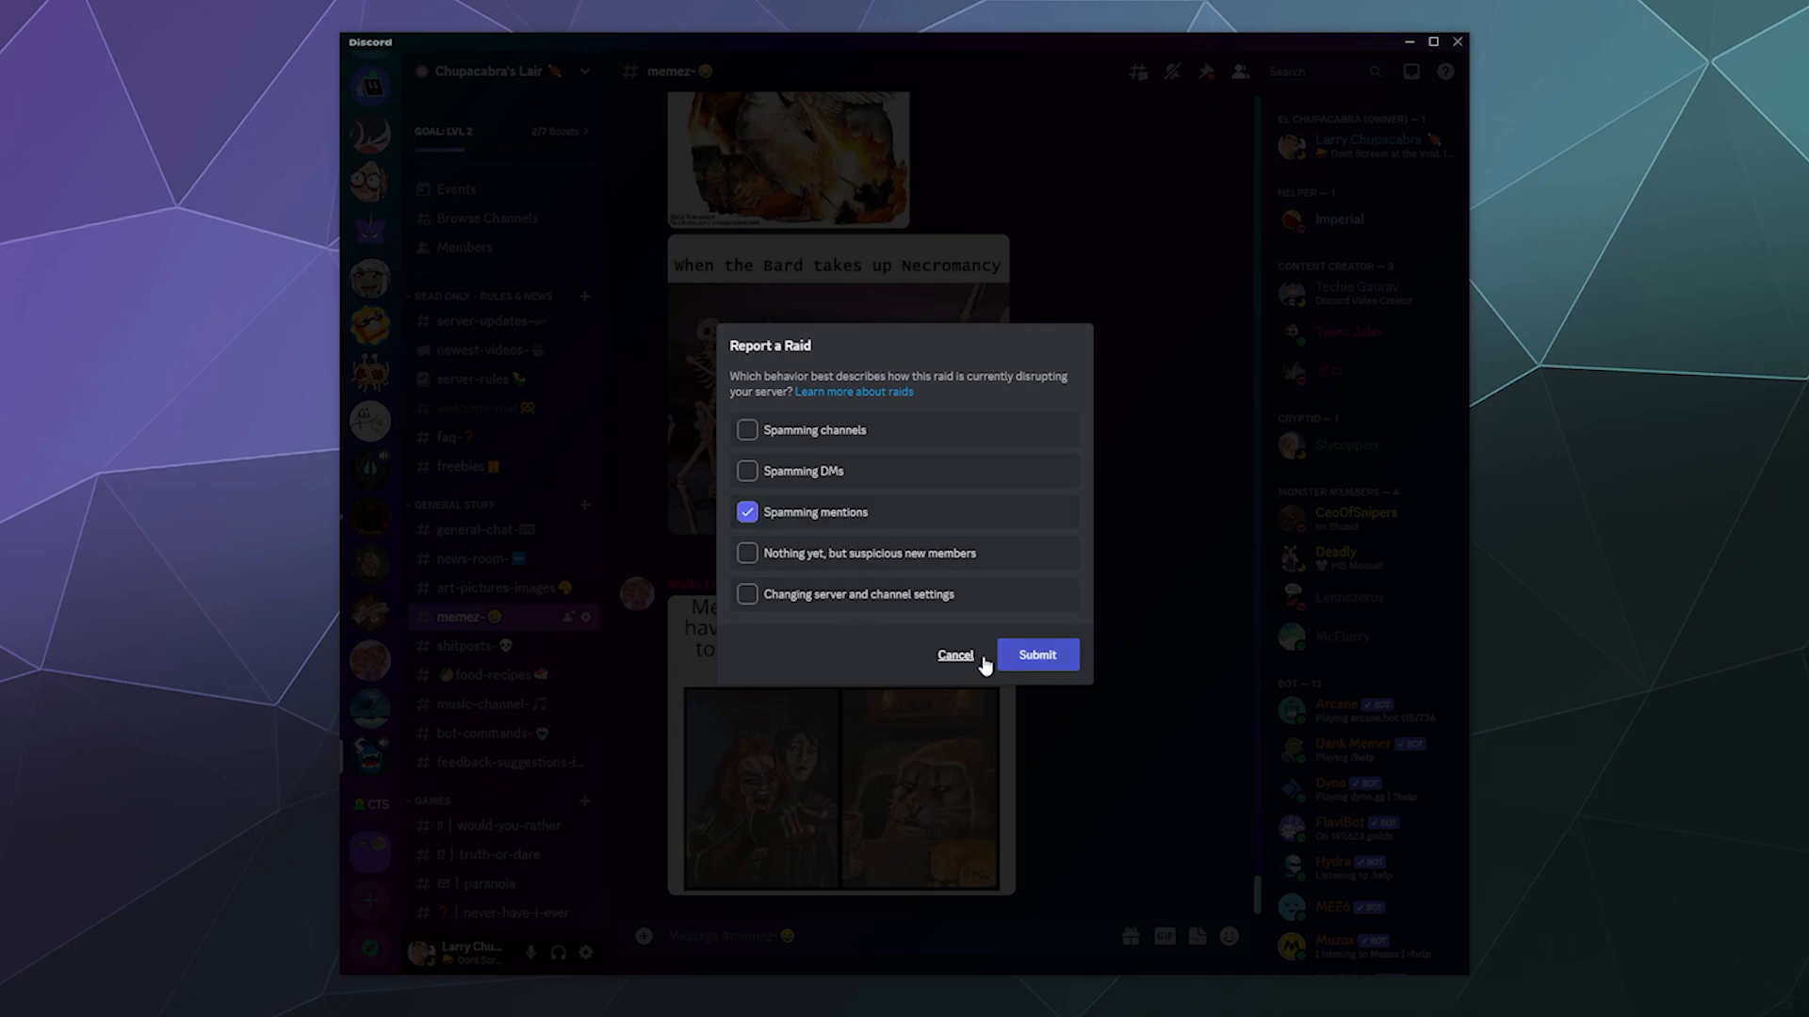
pyautogui.moveTo(955, 662)
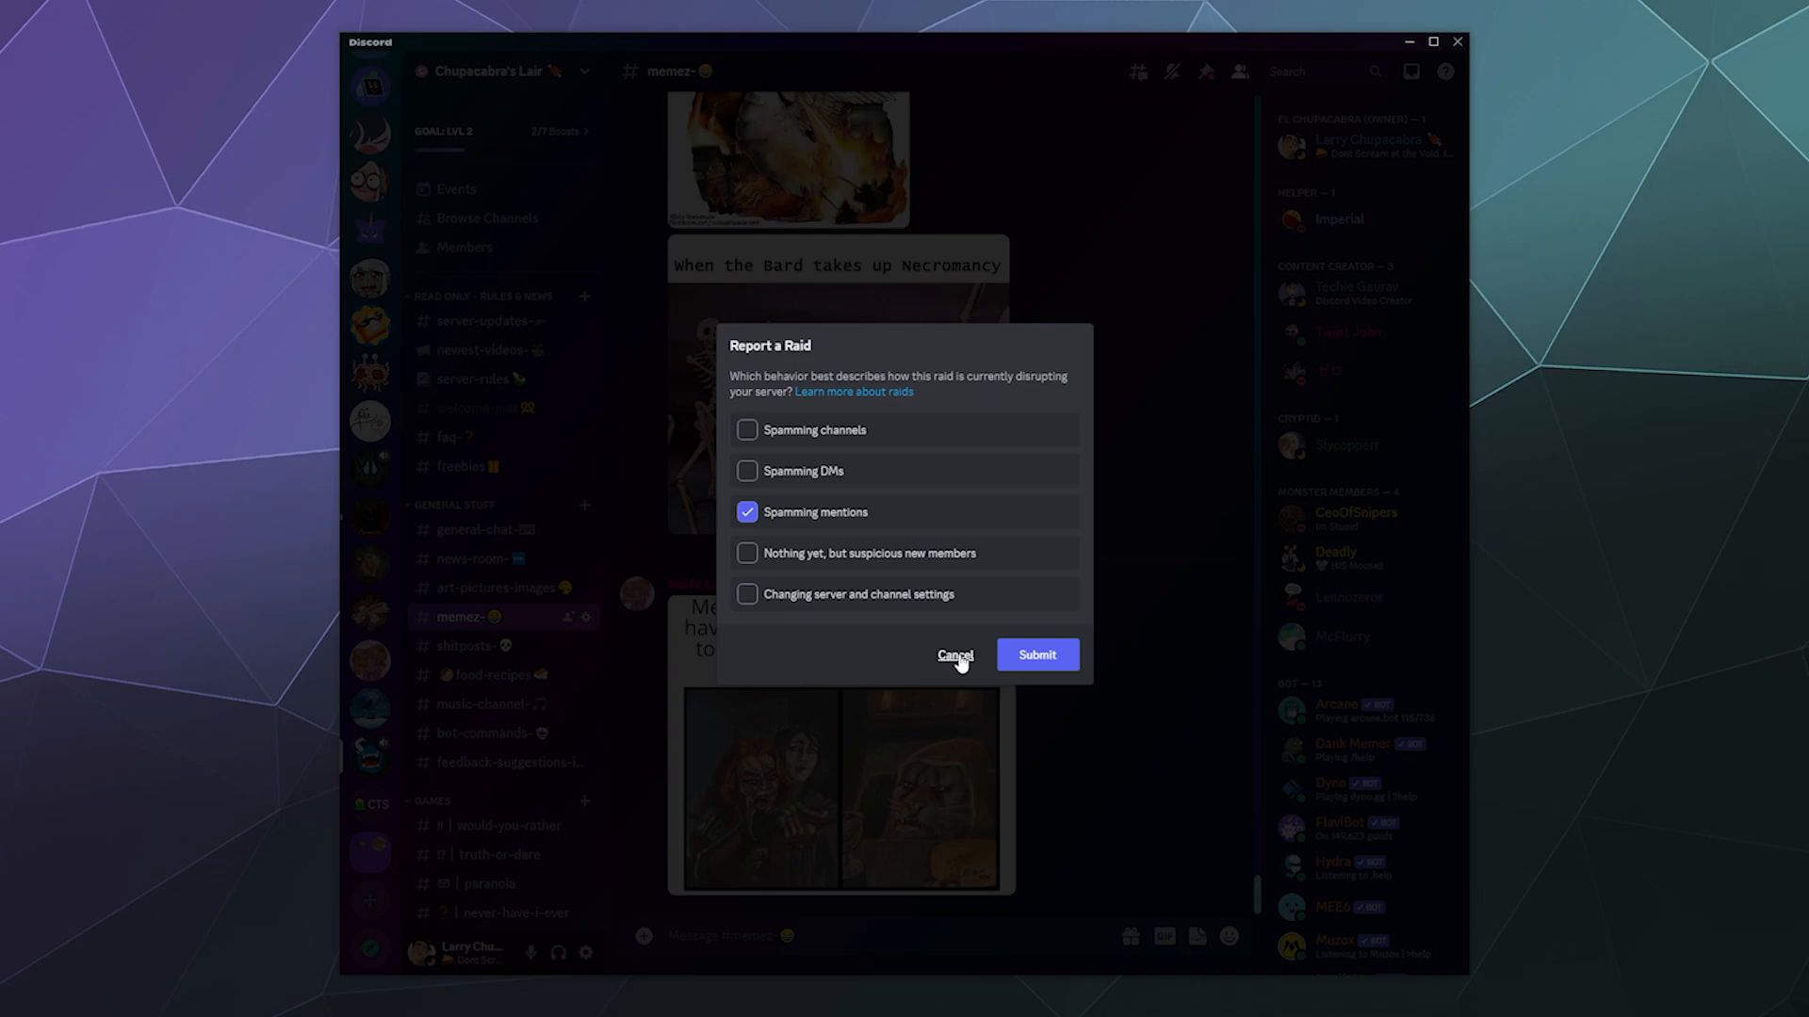
# Cancel the Report a Raid dialog unsubmitted and reopen the server menu.
pyautogui.click(955, 653)
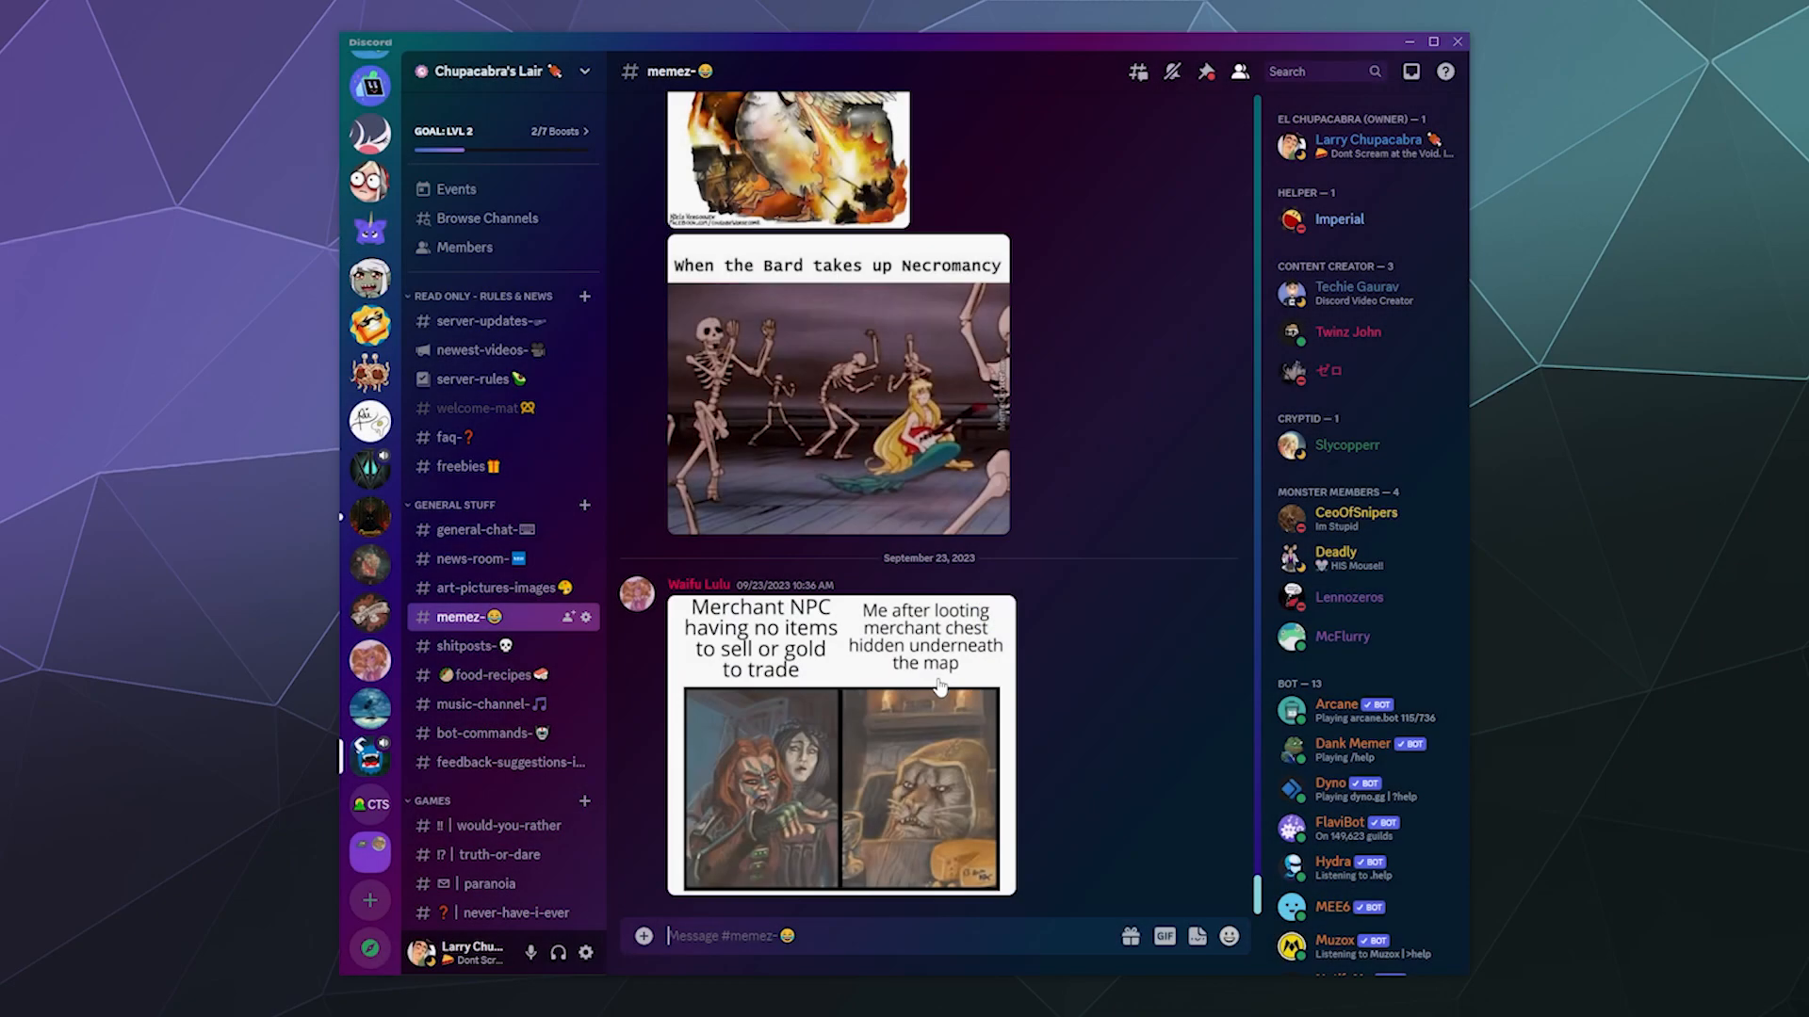
pyautogui.moveTo(1027, 676)
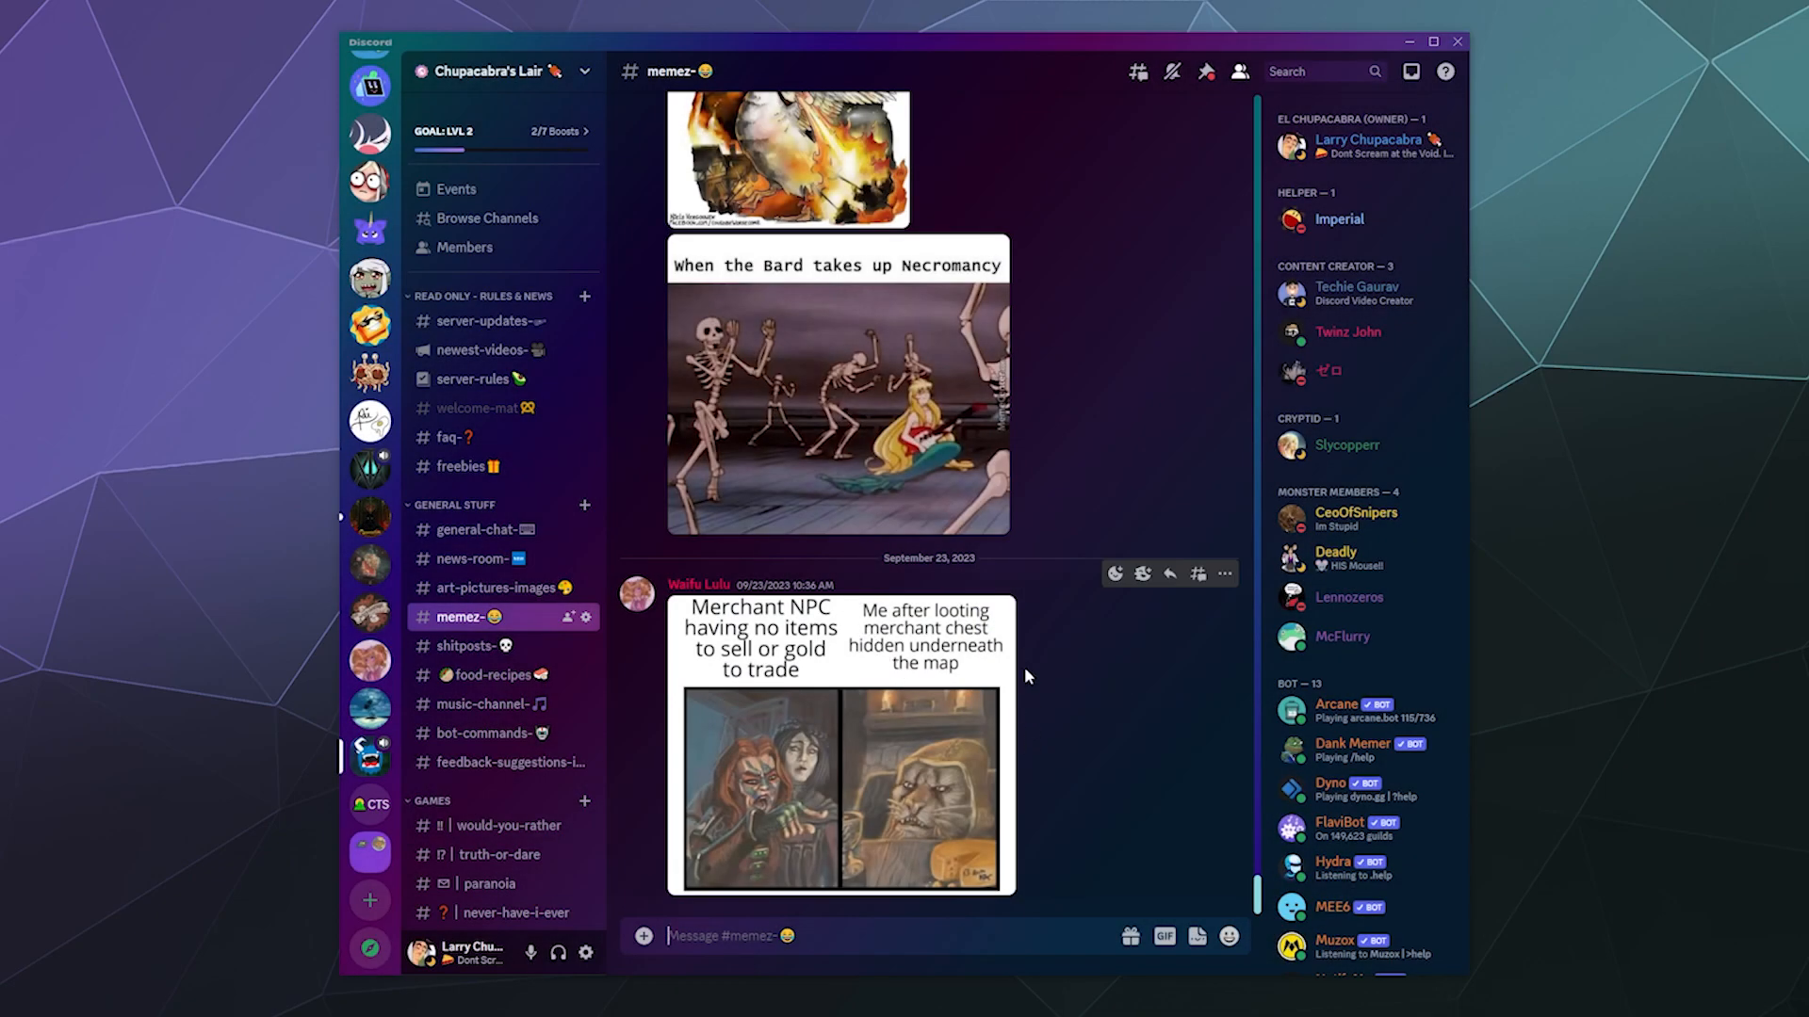
pyautogui.click(494, 70)
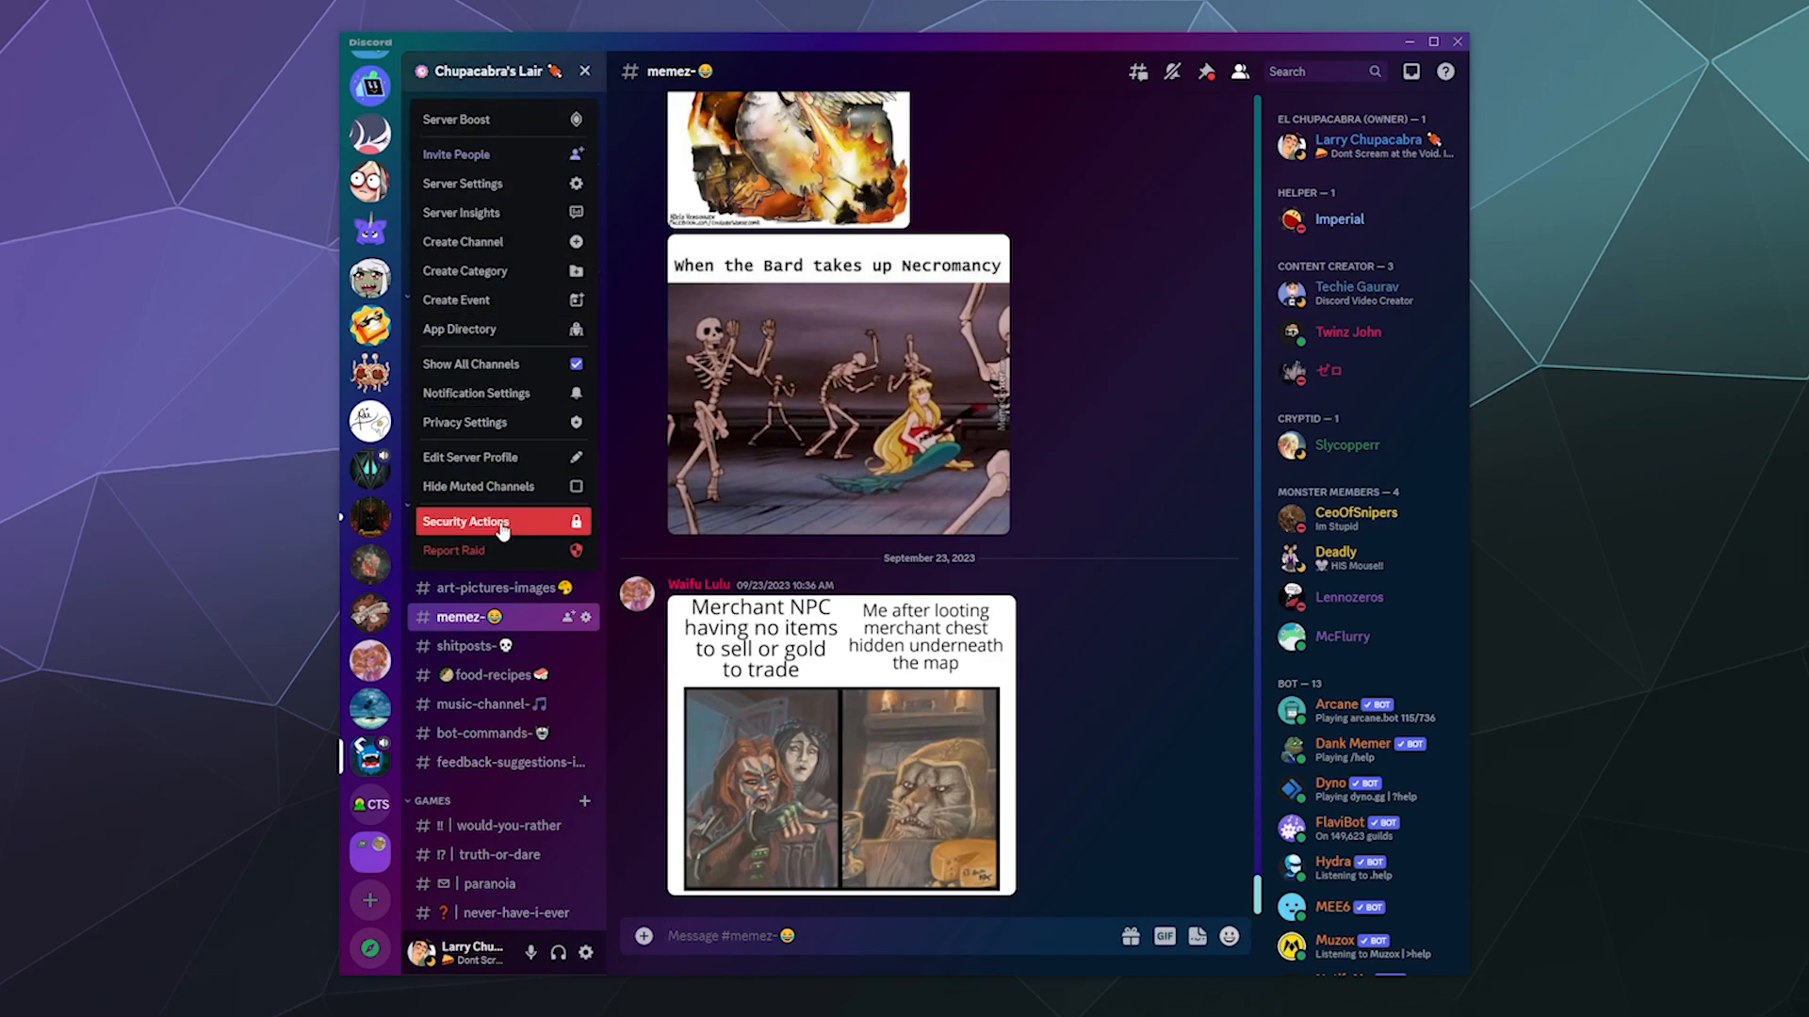
pyautogui.moveTo(454, 550)
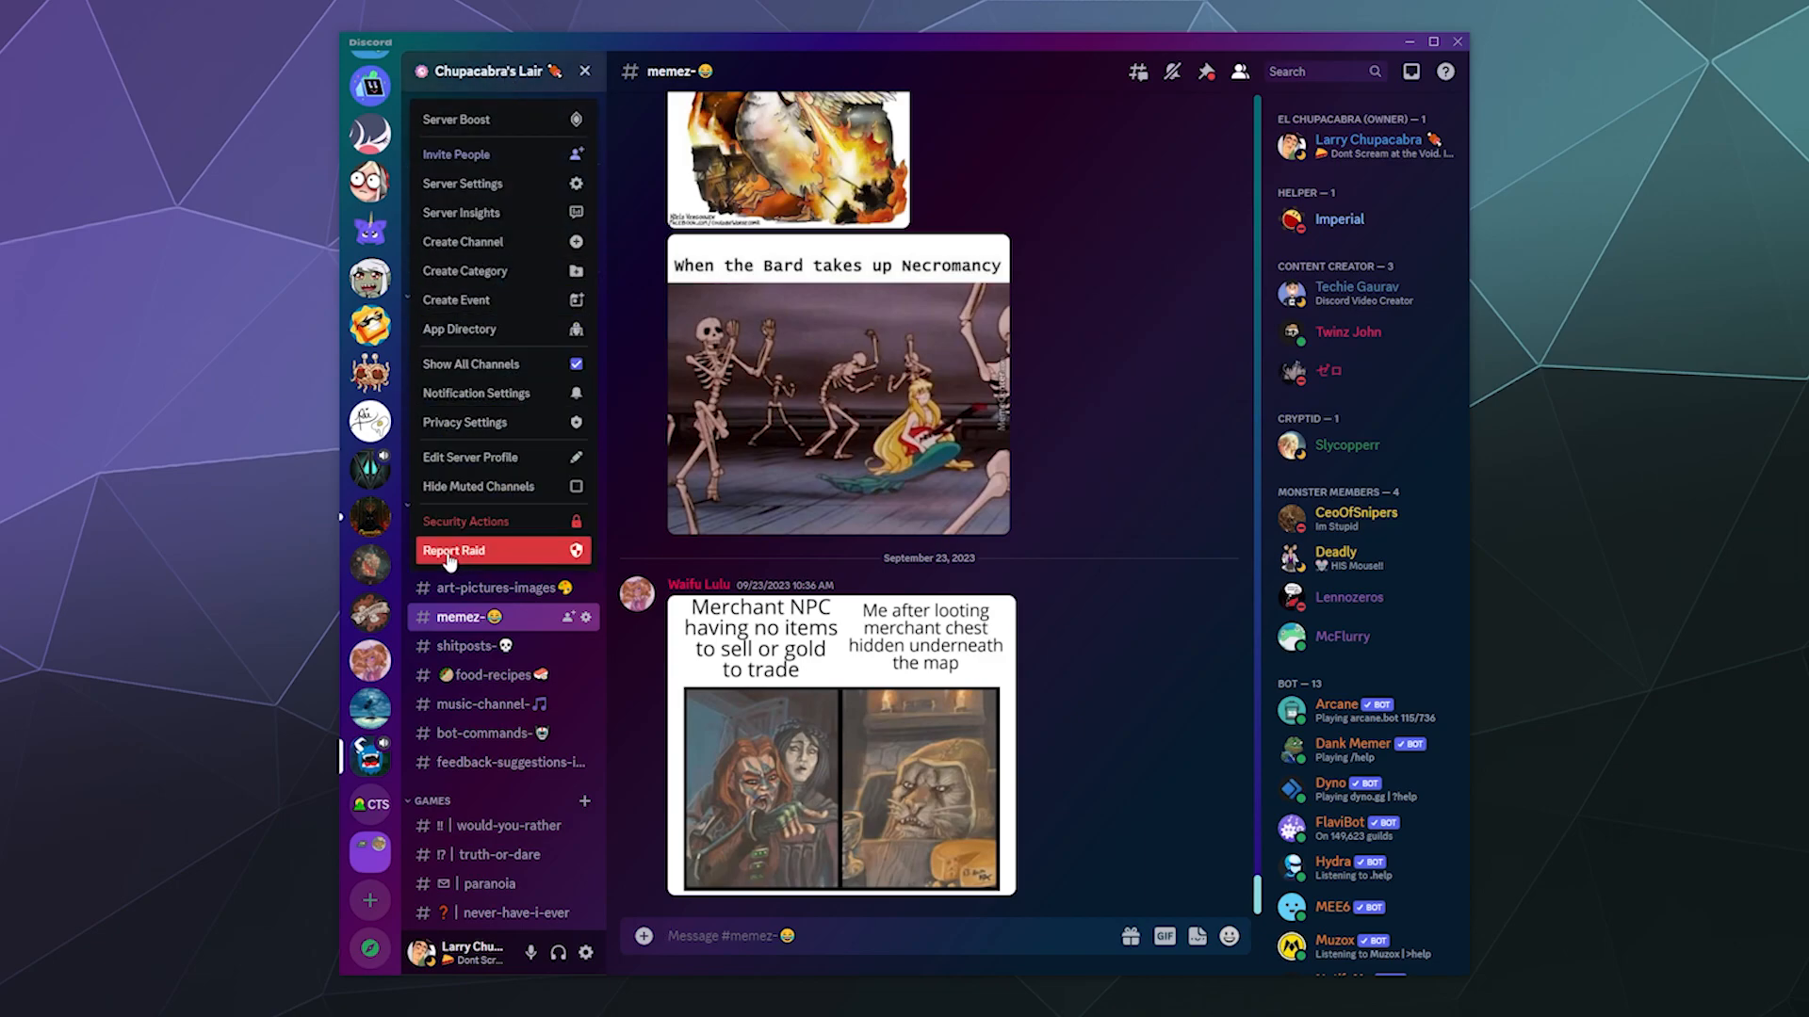